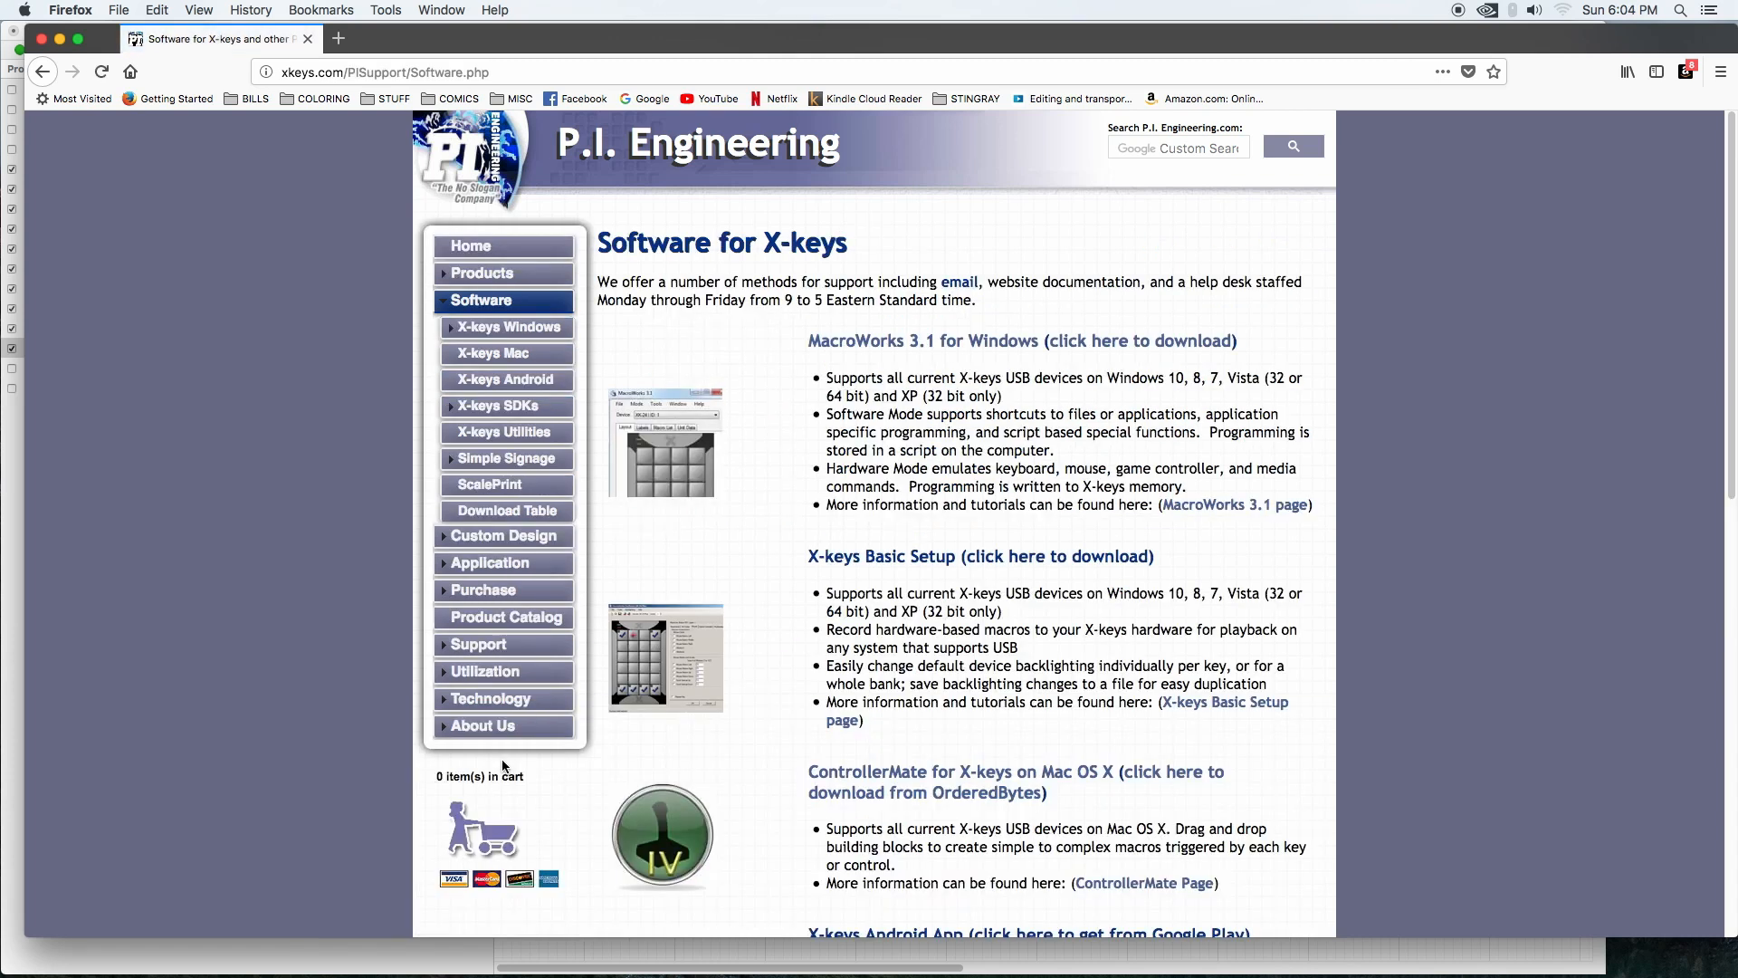
mouse_move(981, 436)
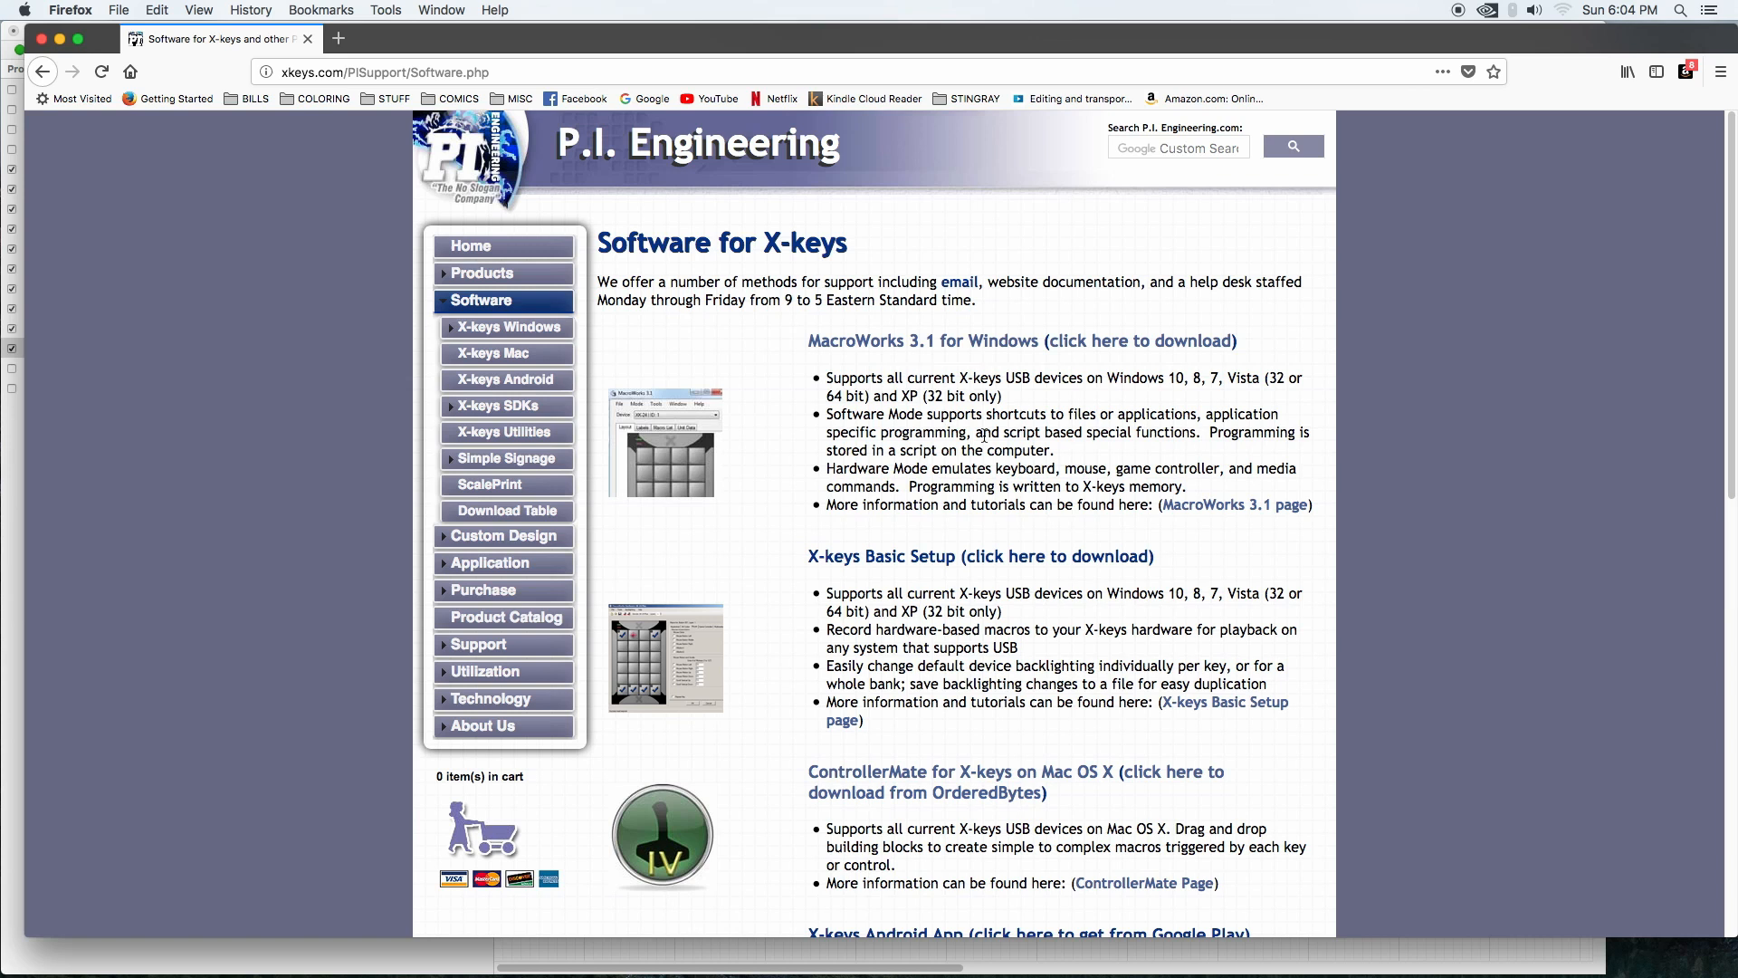
mouse_move(1011, 800)
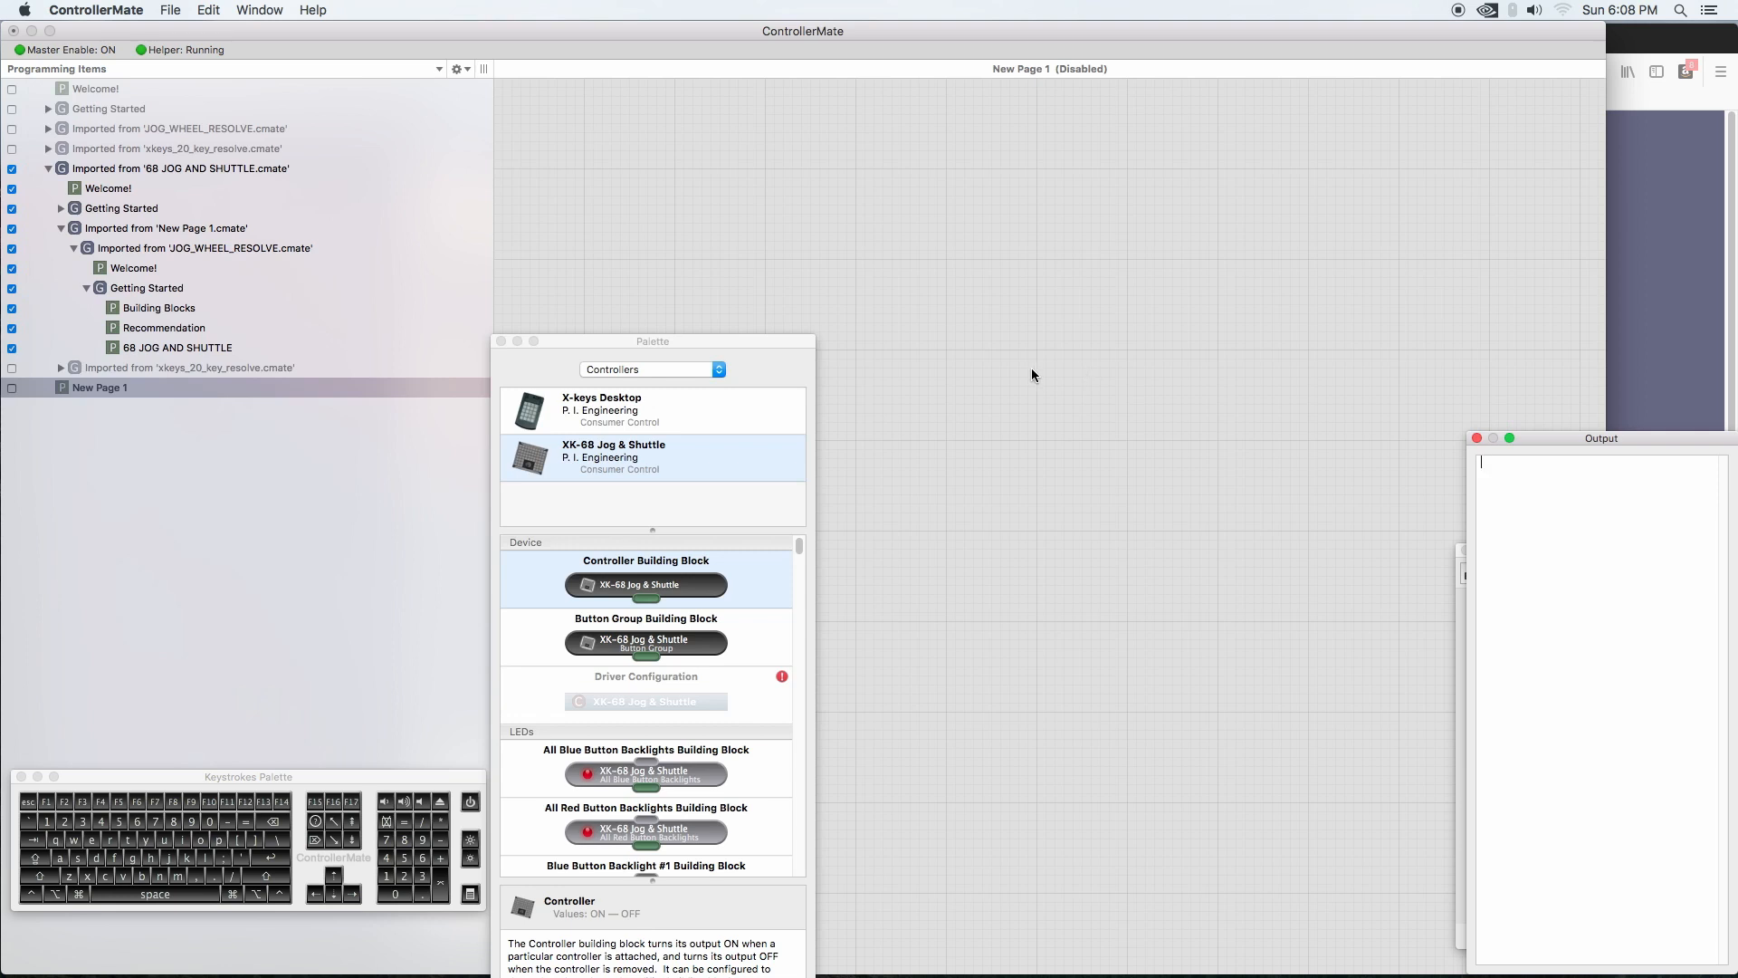
mouse_move(690, 431)
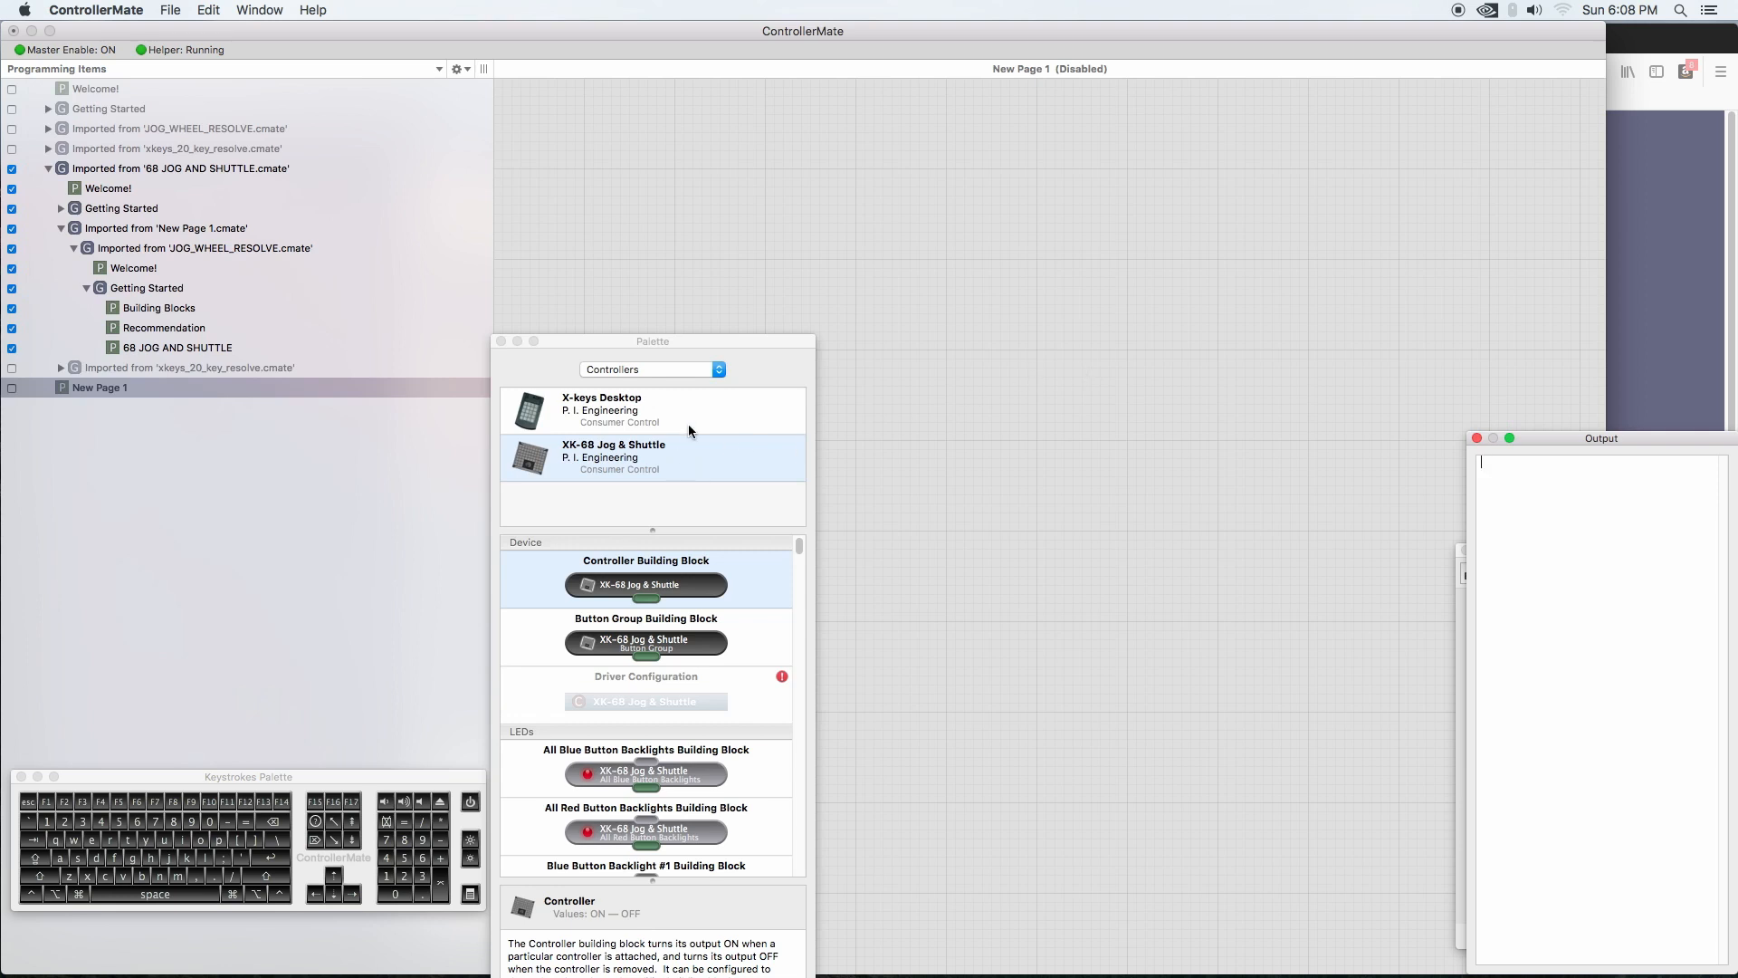
mouse_move(668, 473)
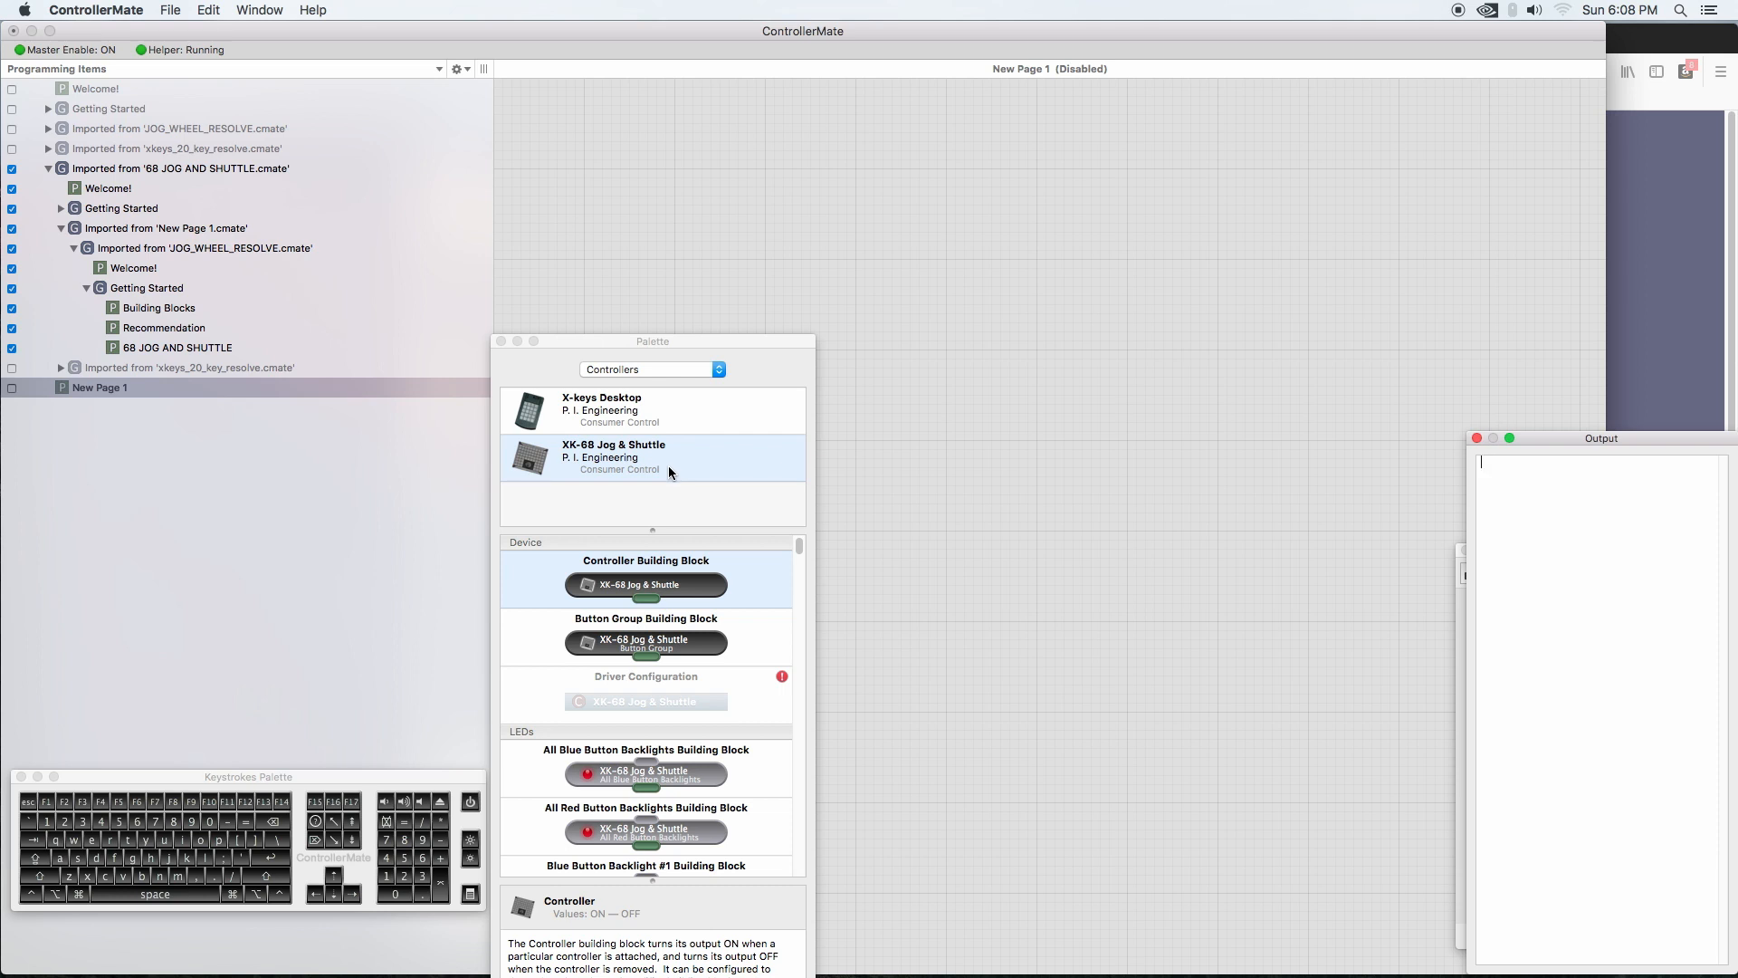
Step: Place an XK-68 Jog & Shuttle Inner Dial block from the Palette onto New Page 1
left_click(601, 411)
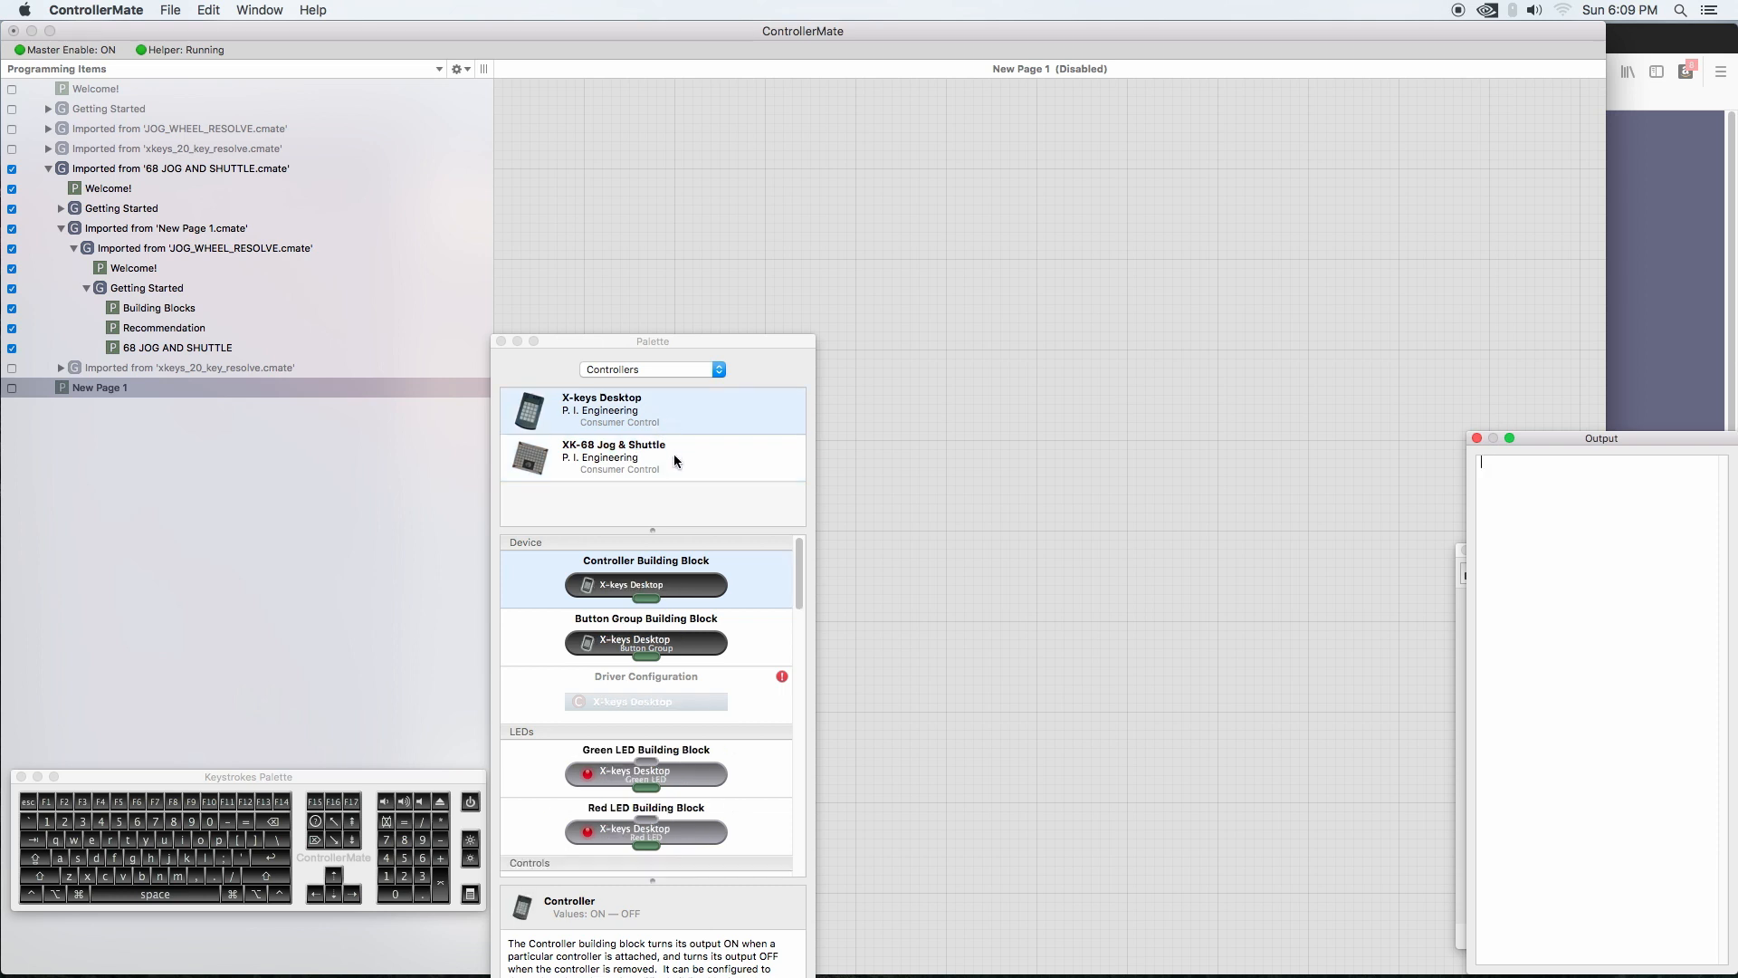
left_click(614, 457)
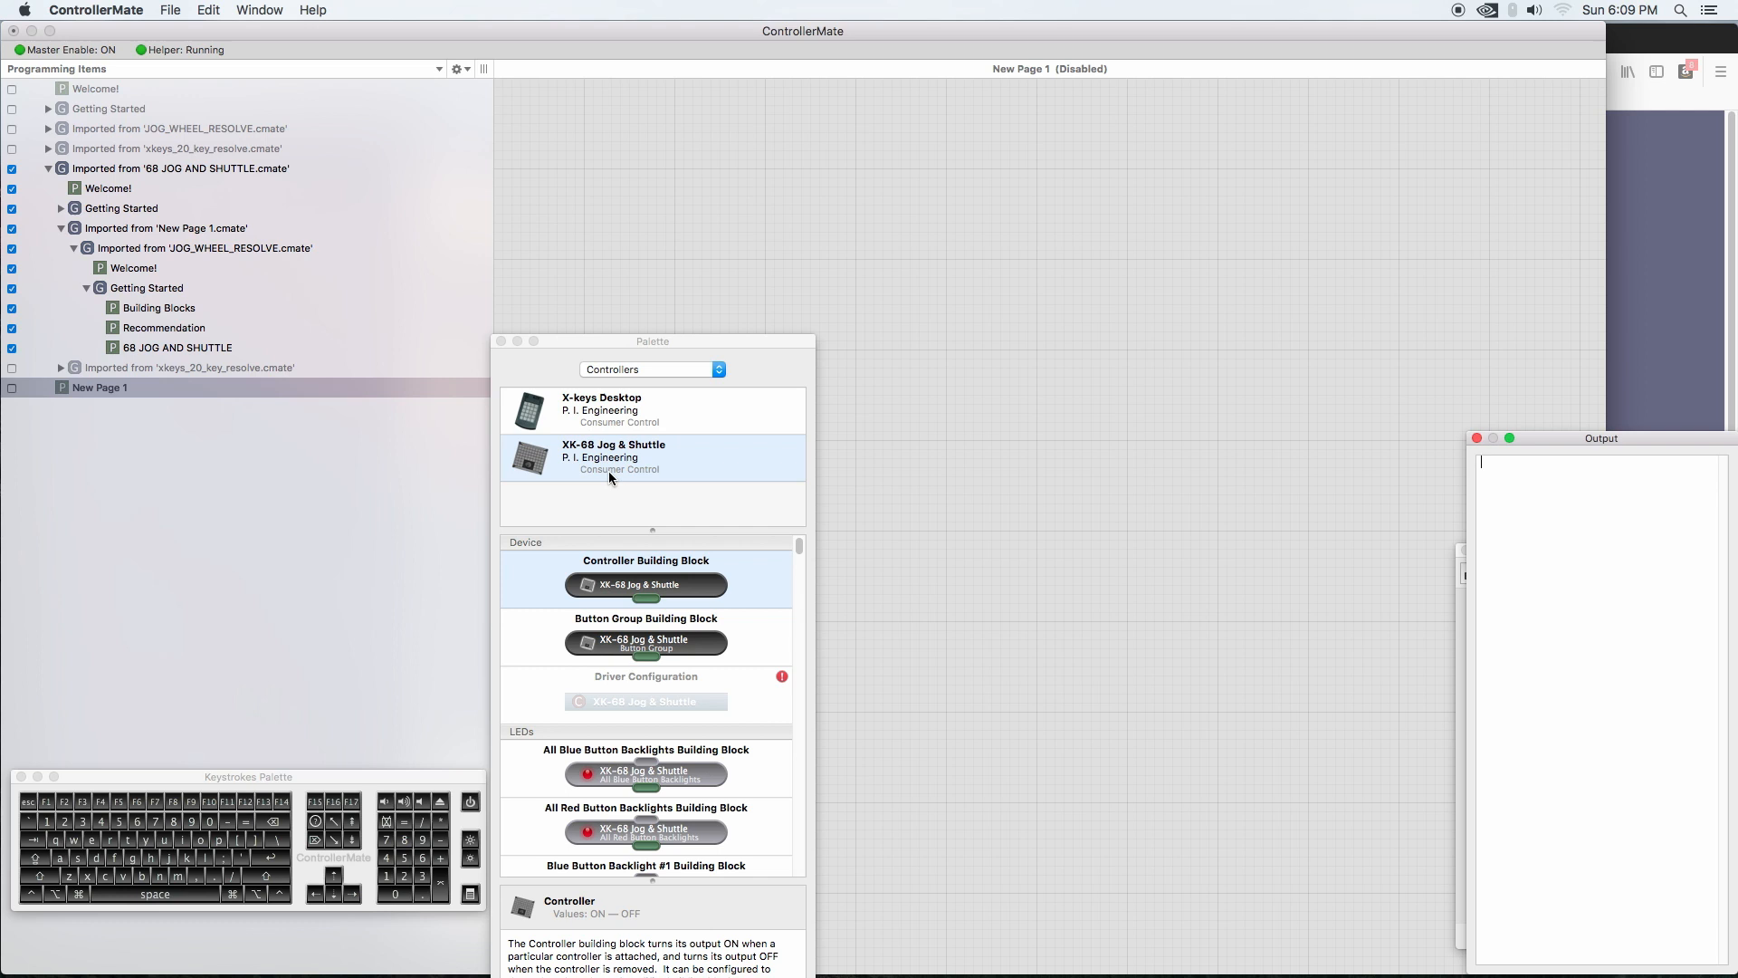
mouse_move(630, 467)
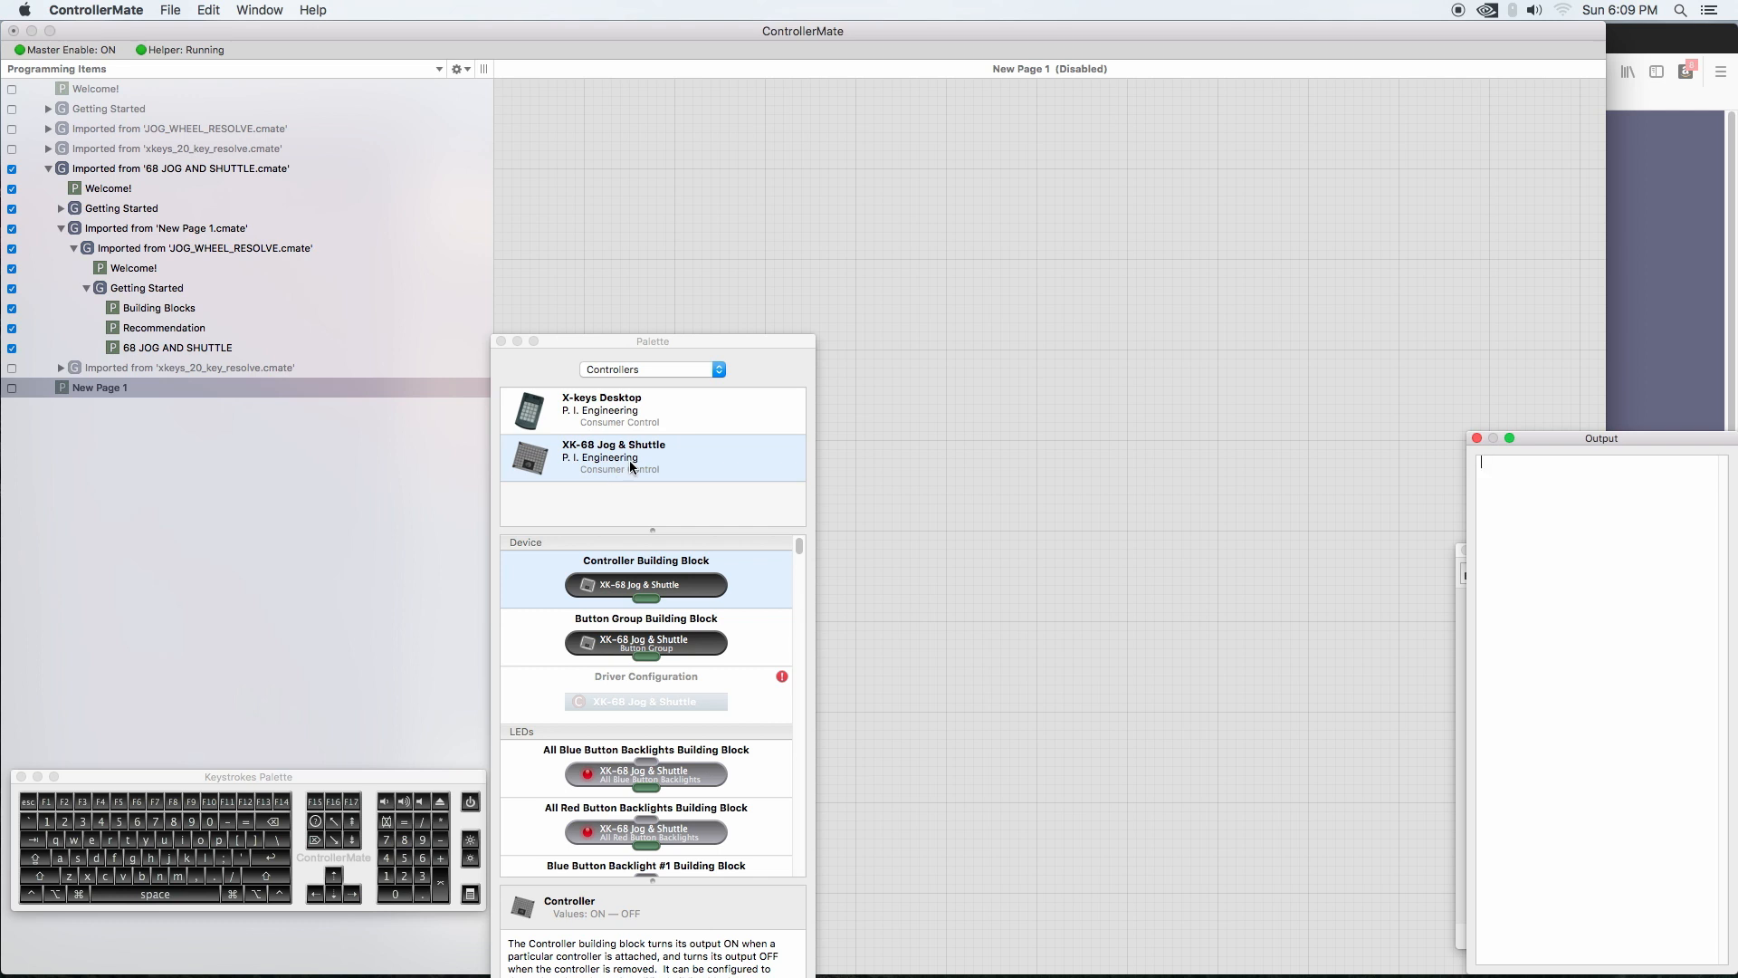
scroll("down", 3)
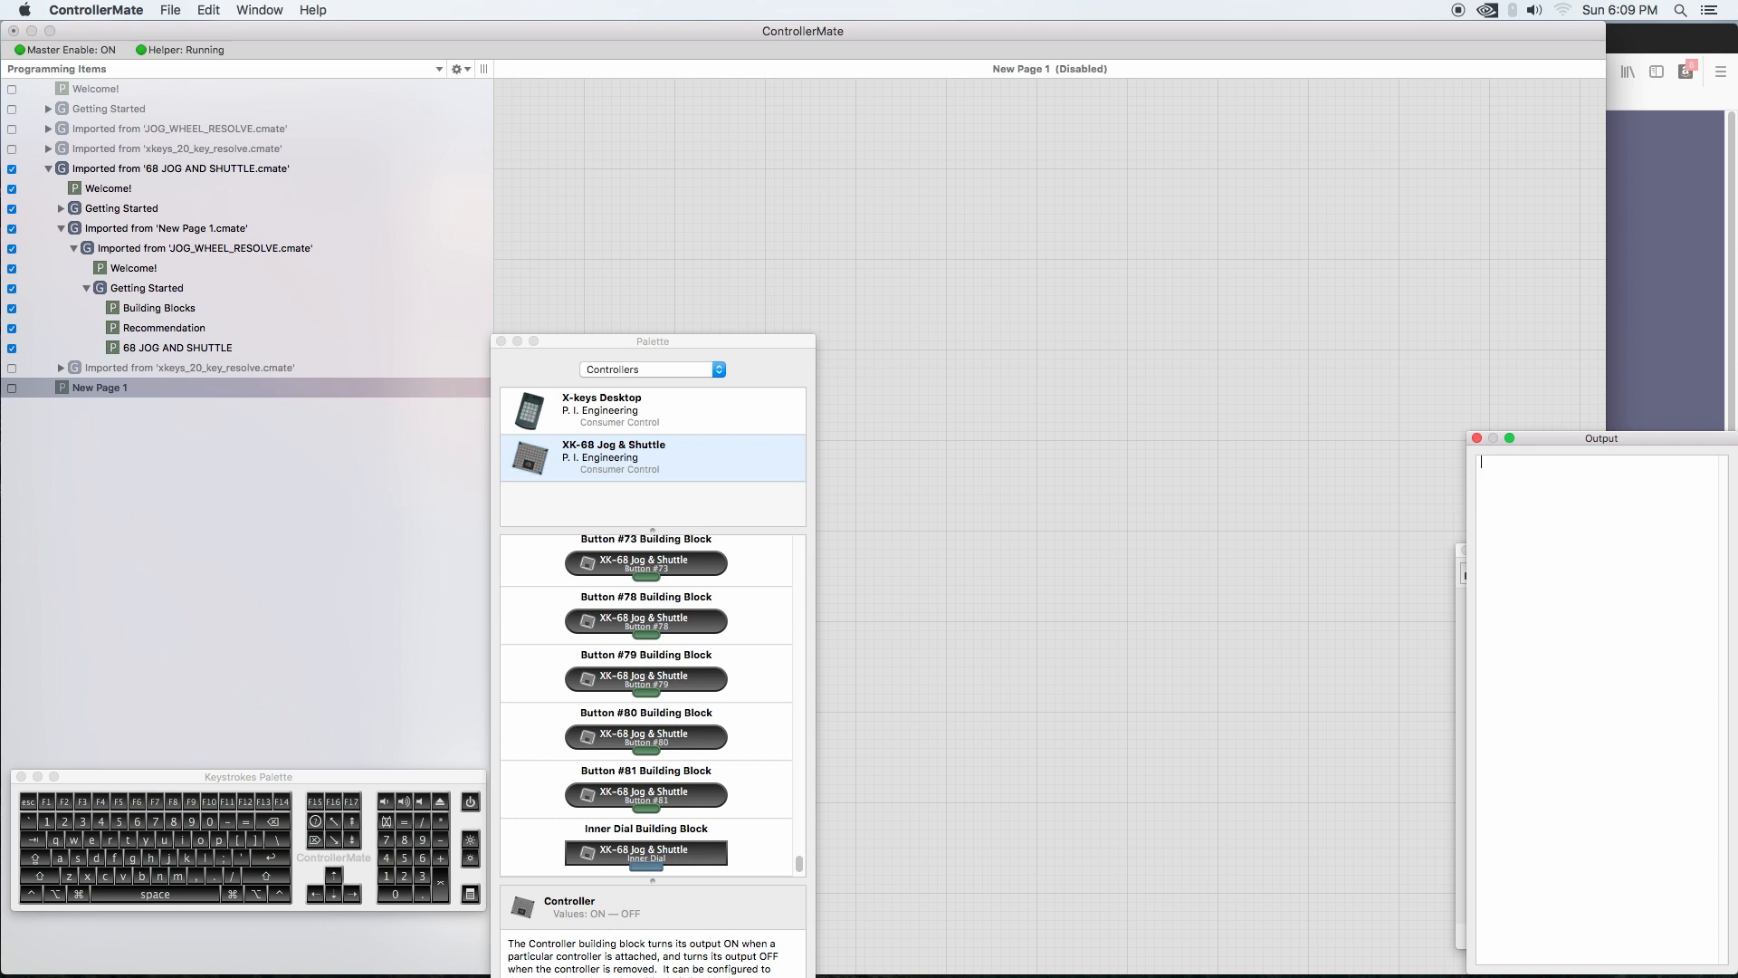
left_click_drag(644, 851, 1035, 253)
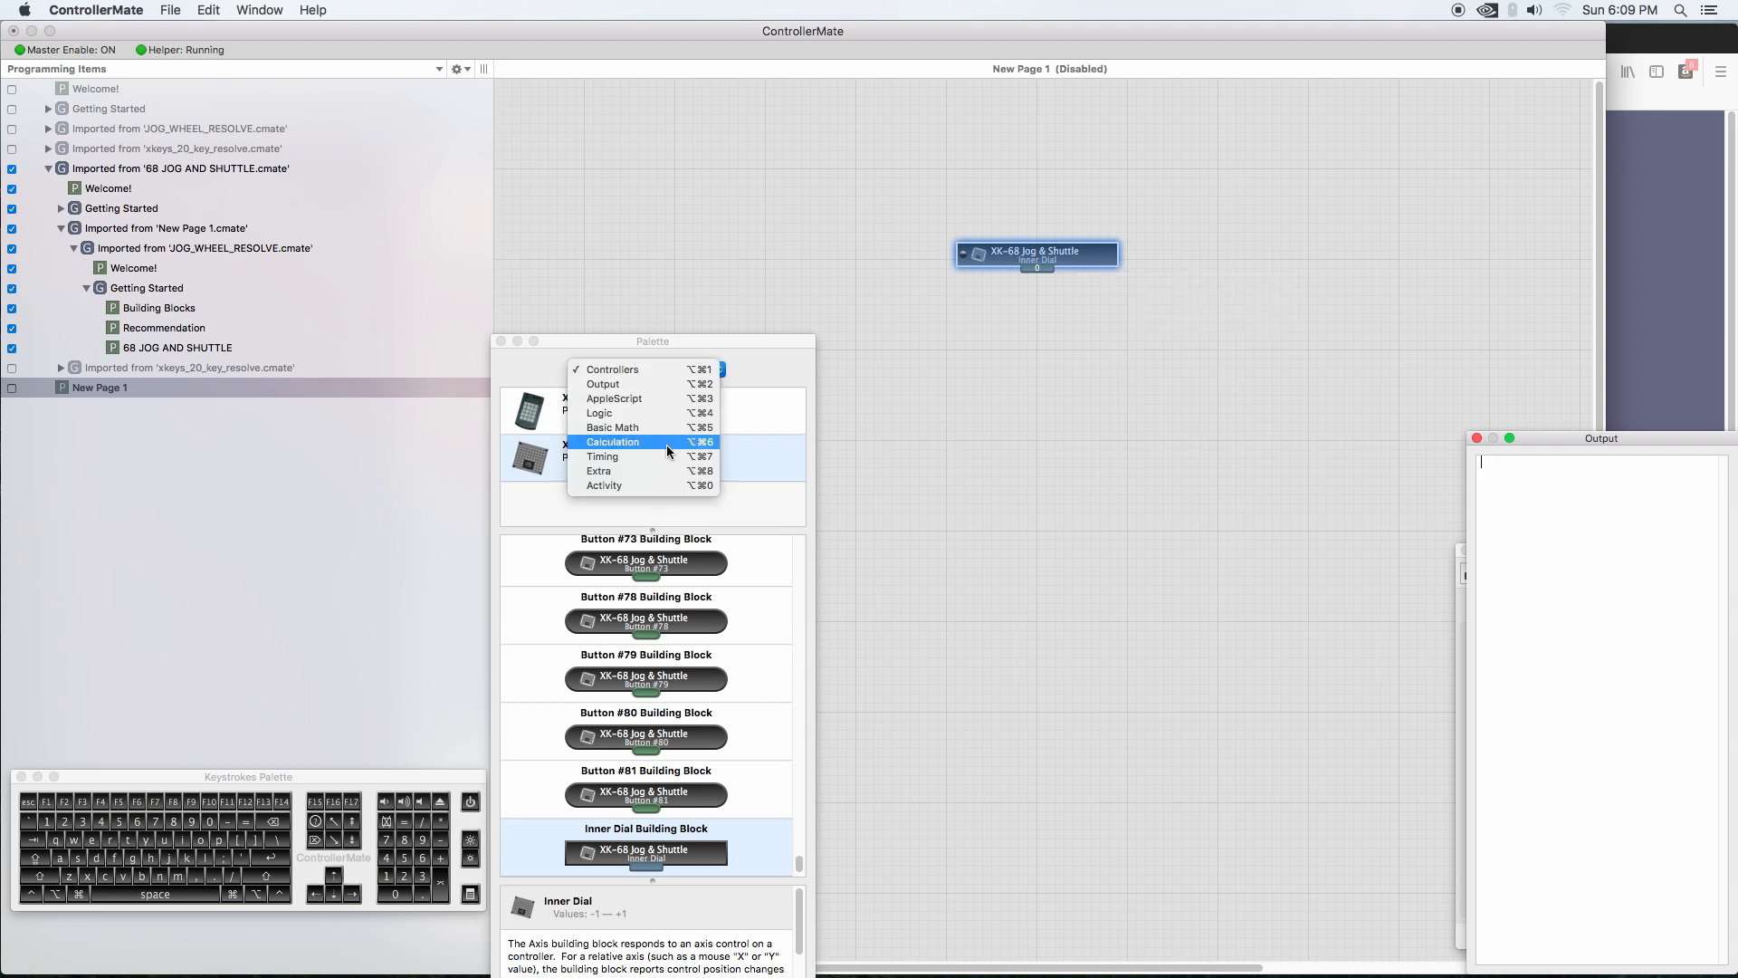
Step: Attach a Calculation Accumulator block beneath the Inner Dial and show its properties in the Inspector
left_click(614, 441)
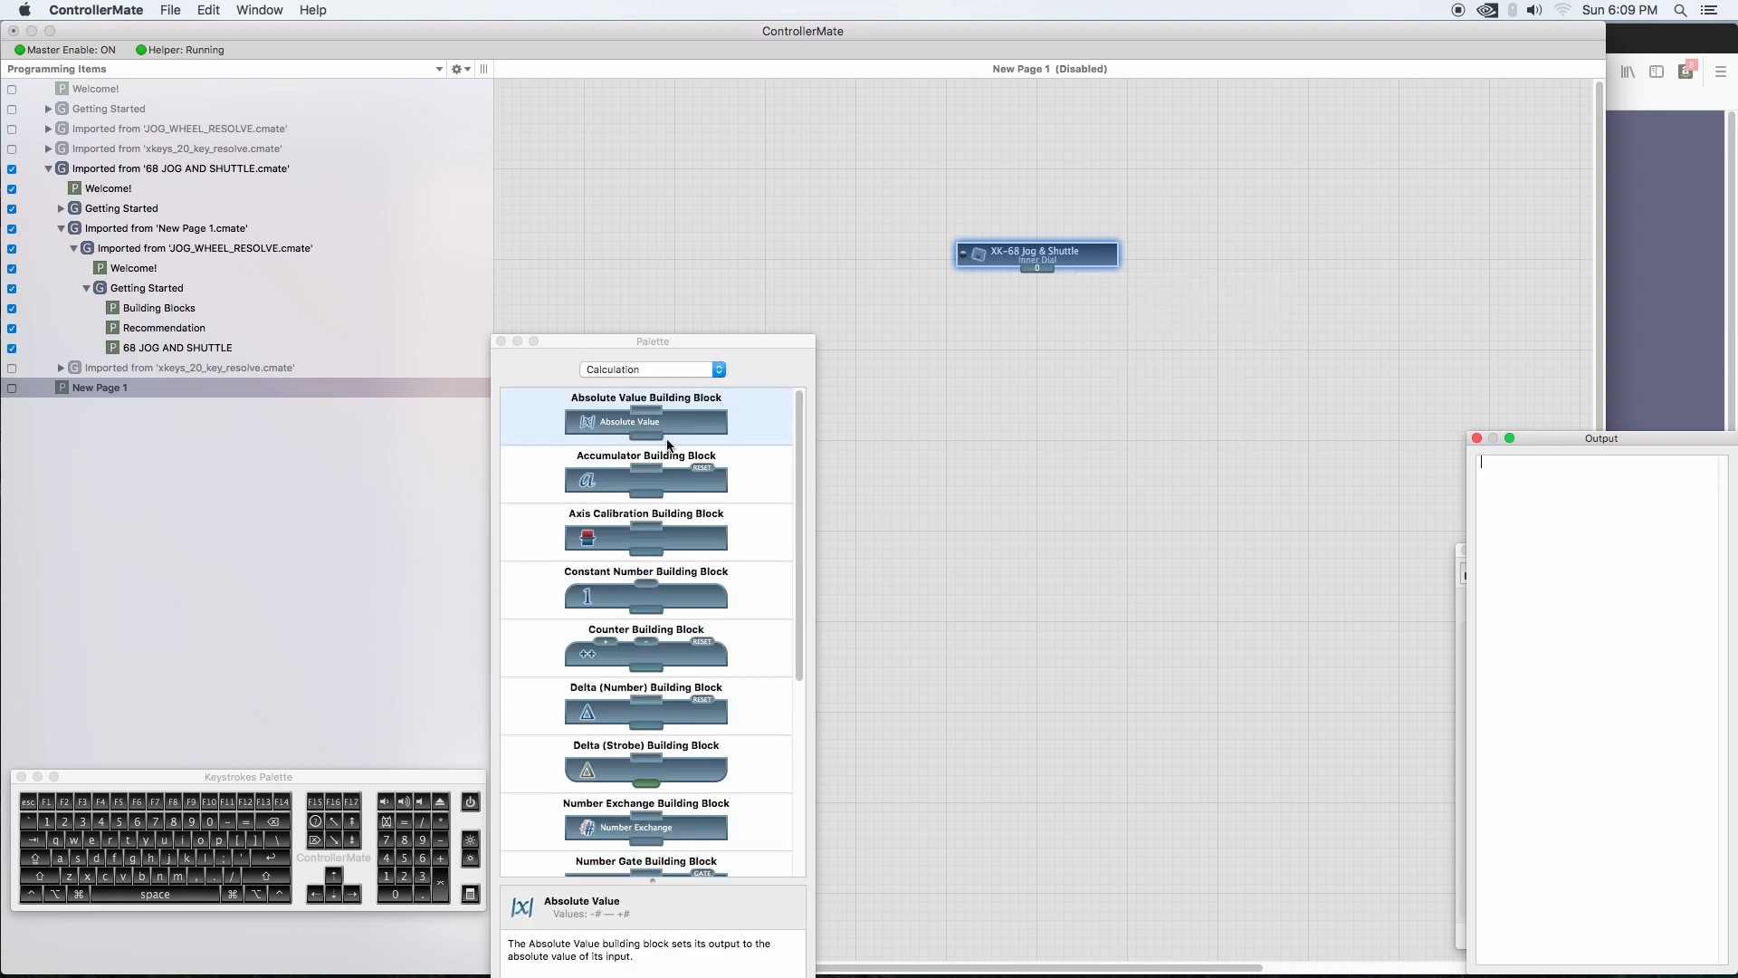
mouse_move(693, 466)
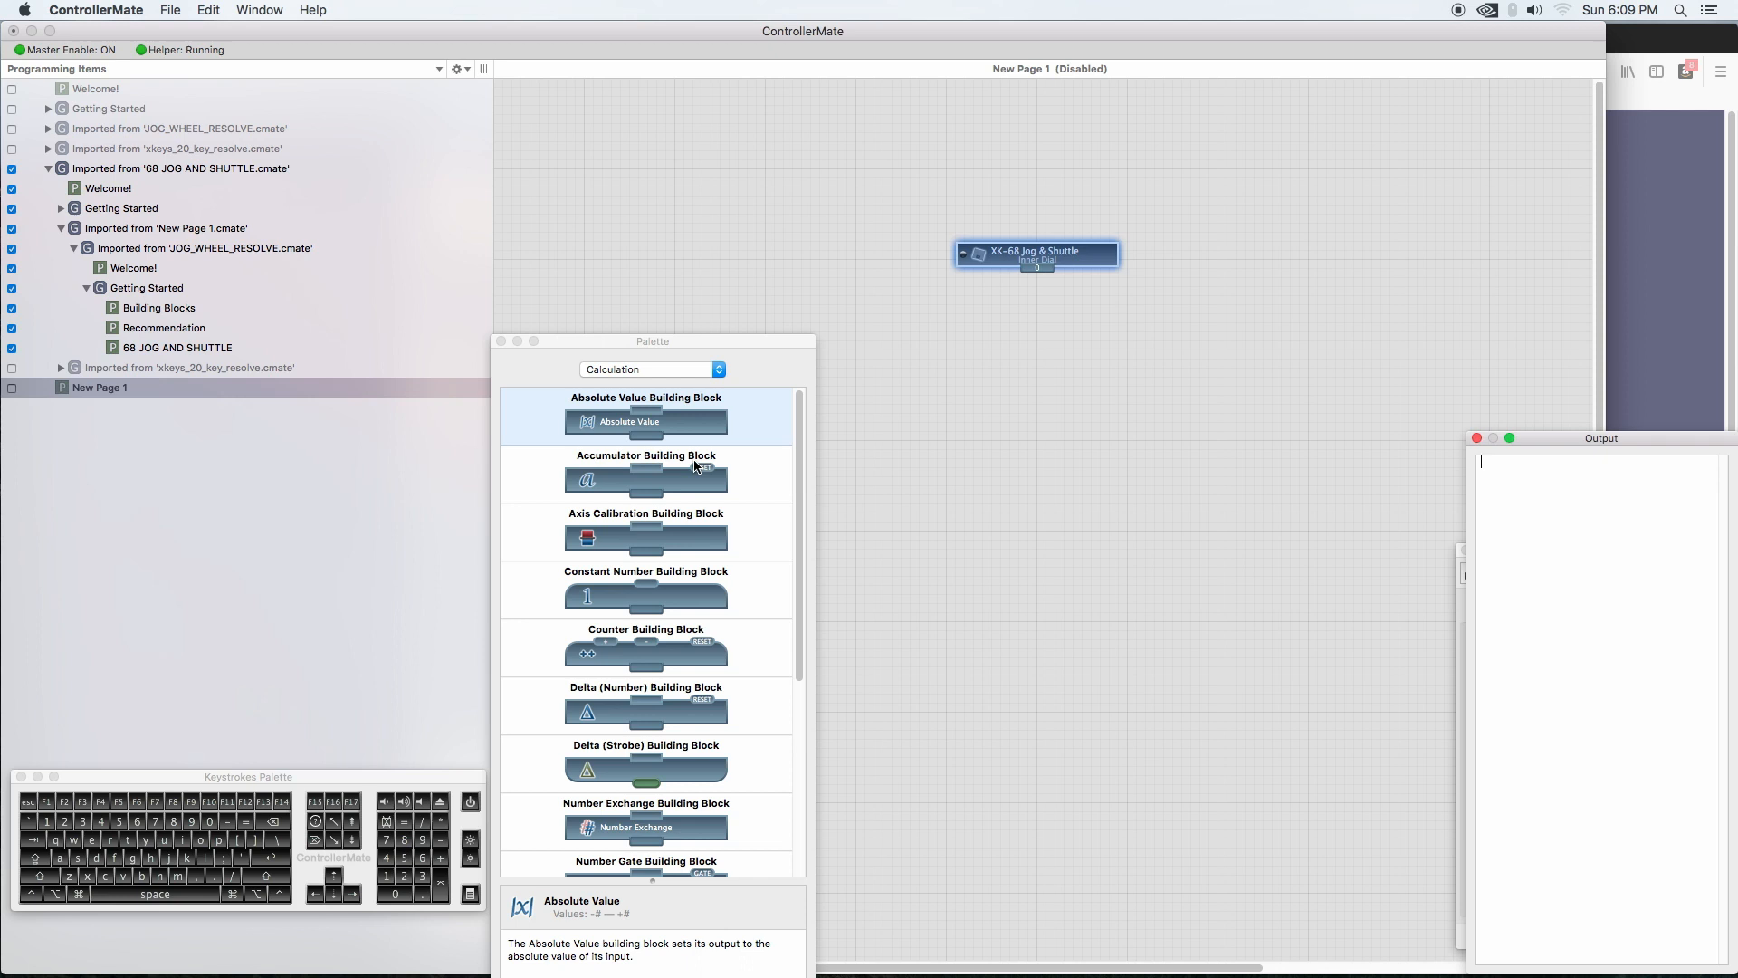
left_click_drag(647, 477, 1033, 275)
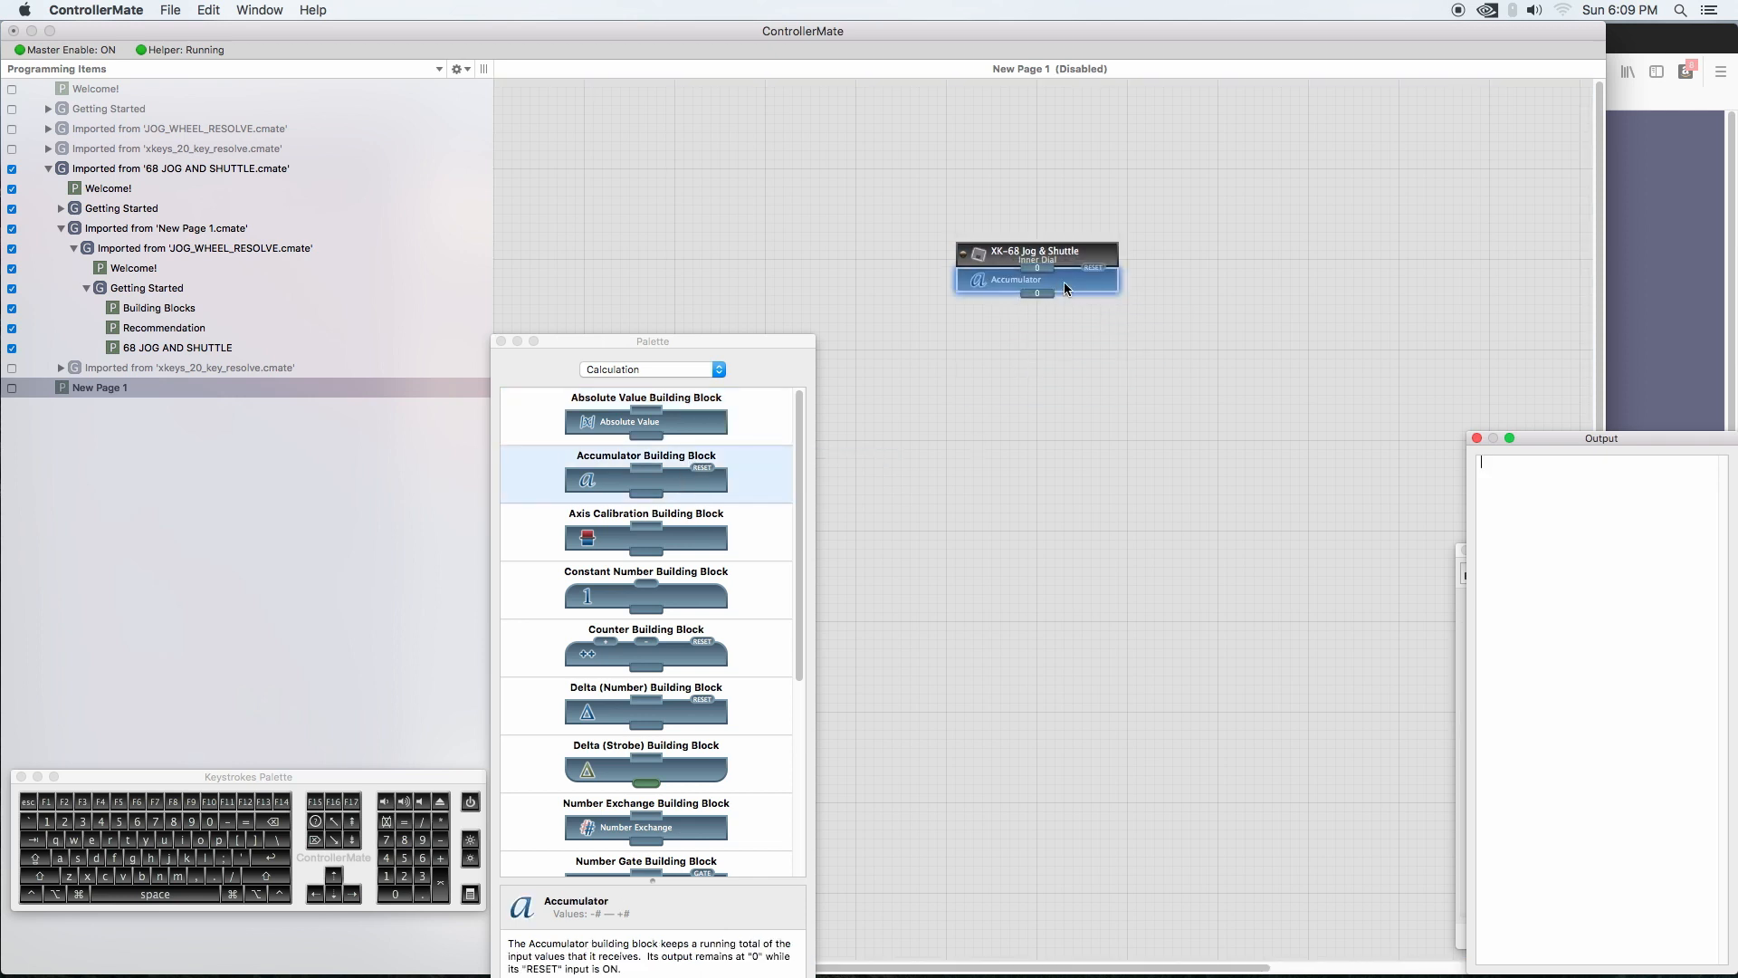
left_click(1035, 279)
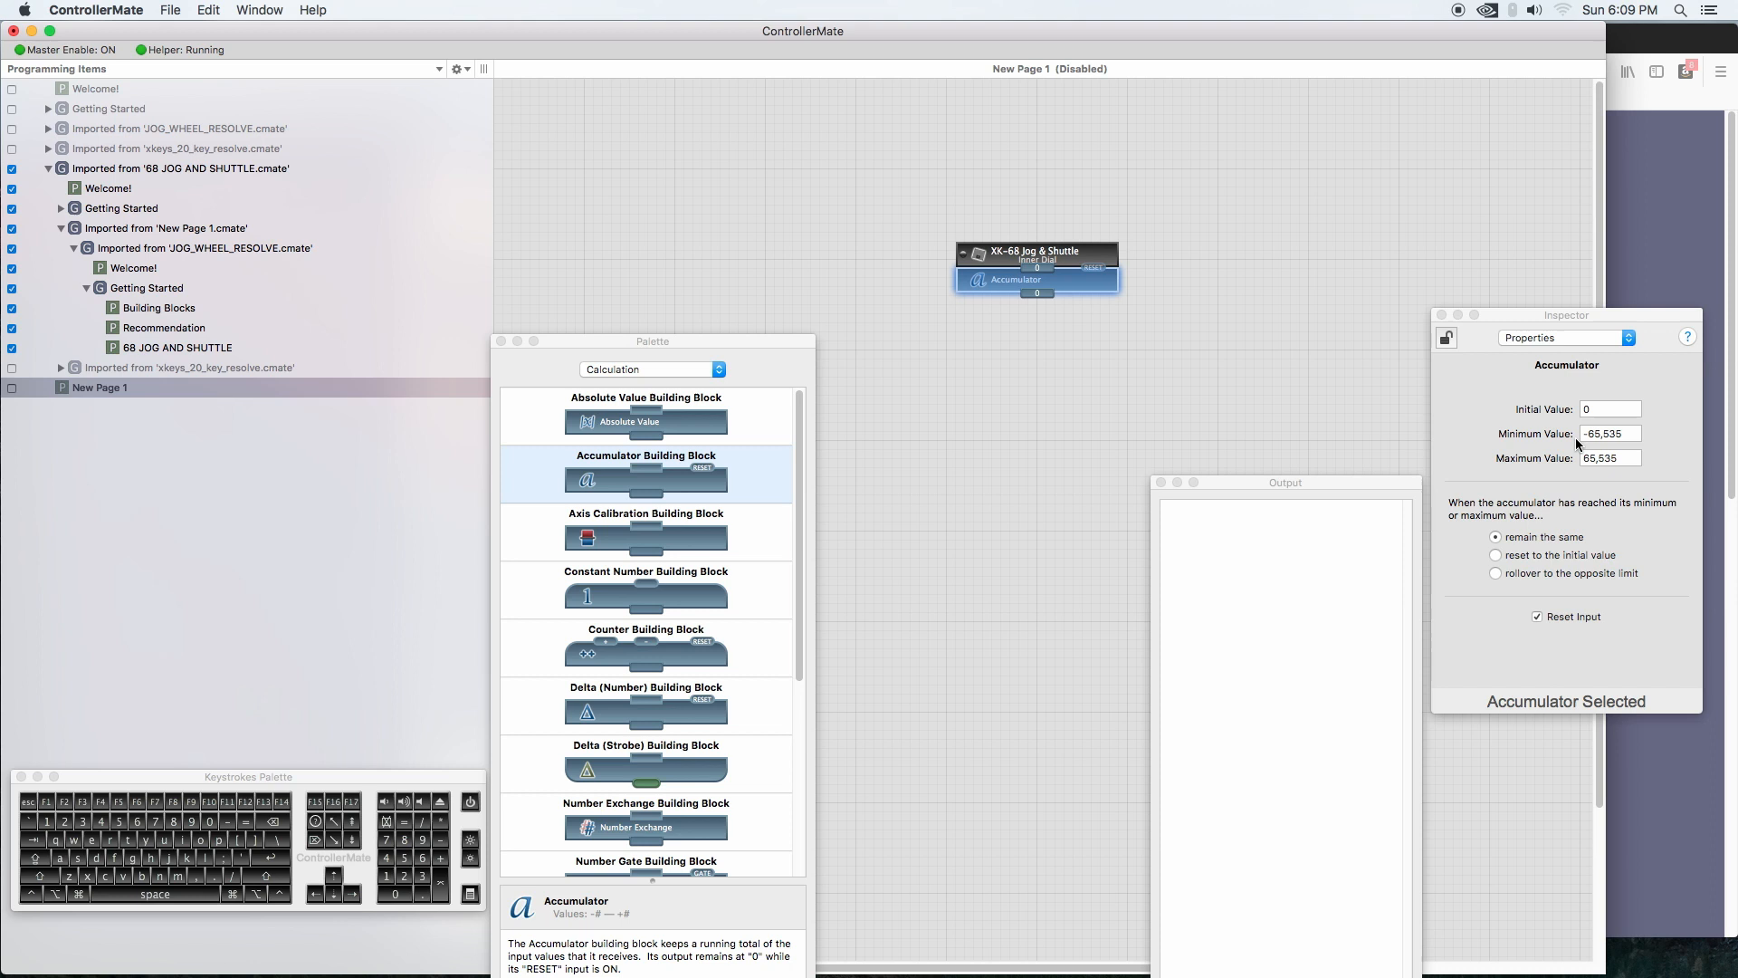
Step: Set the Accumulator to minimum -1, maximum 1, resetting to its initial value at a limit
left_click(1607, 408)
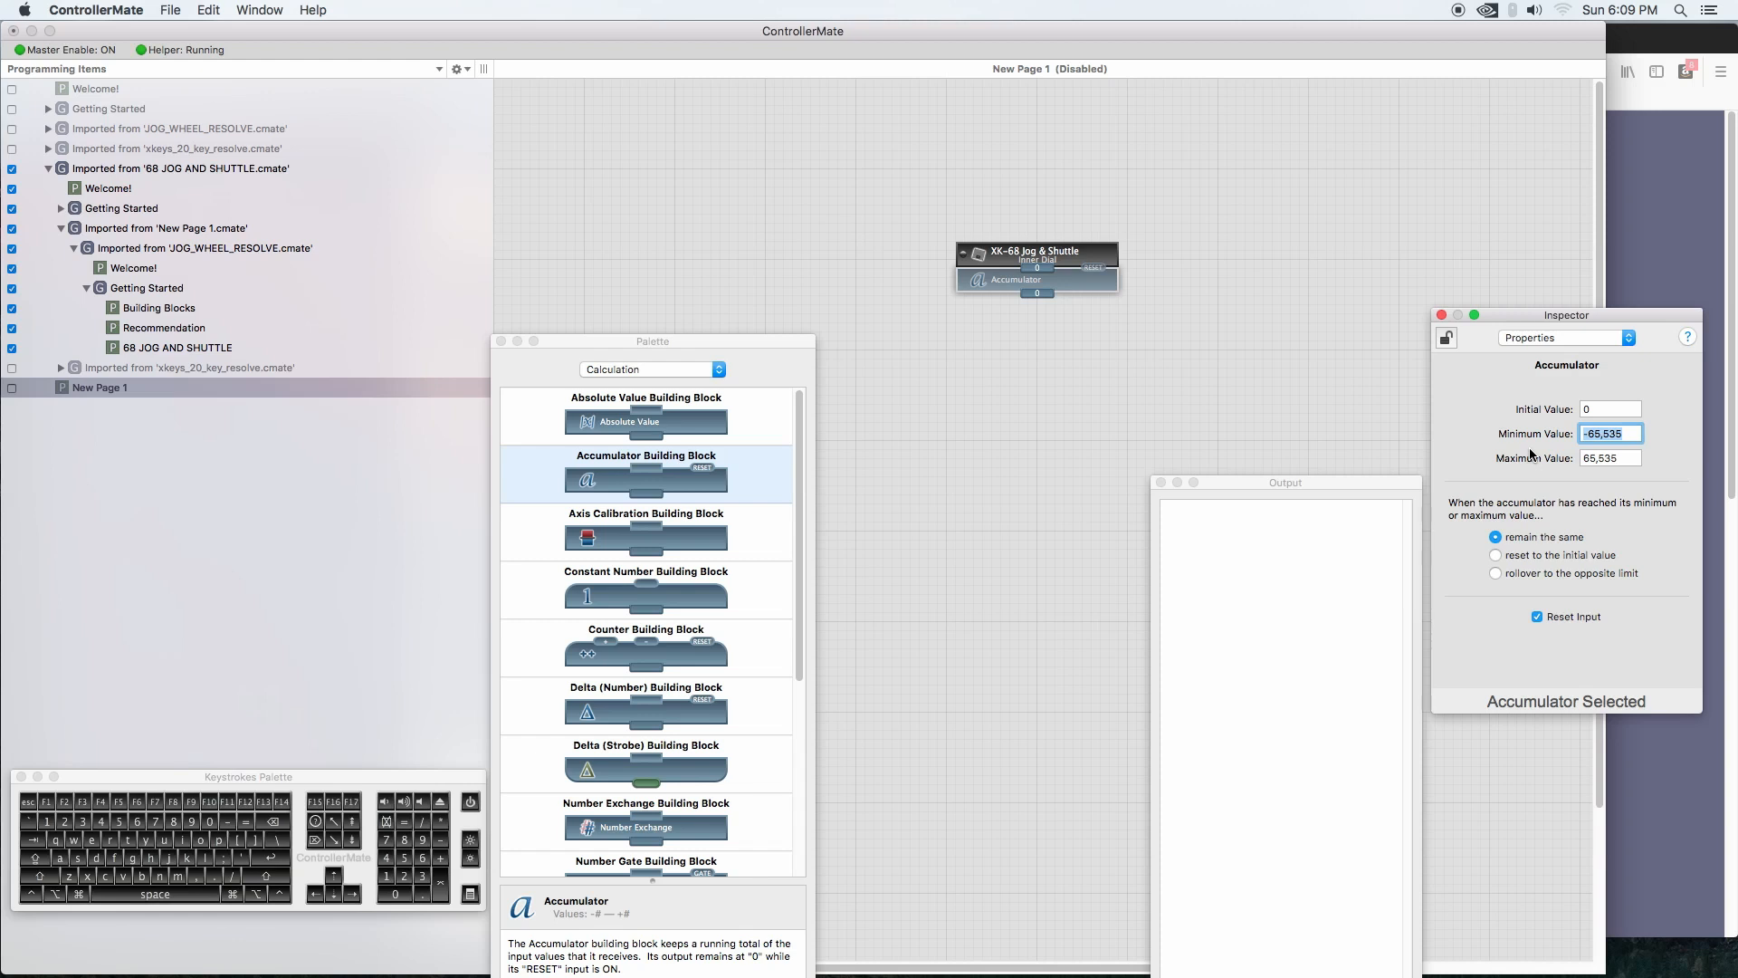
type("-1")
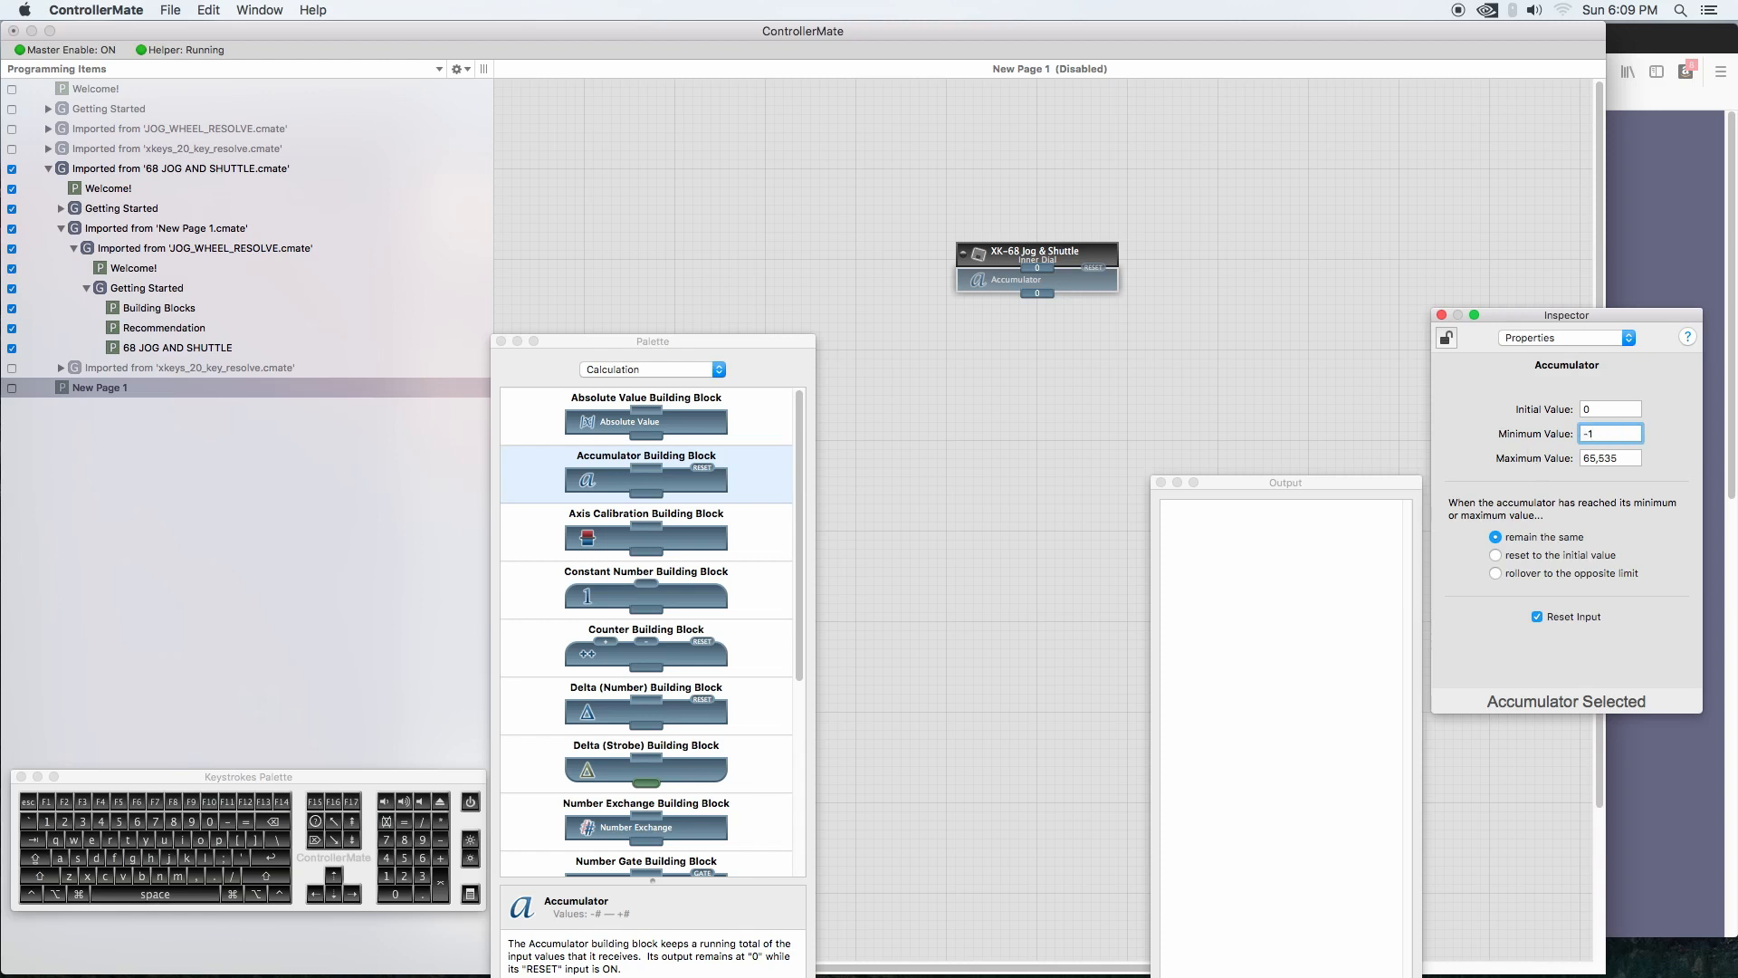
left_click(1607, 458)
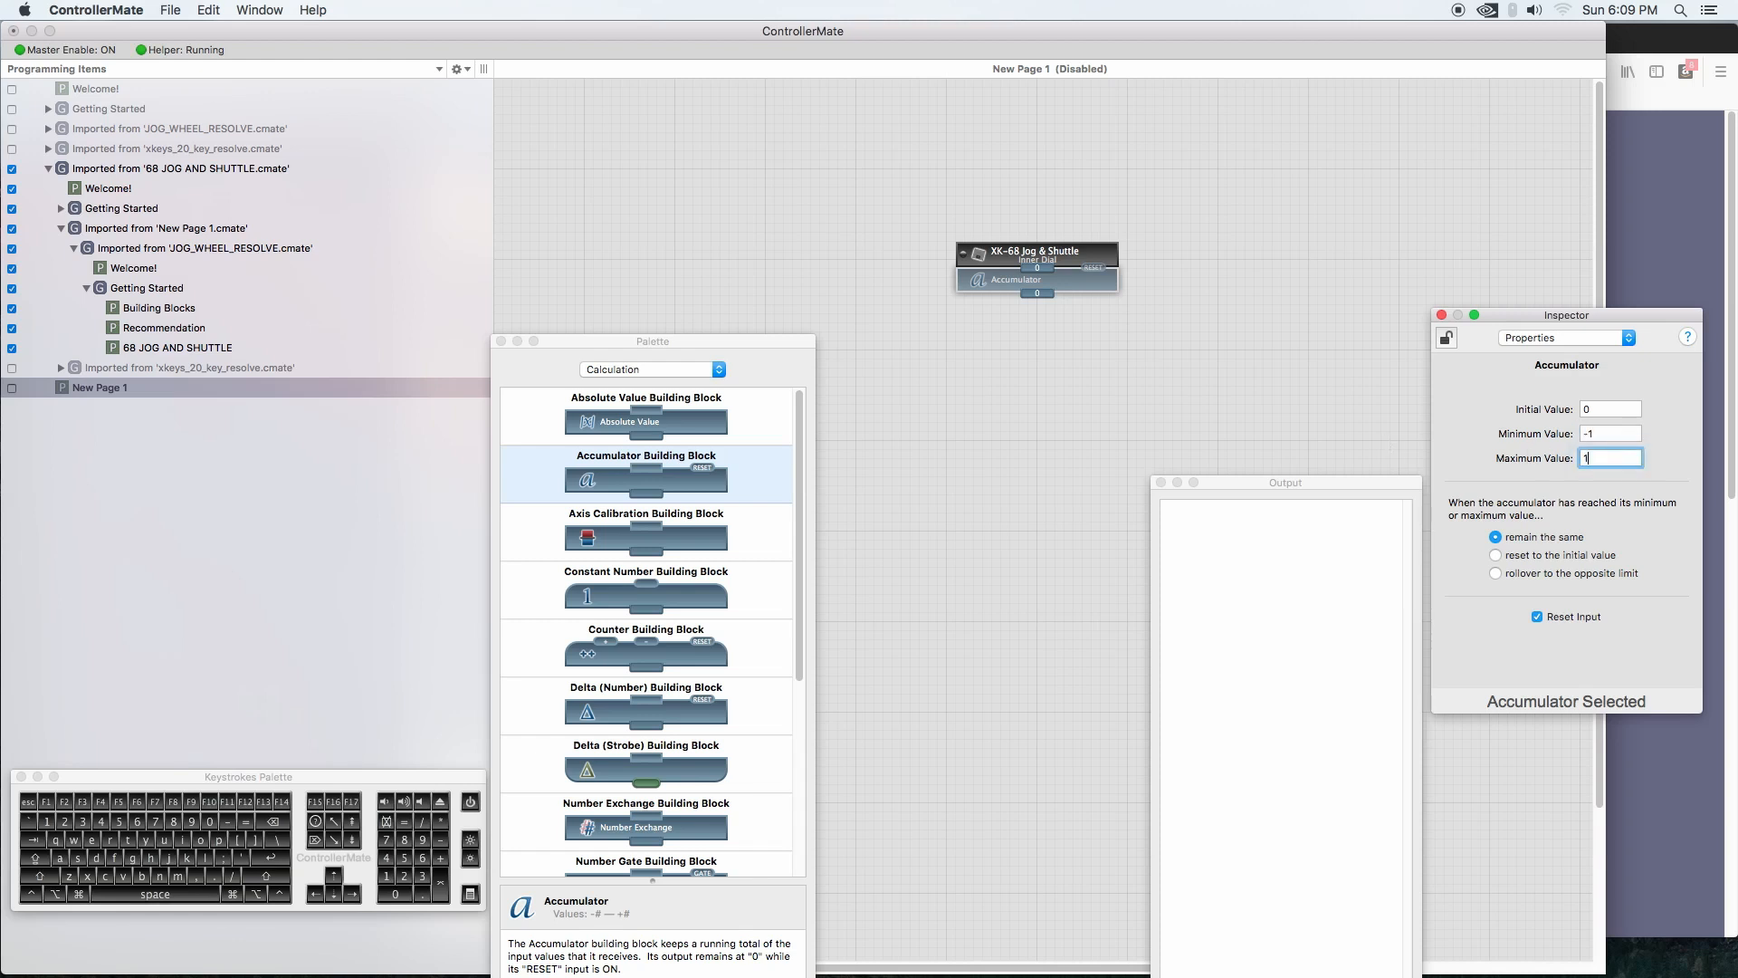
mouse_move(1497, 555)
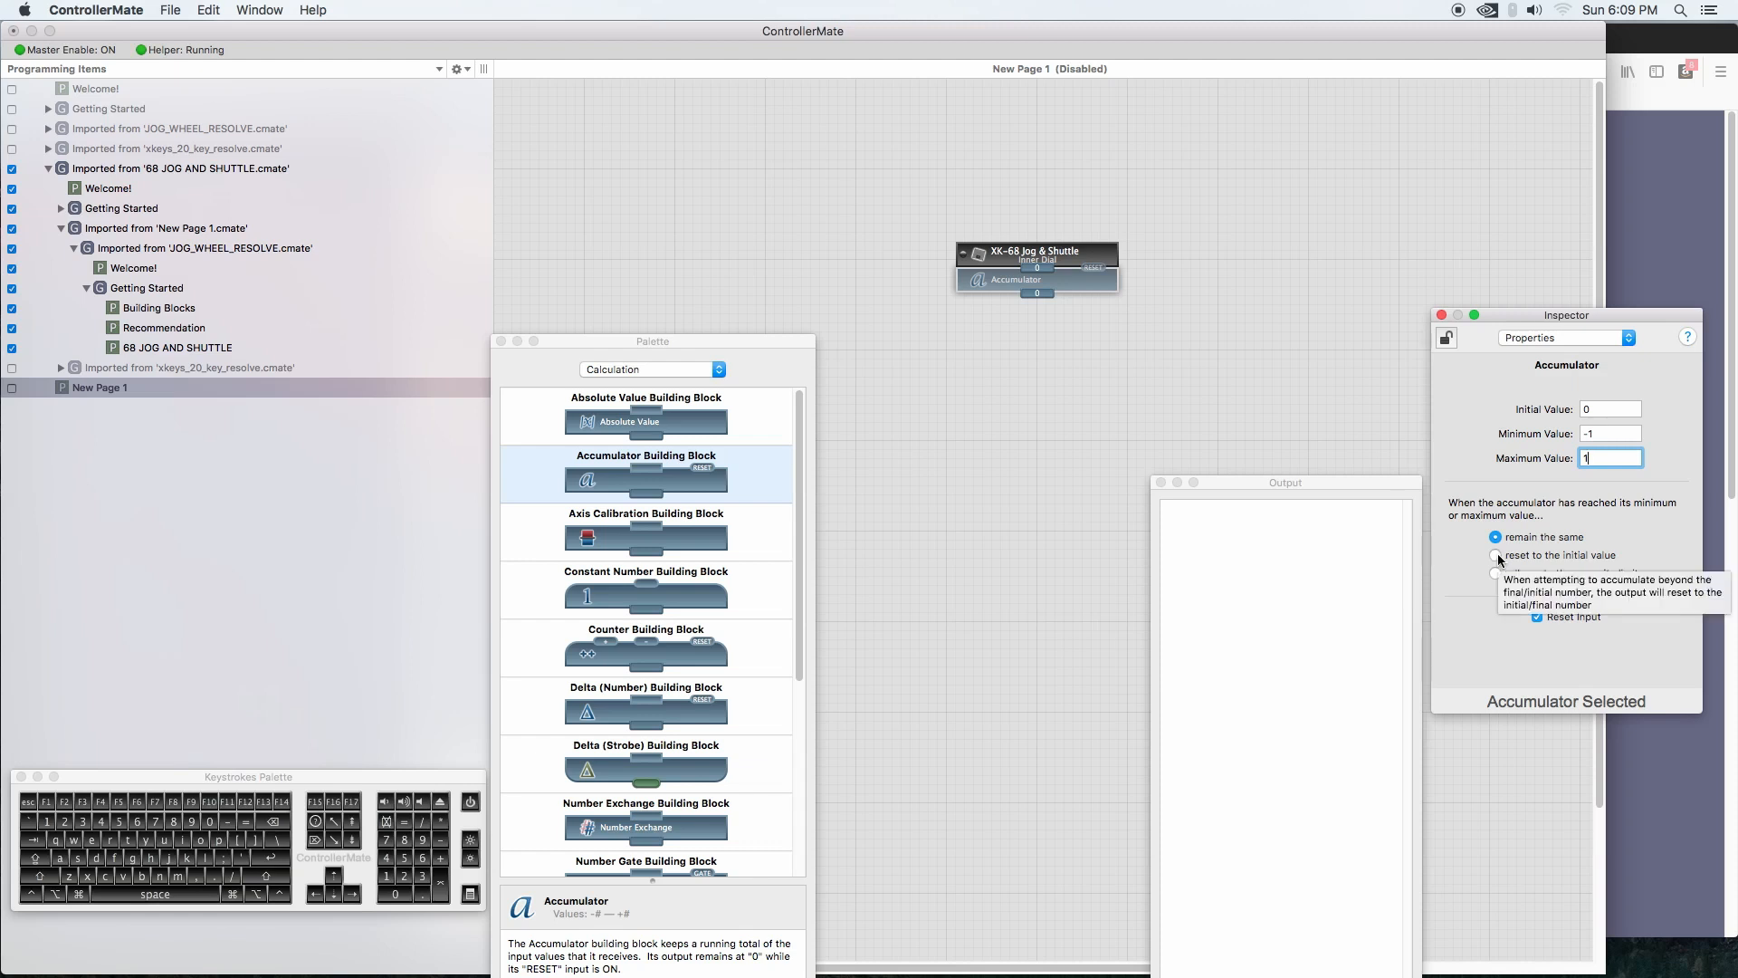
left_click(1497, 555)
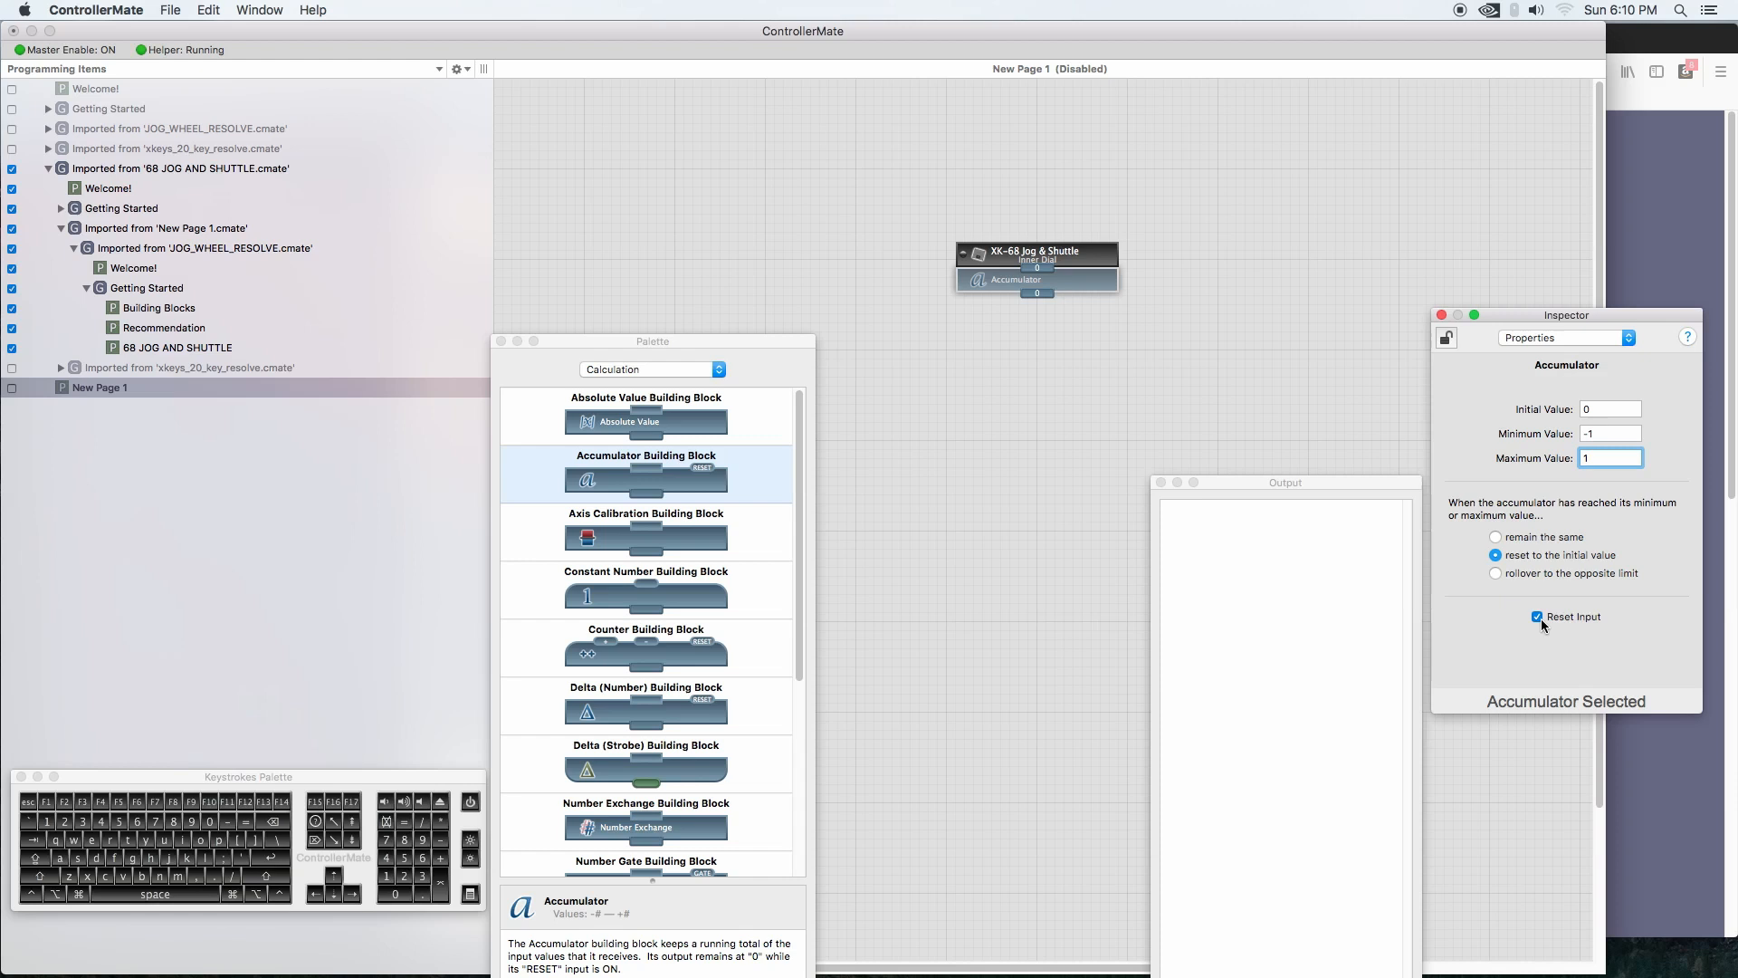
left_click(1537, 615)
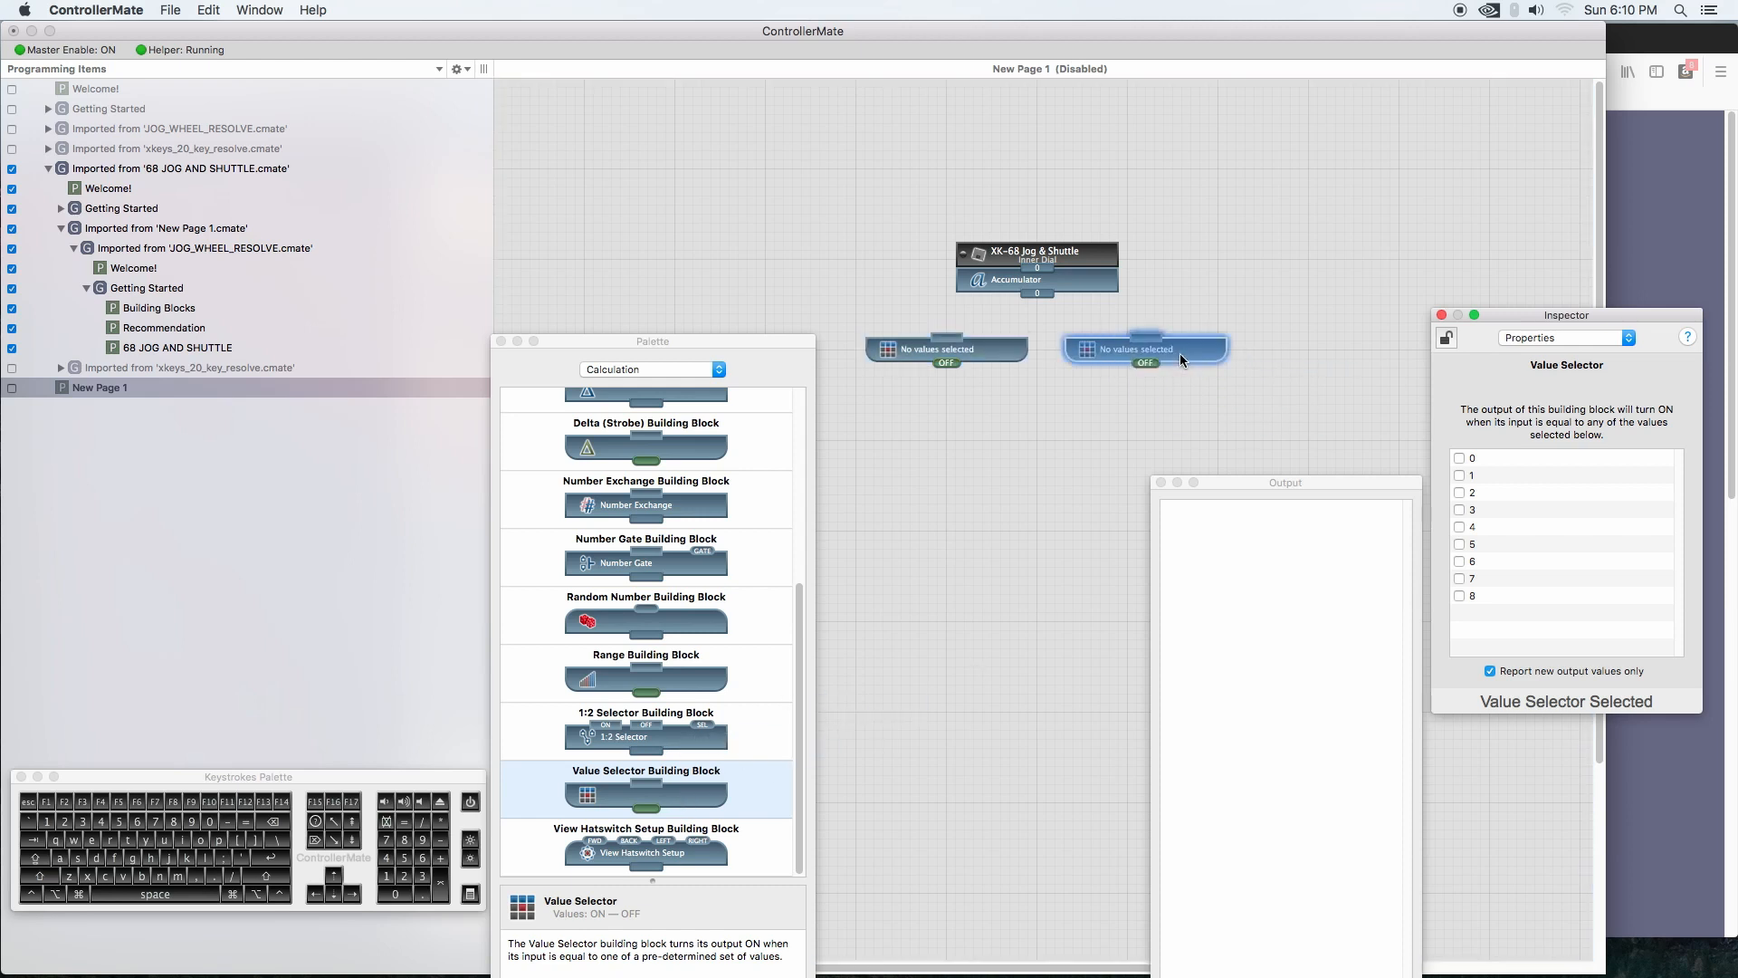
Step: Wire the Accumulator to both Value Selectors, the left turning on at -1 and the right at 1
left_click(947, 349)
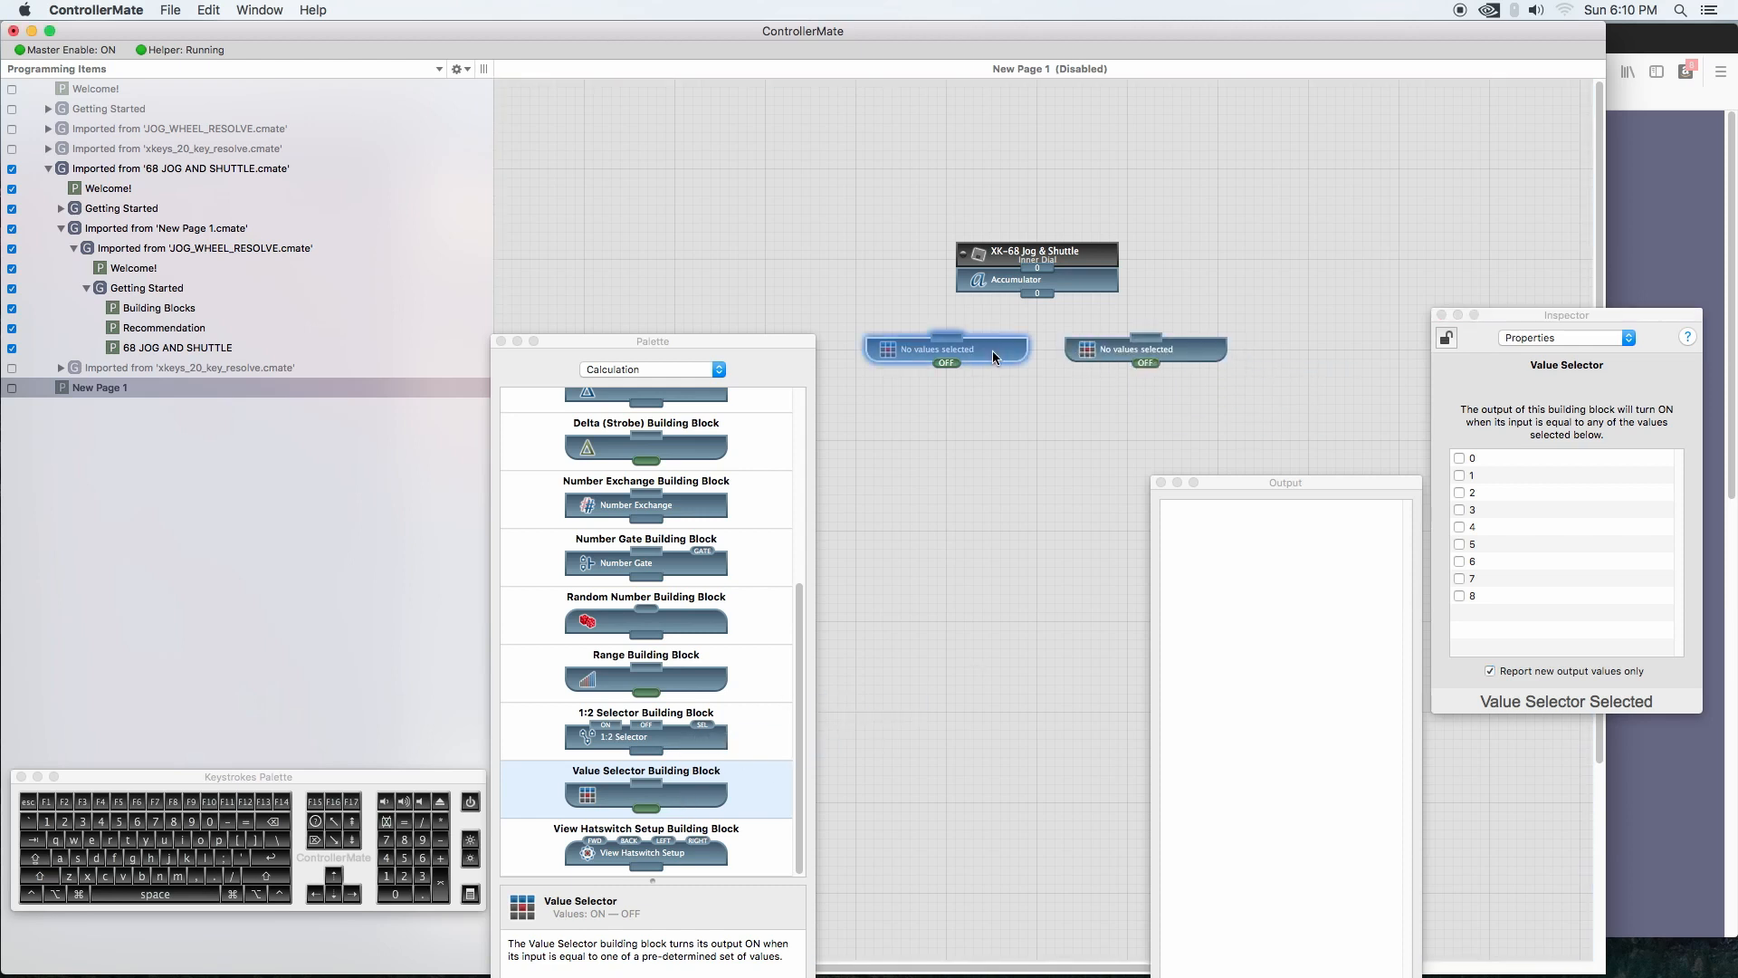
mouse_move(1039, 304)
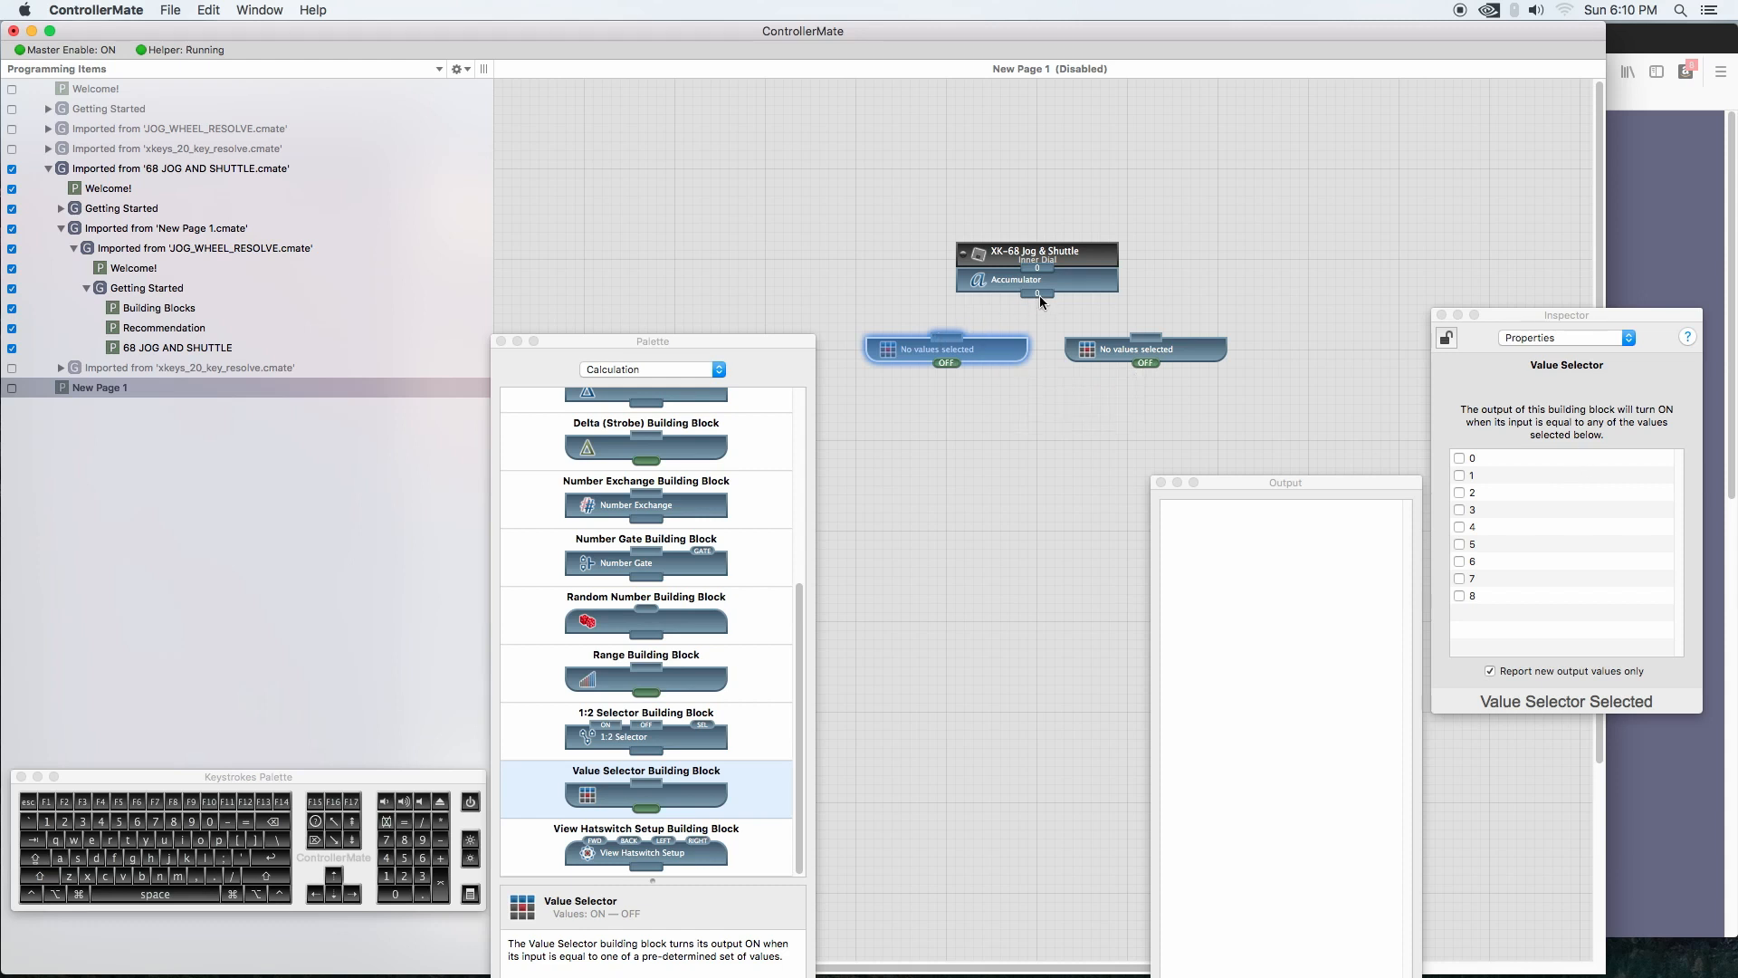
left_click_drag(1039, 297, 956, 337)
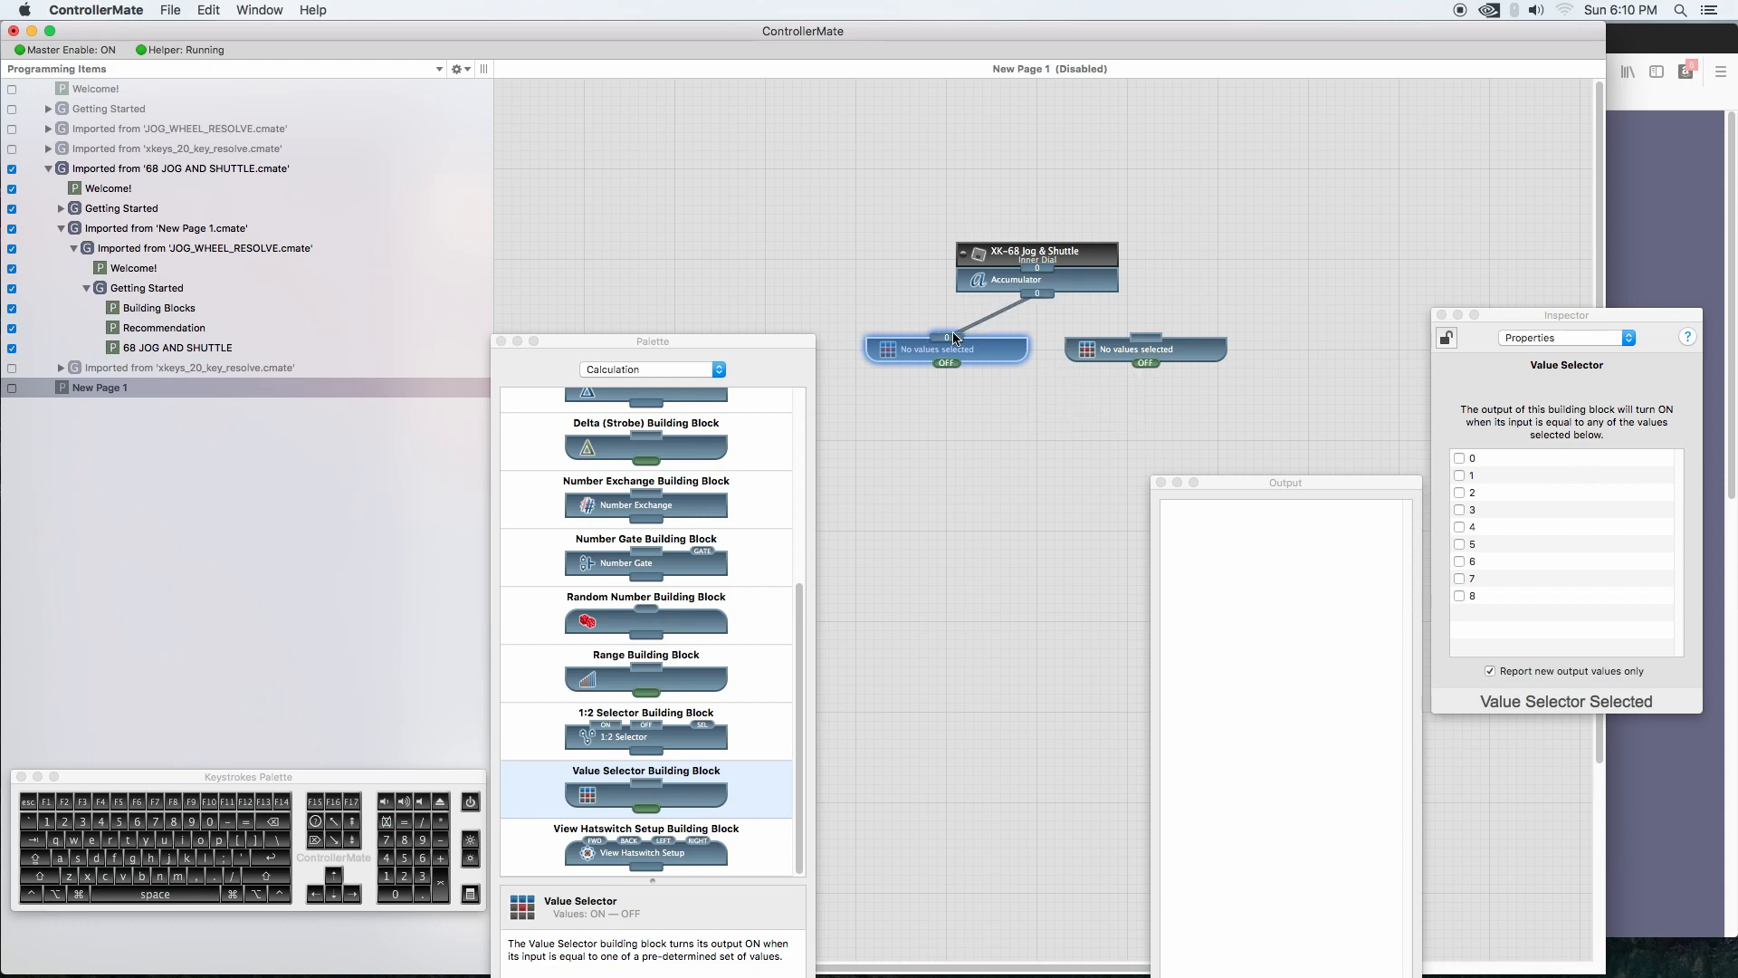
mouse_move(946, 348)
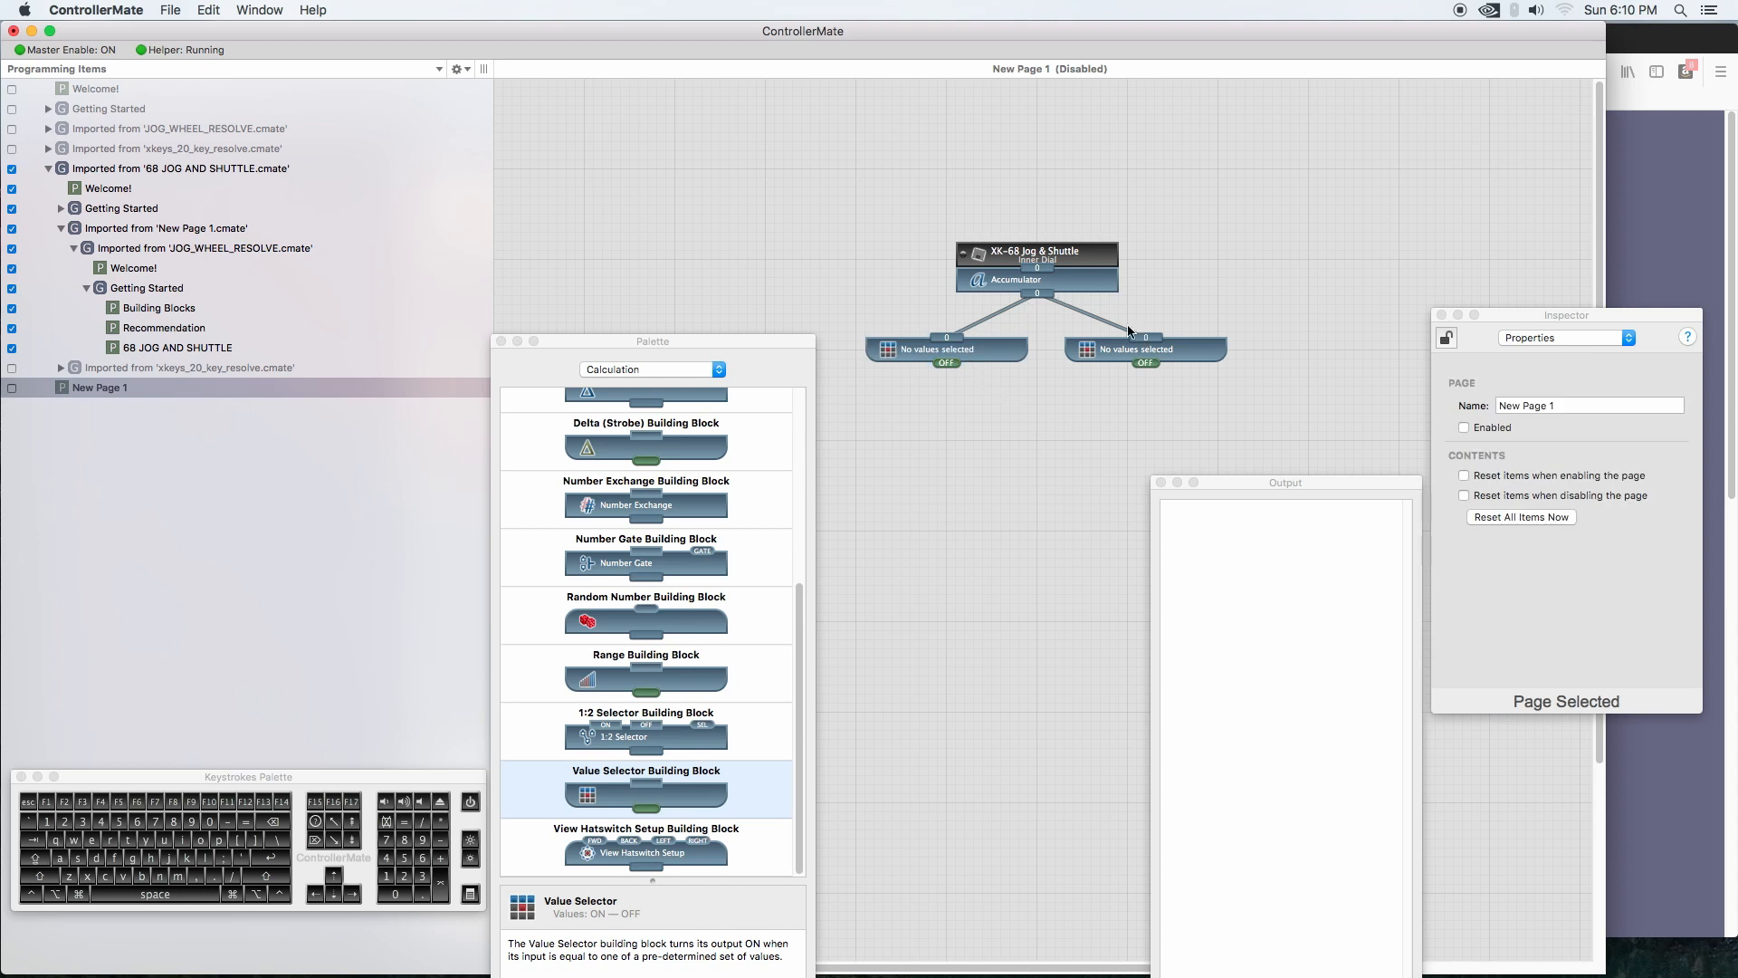
left_click(945, 348)
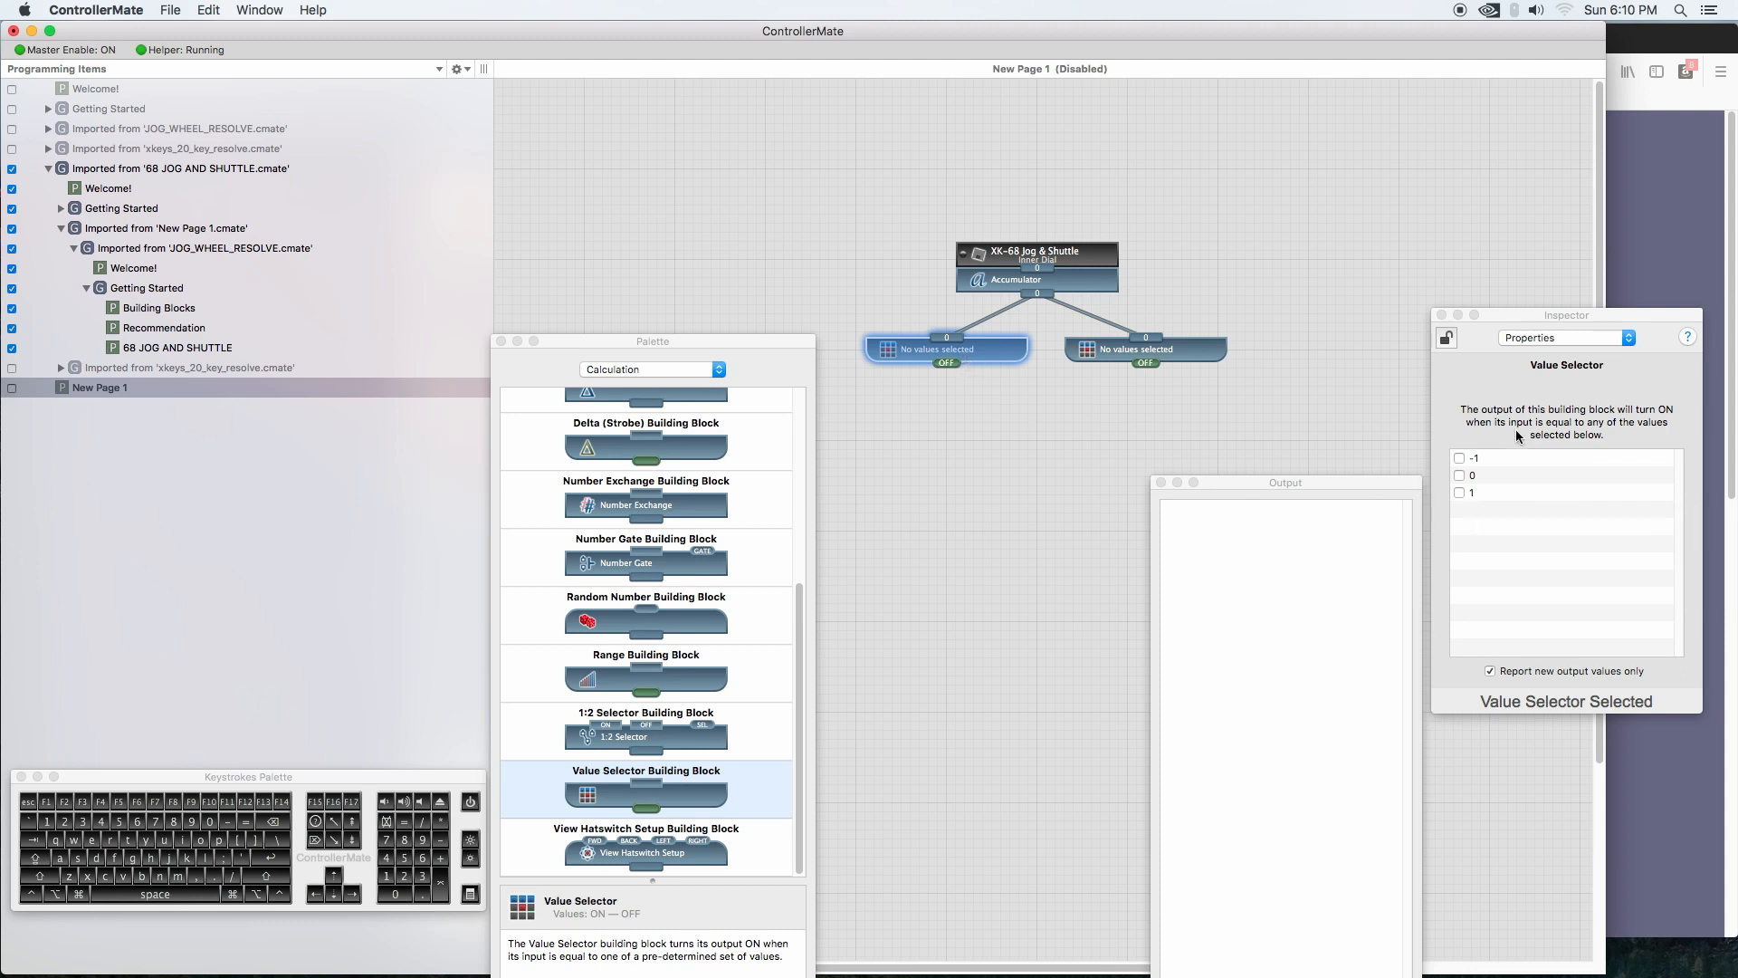
left_click(1459, 456)
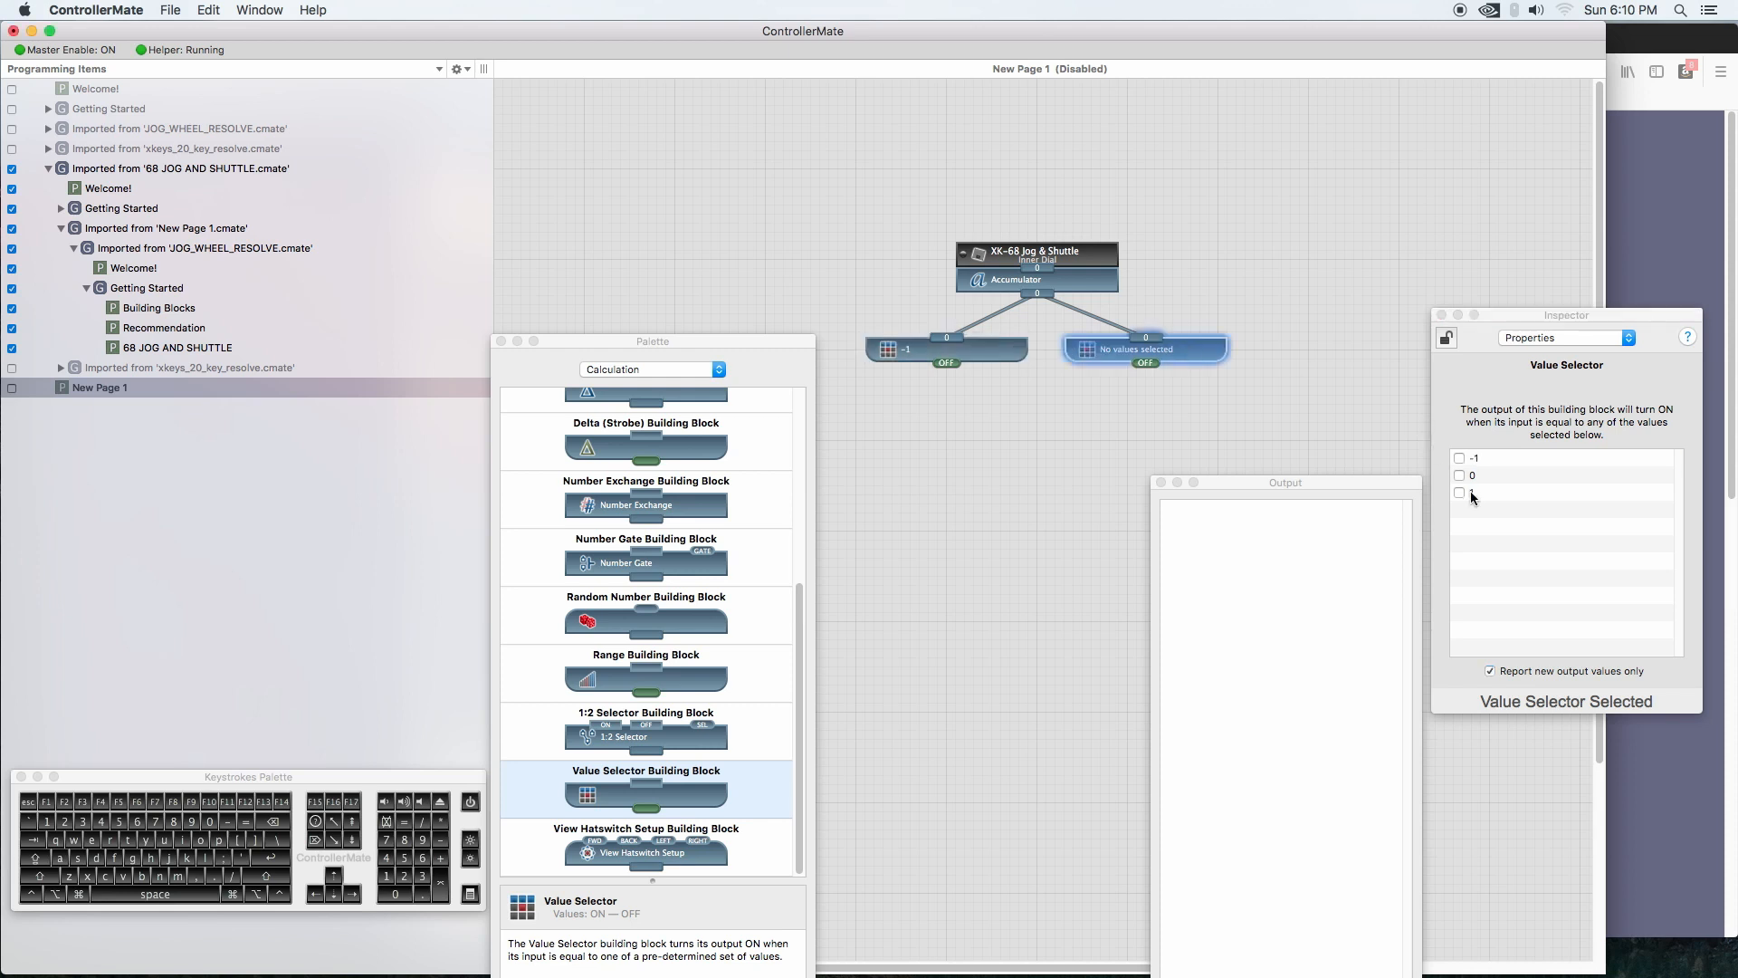
left_click(1459, 492)
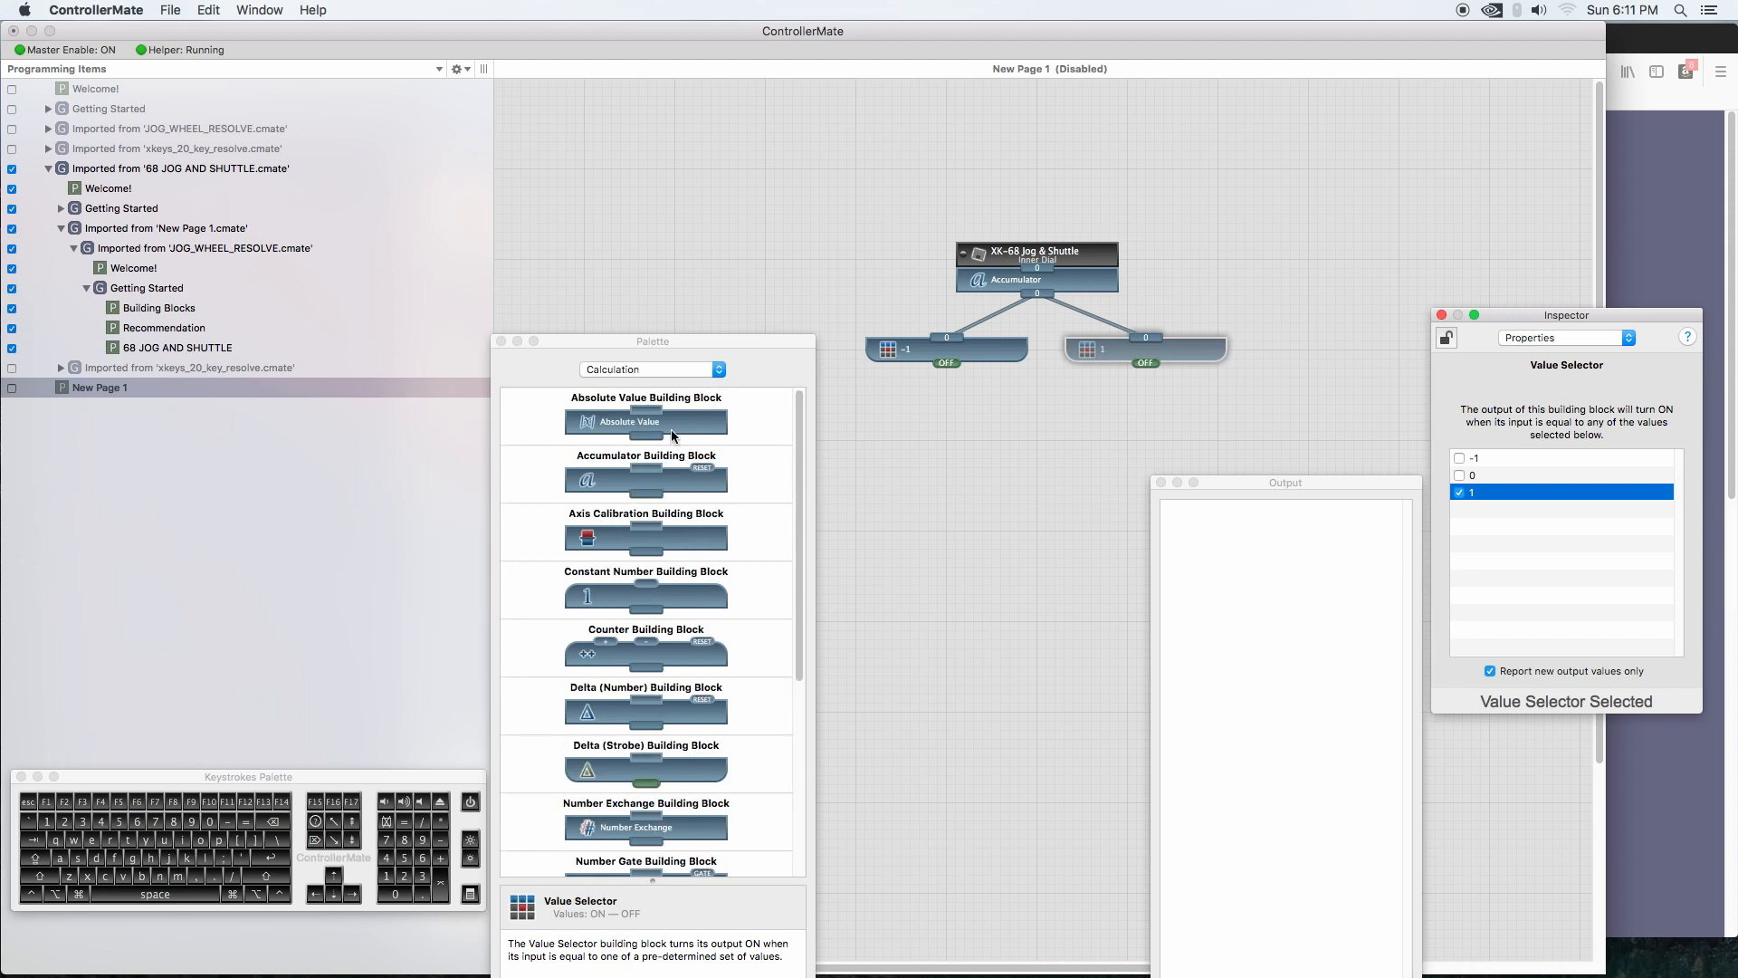
left_click(650, 369)
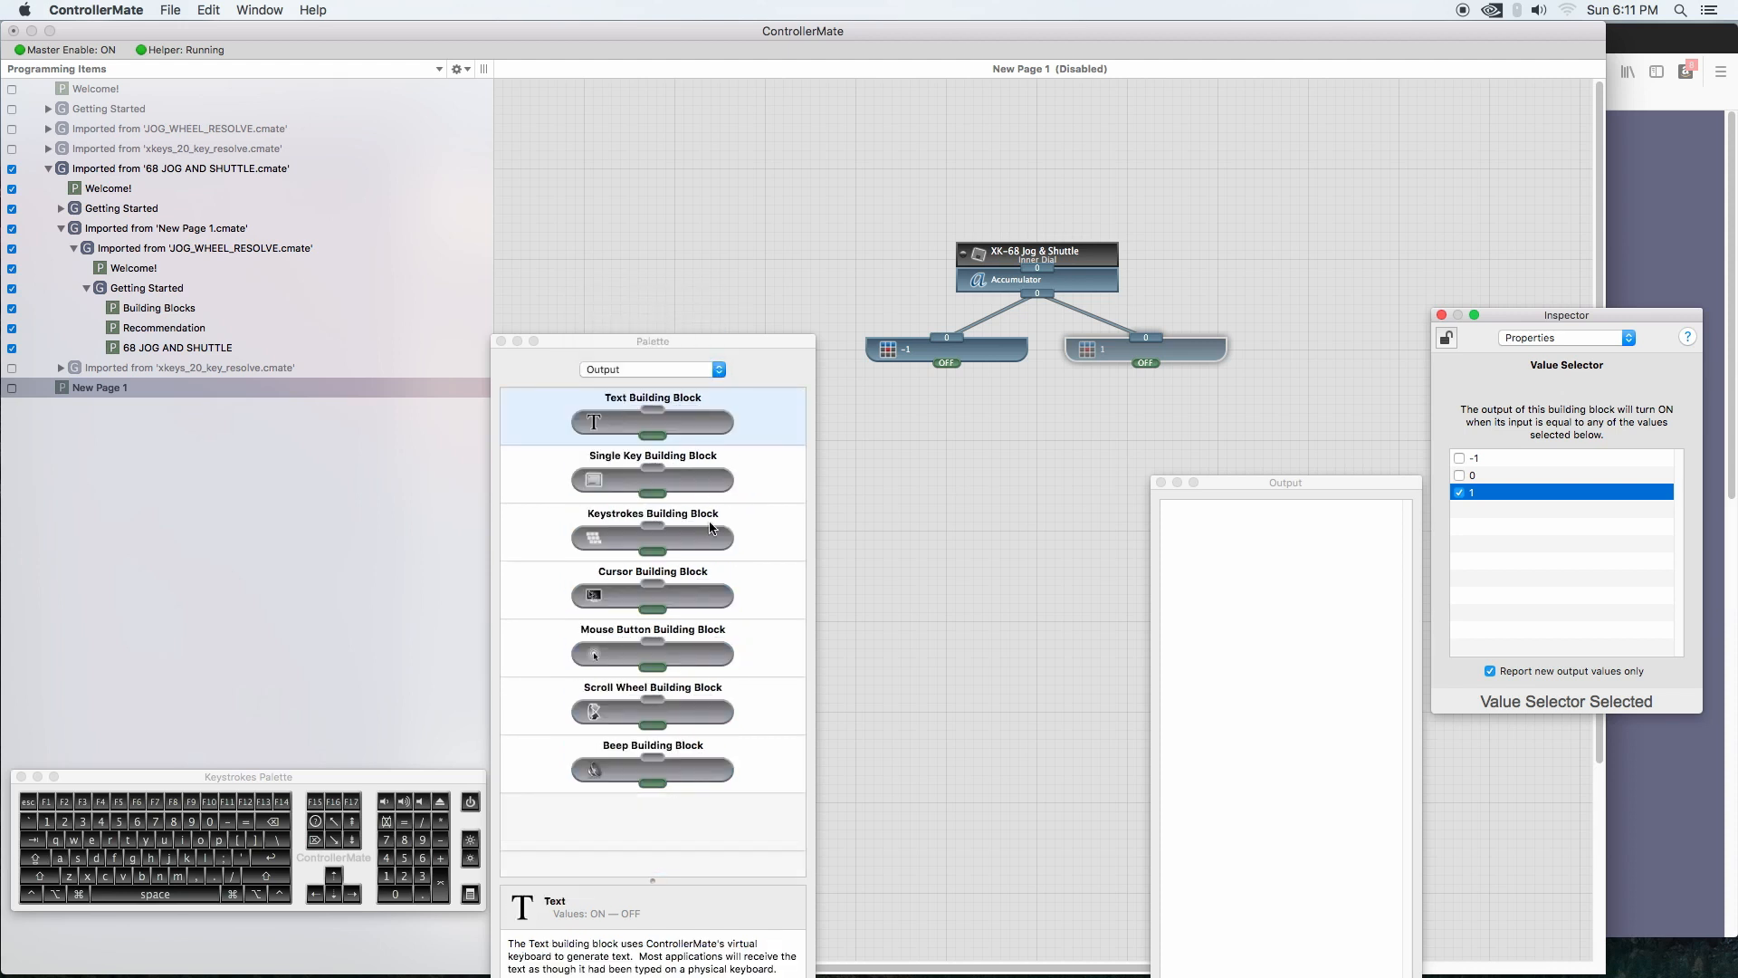
mouse_move(615, 544)
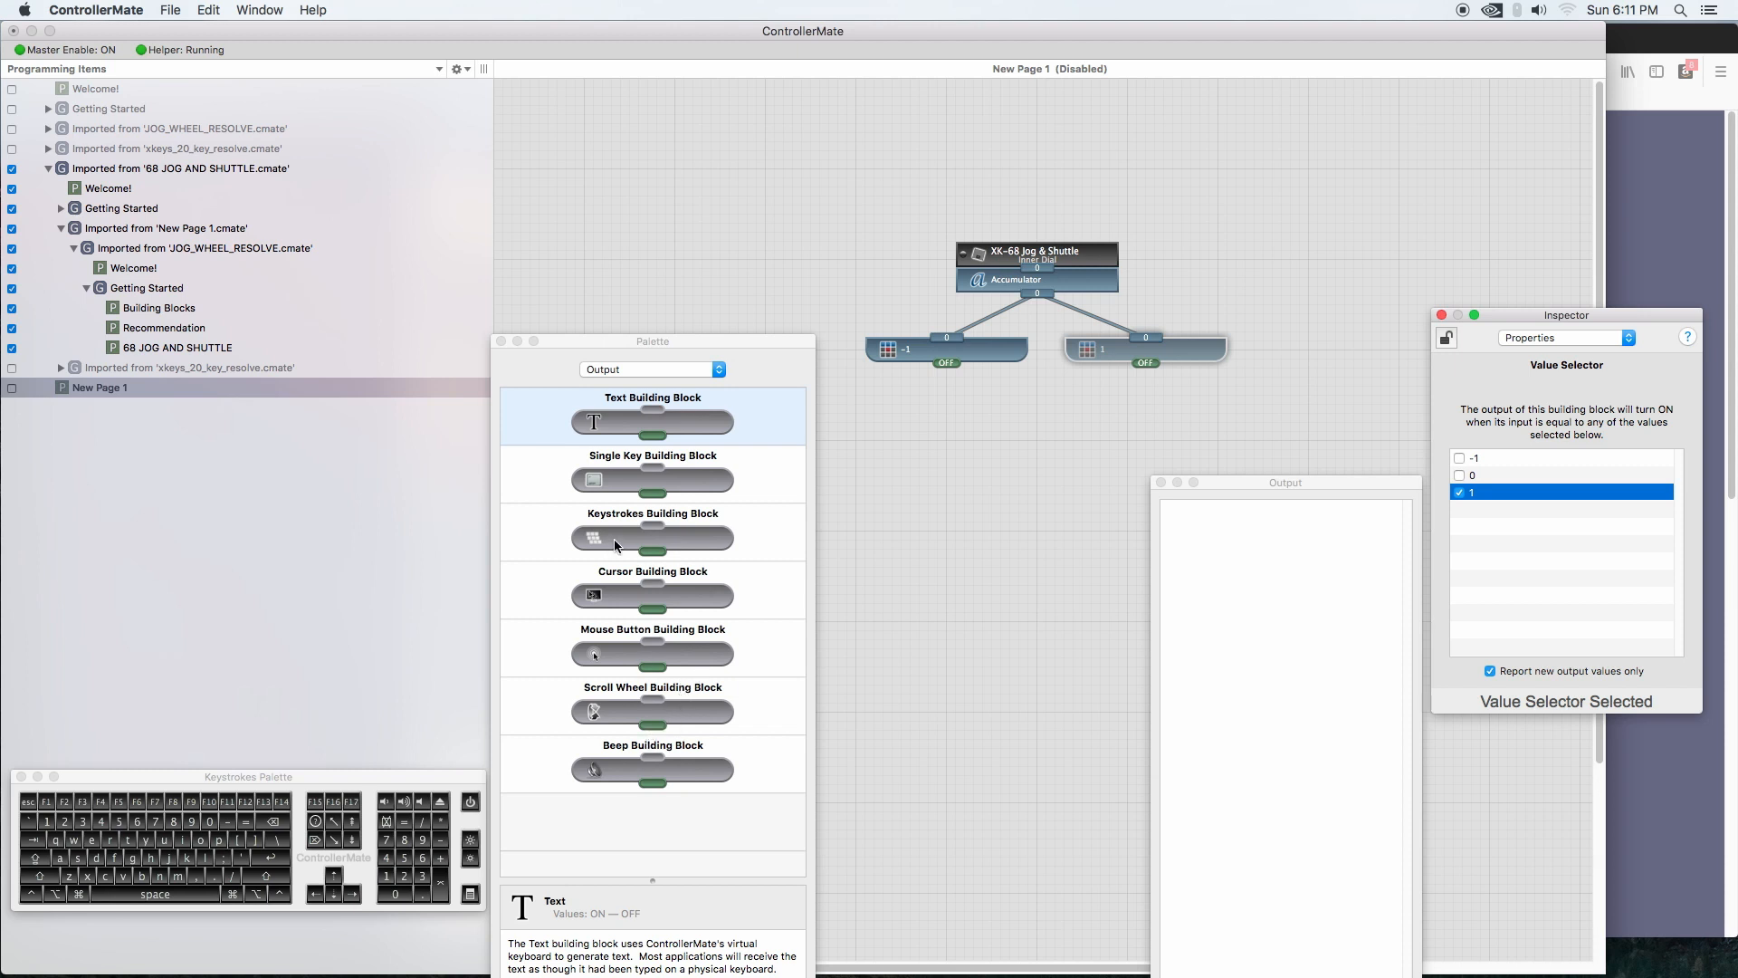
Step: Add Keystrokes blocks under both selectors and capture a Left Arrow keystroke for the -1 branch
left_click(945, 349)
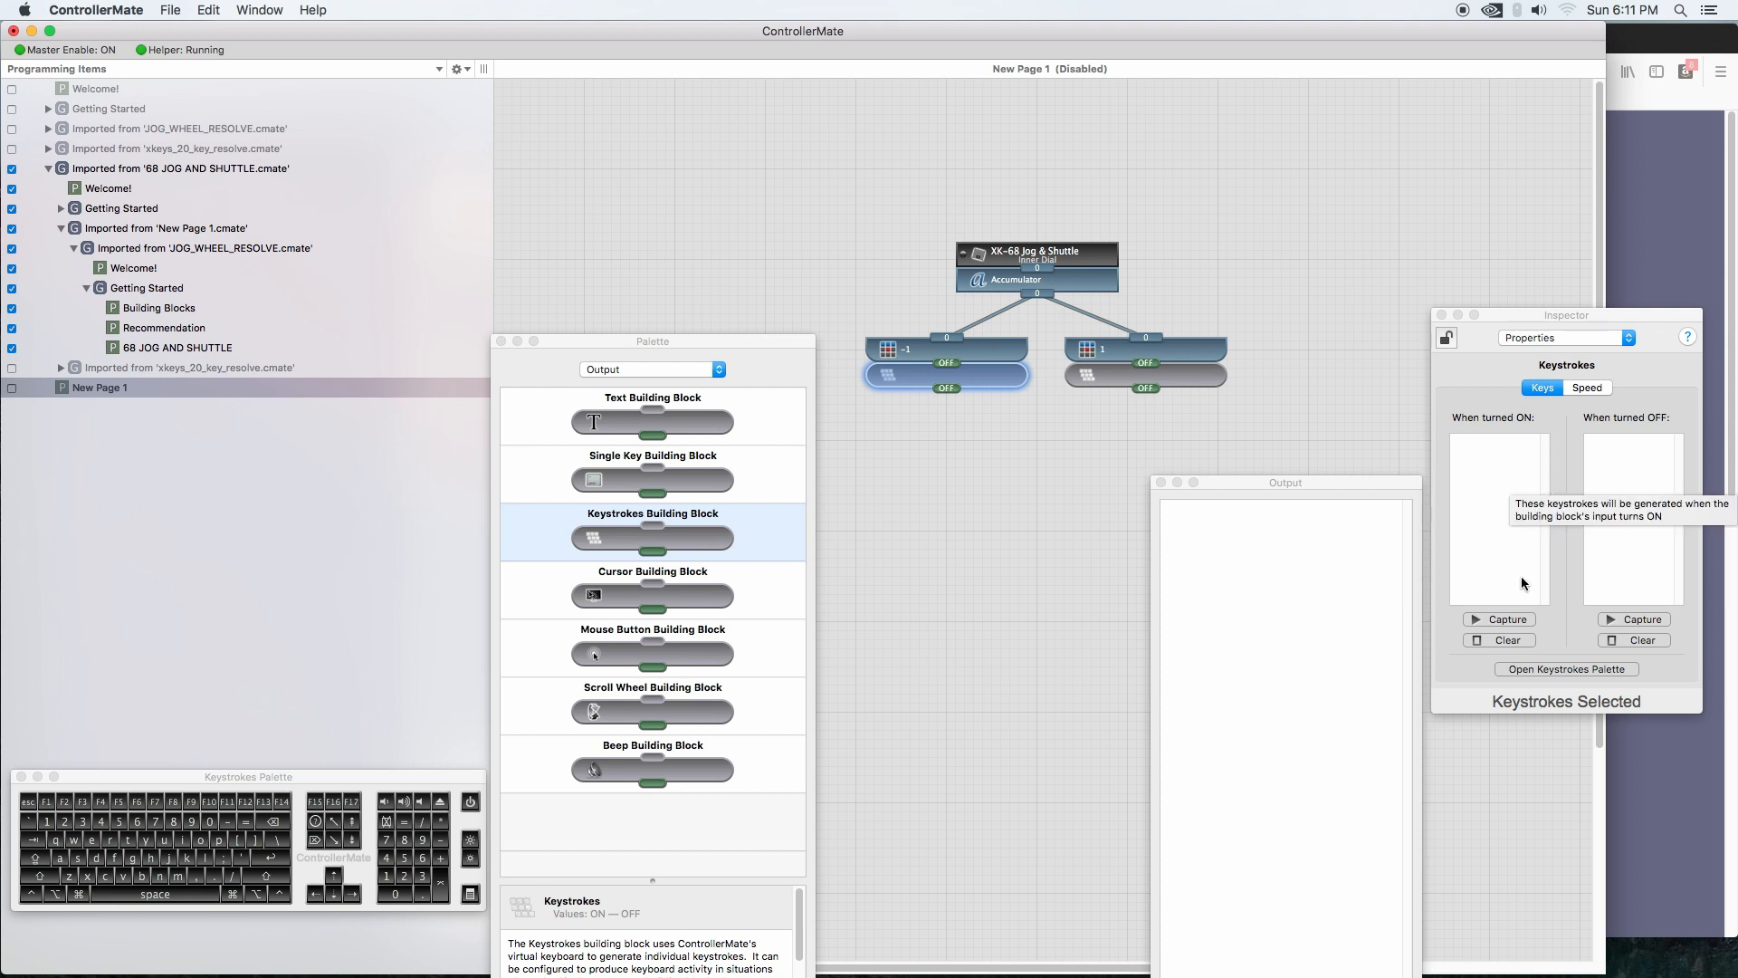
left_click(1499, 619)
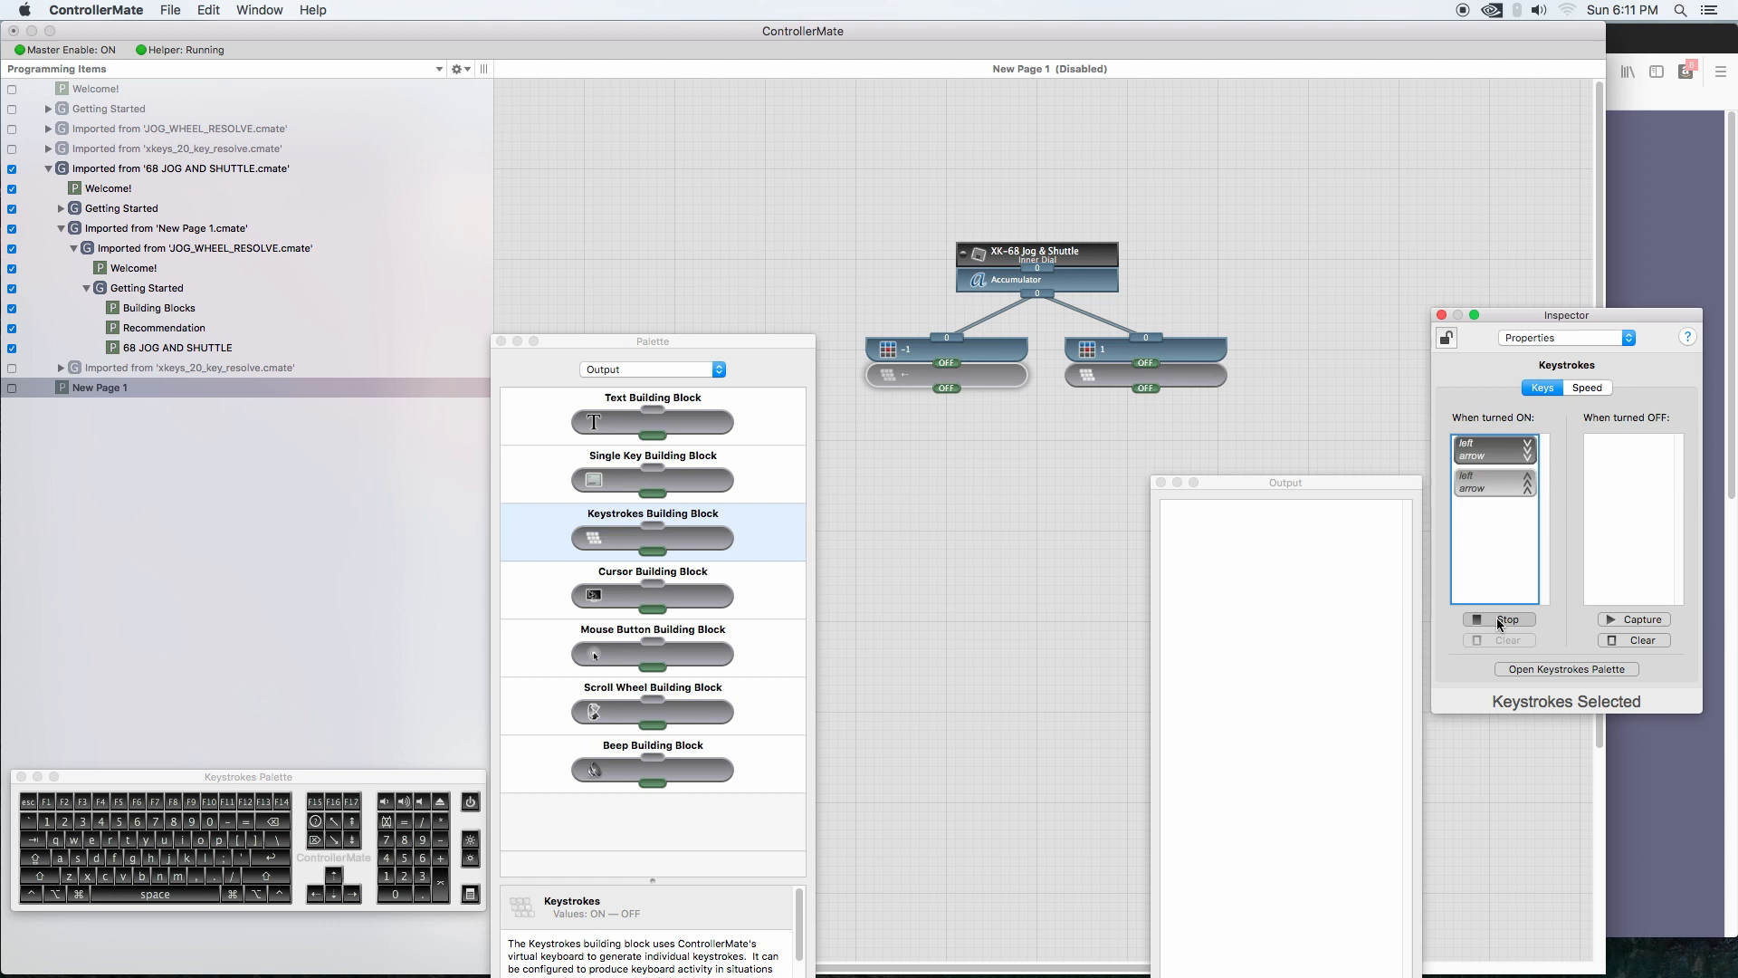
mouse_move(1568, 505)
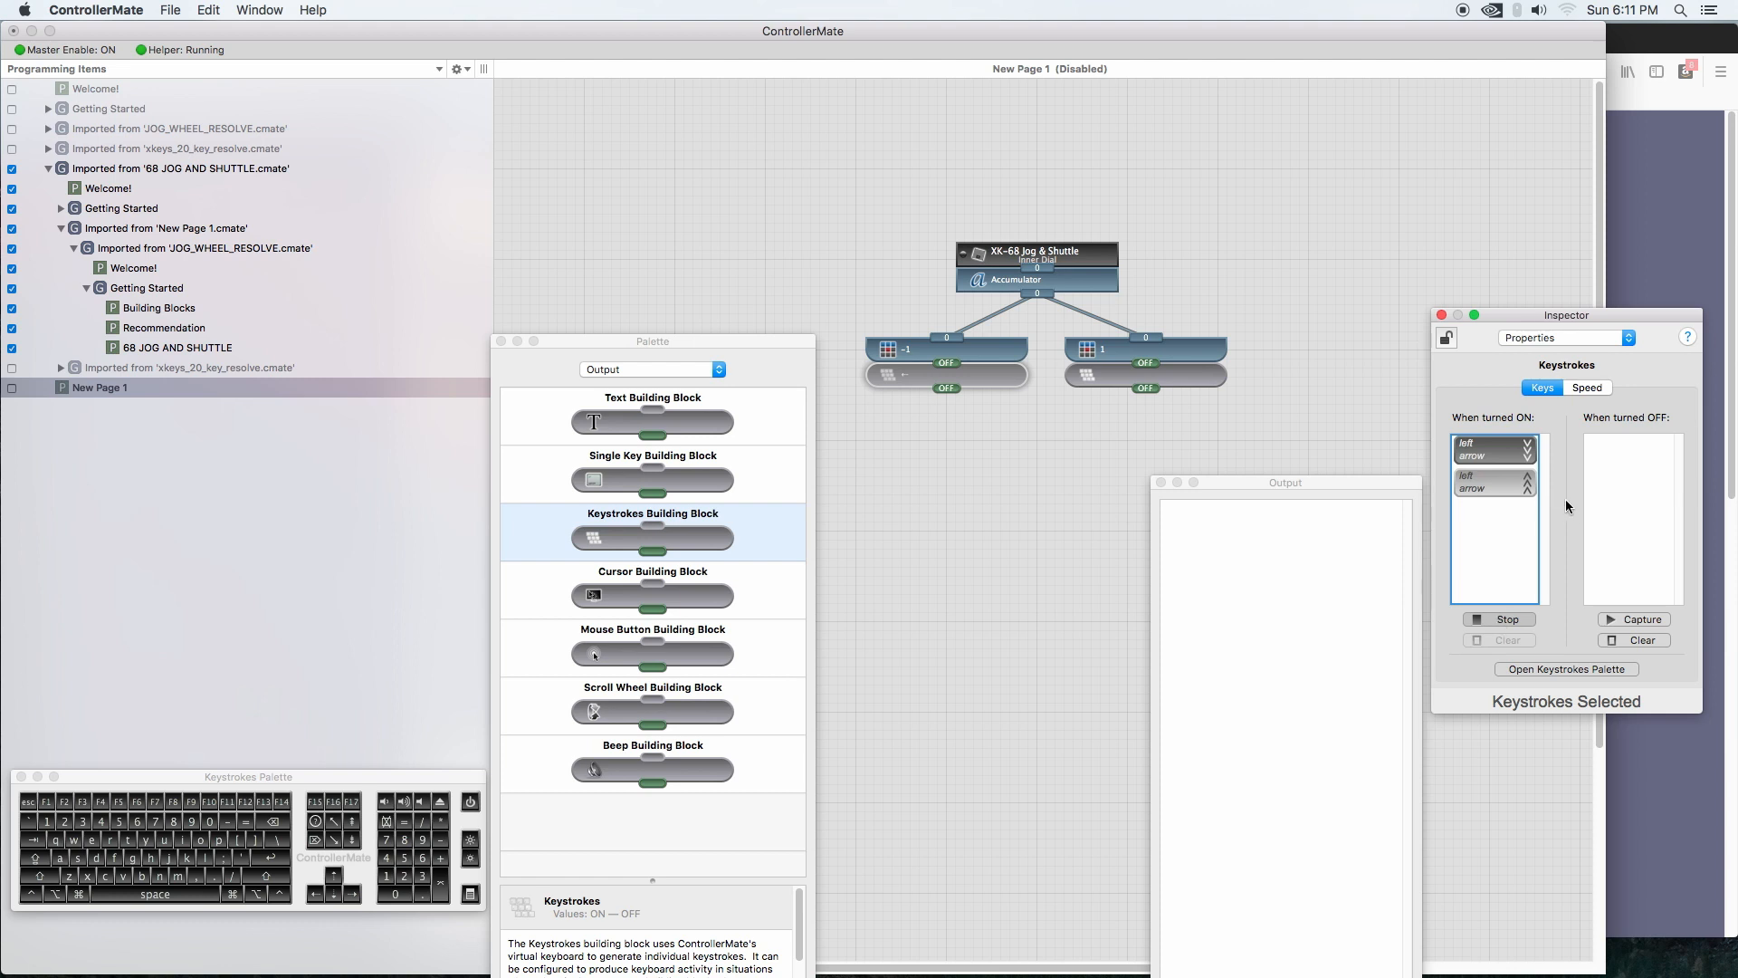
mouse_move(1513, 475)
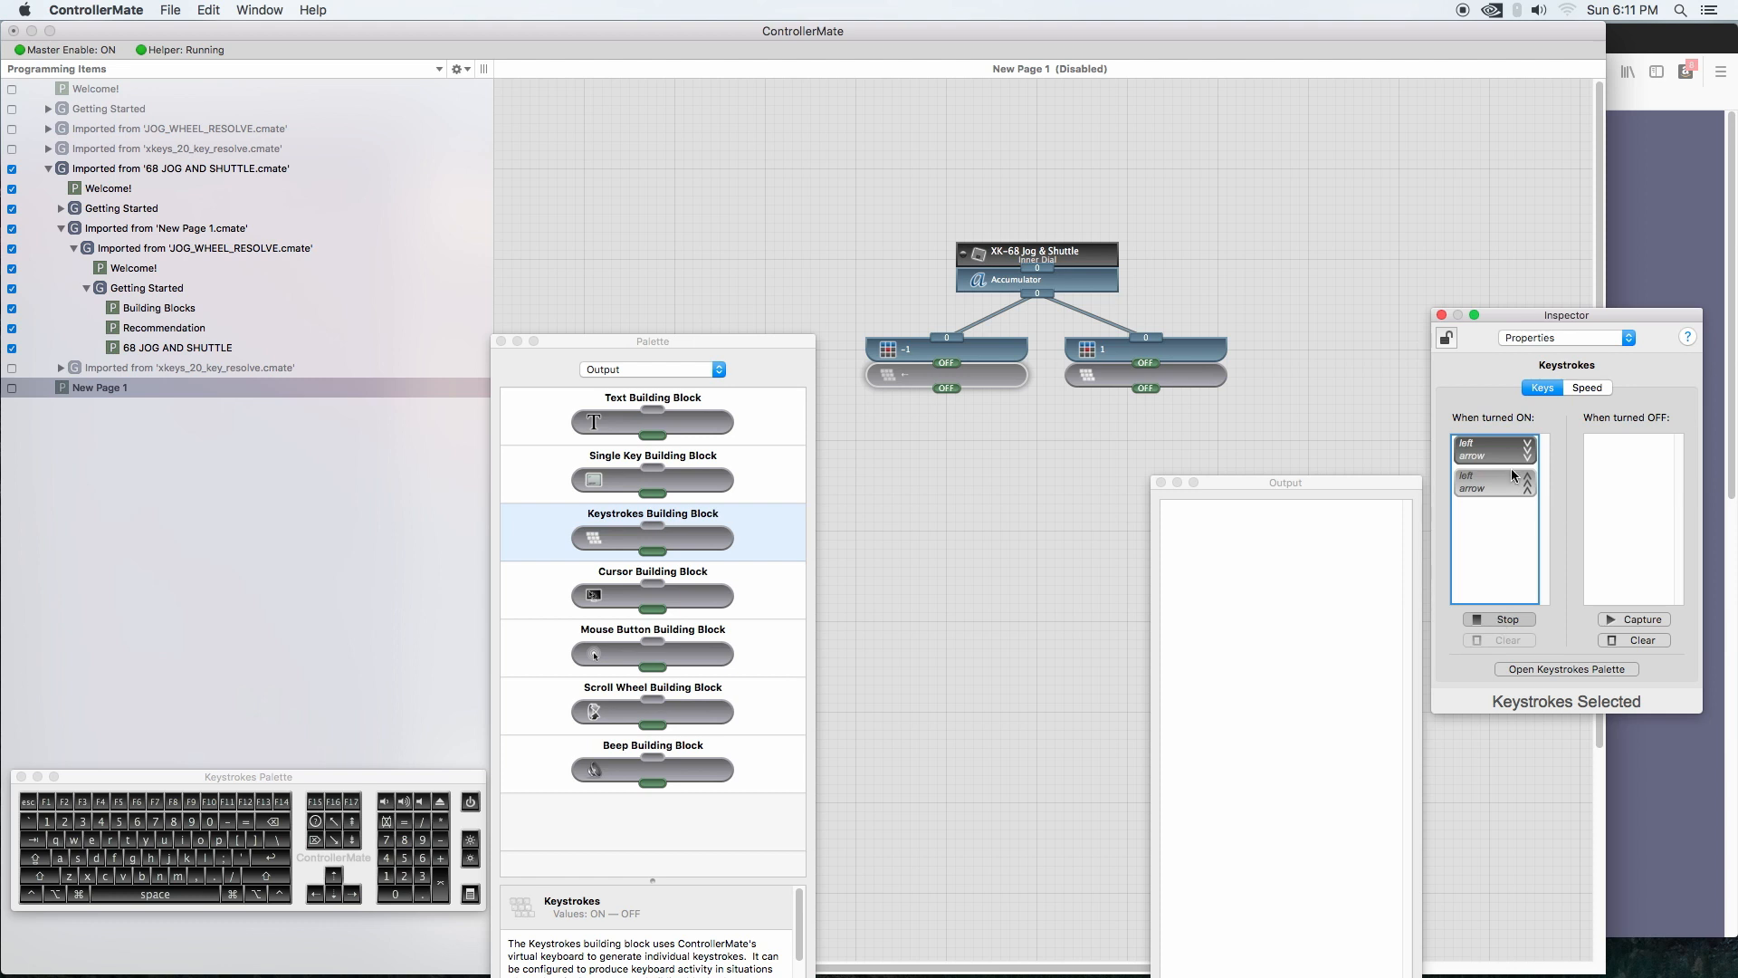
left_click(1498, 619)
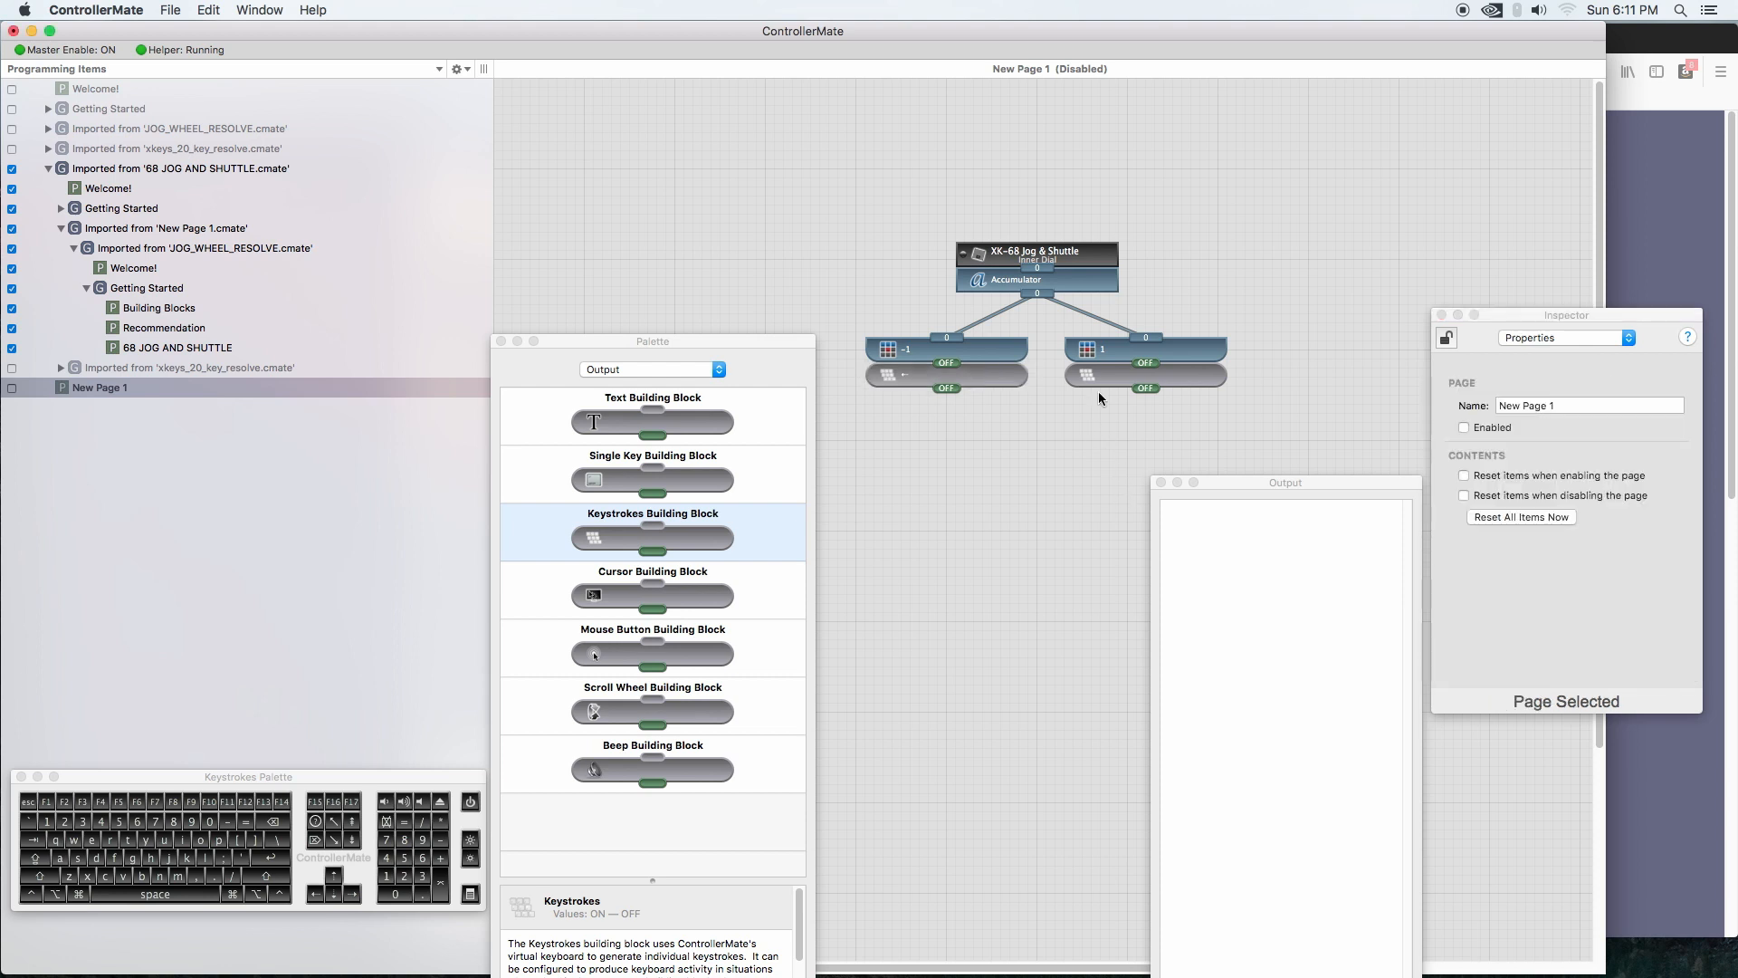
Step: Capture a Right Arrow keystroke for the Keystrokes block under the 1 selector
left_click(1144, 376)
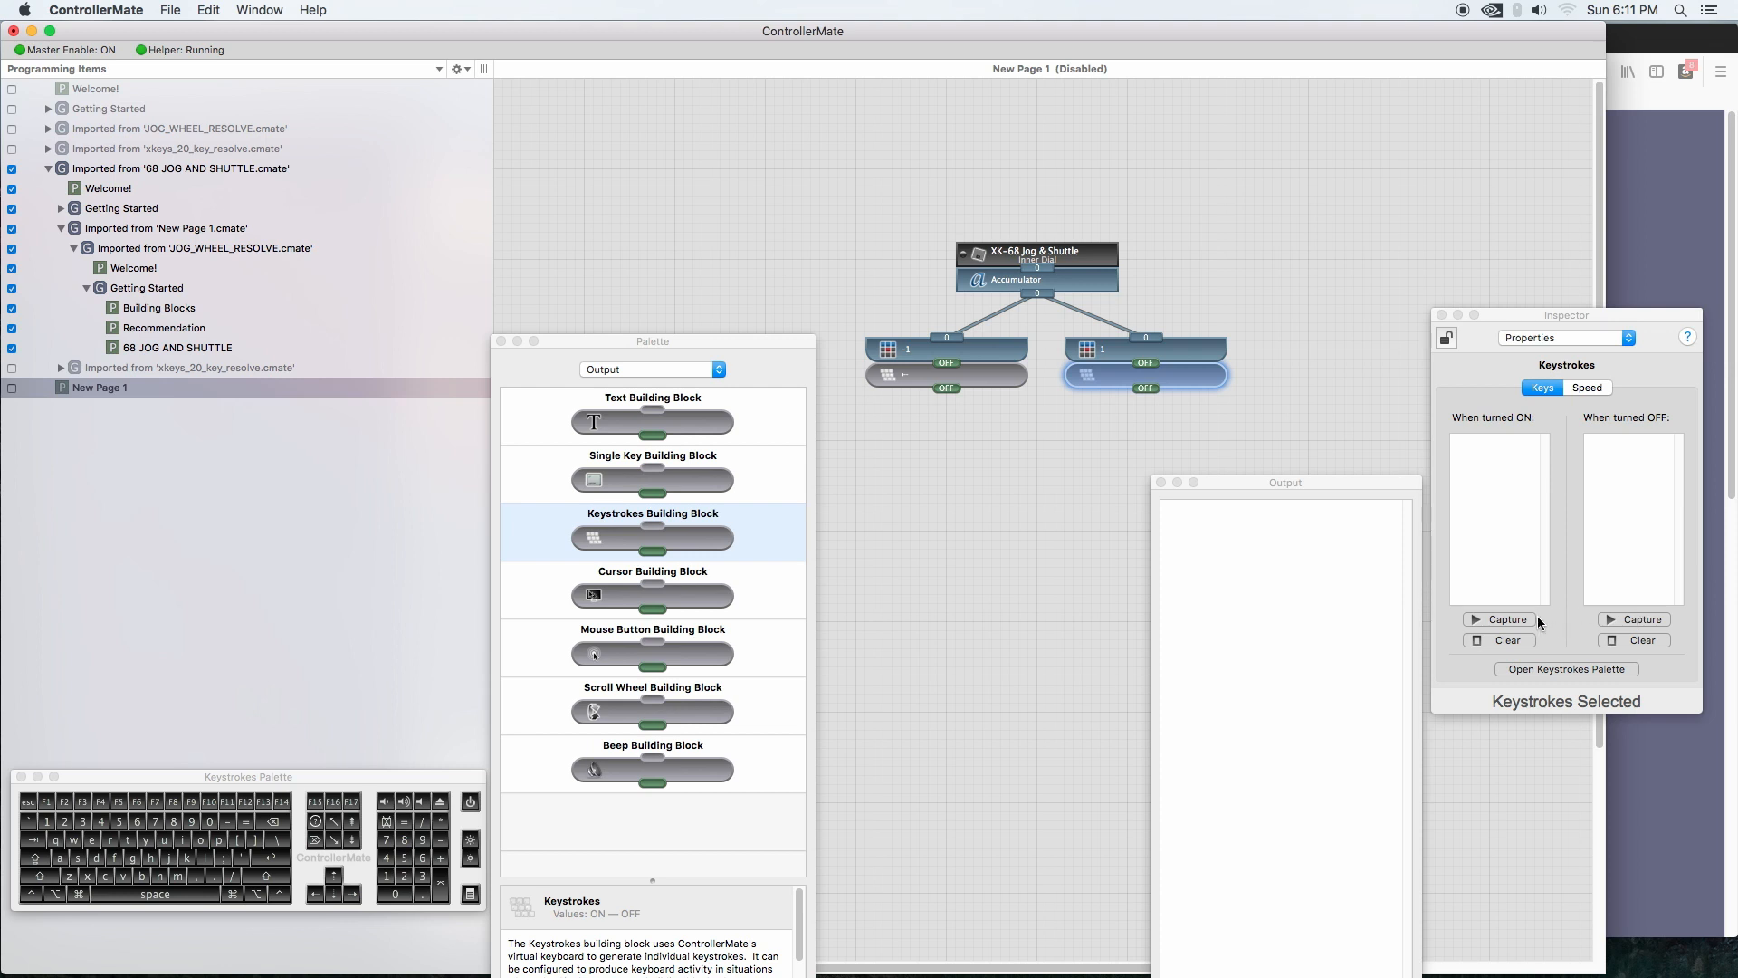
left_click(1499, 619)
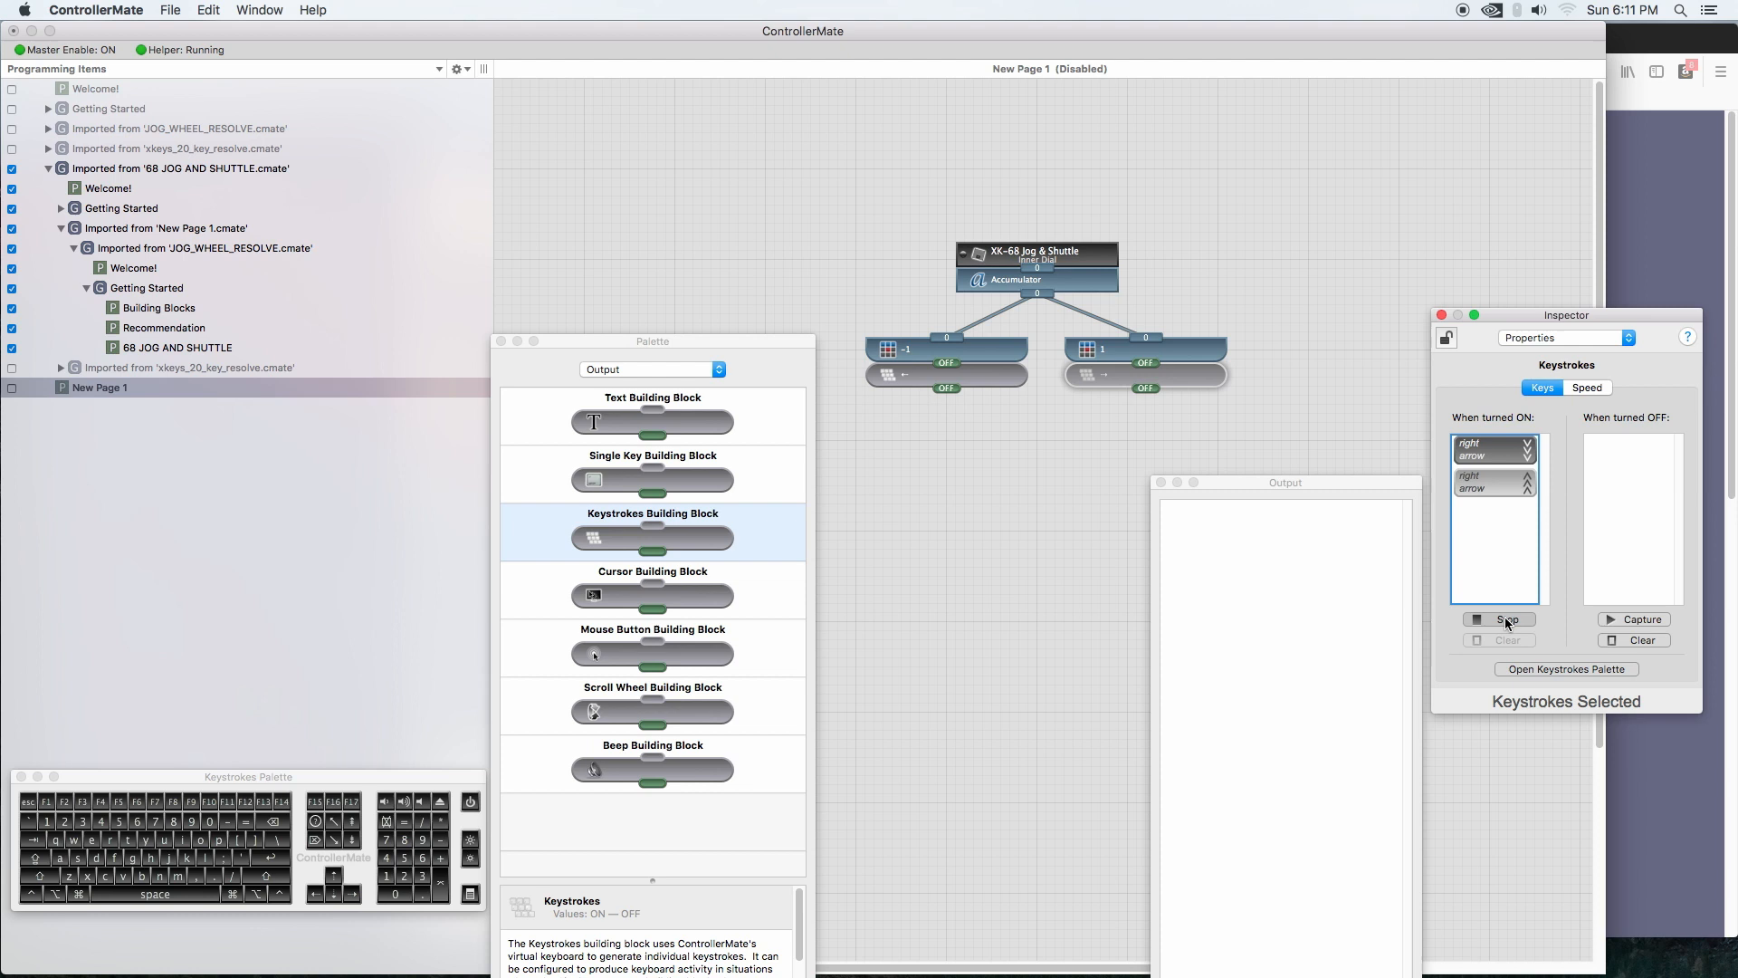
left_click(1499, 619)
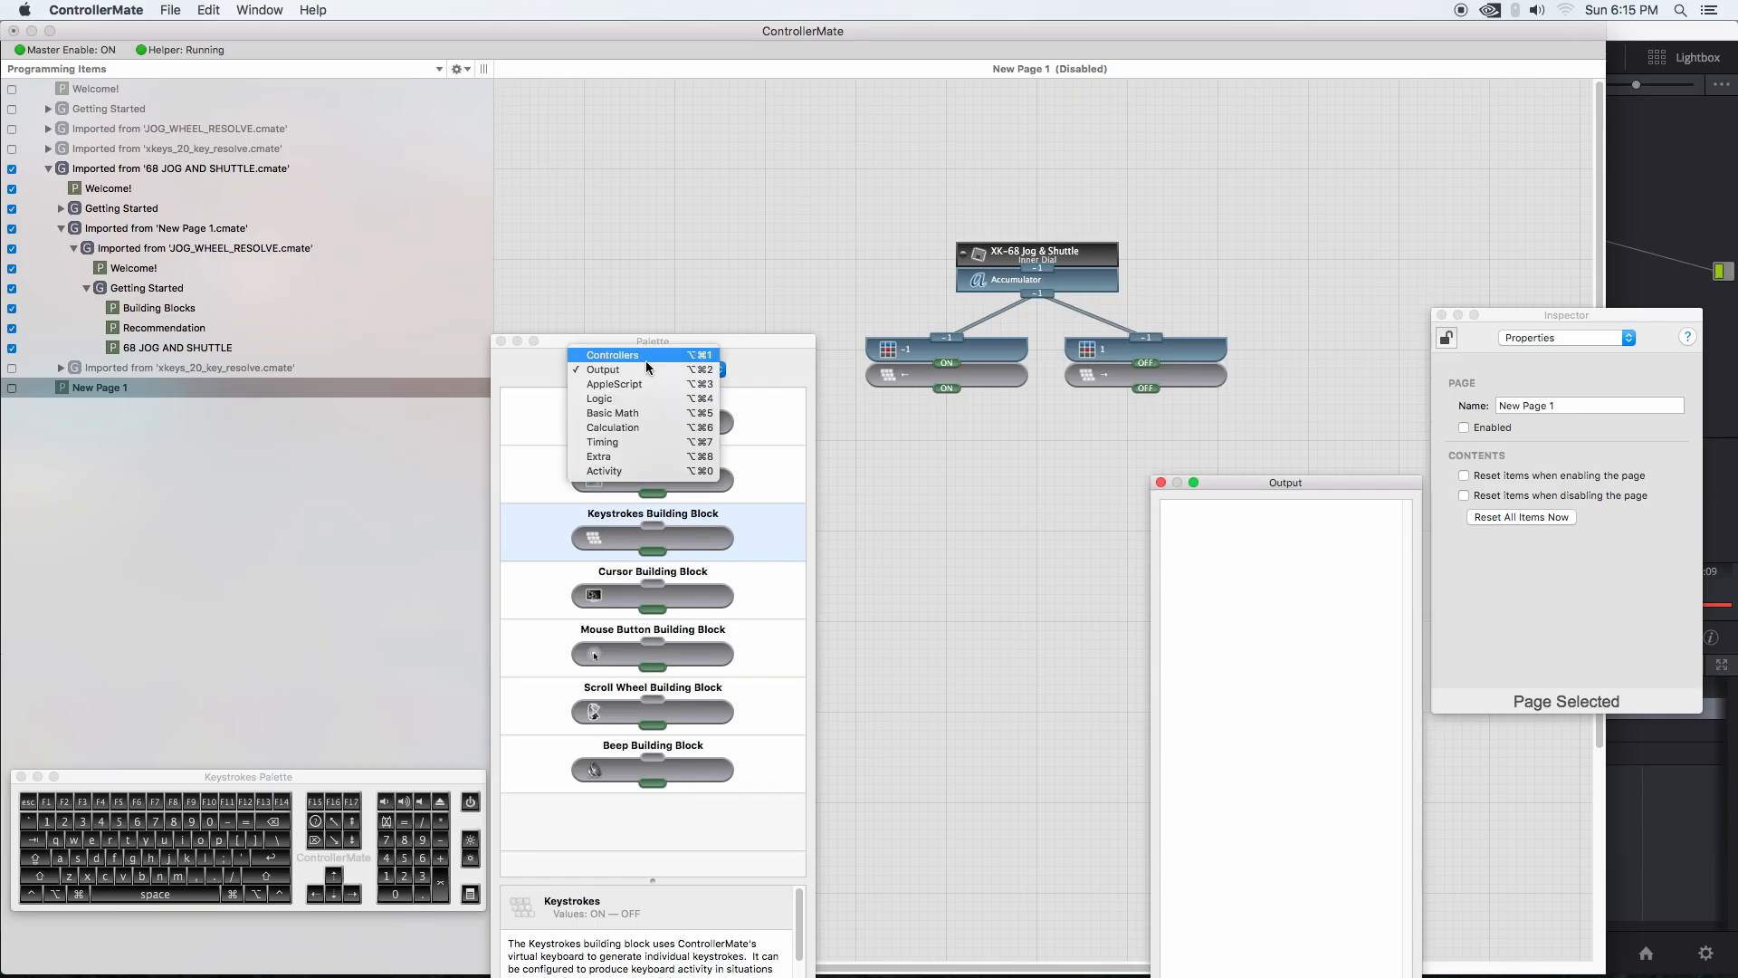
Step: Place an XK-68 Outer Dial block below the inner-dial chain, ready for two Value Selectors
left_click(610, 355)
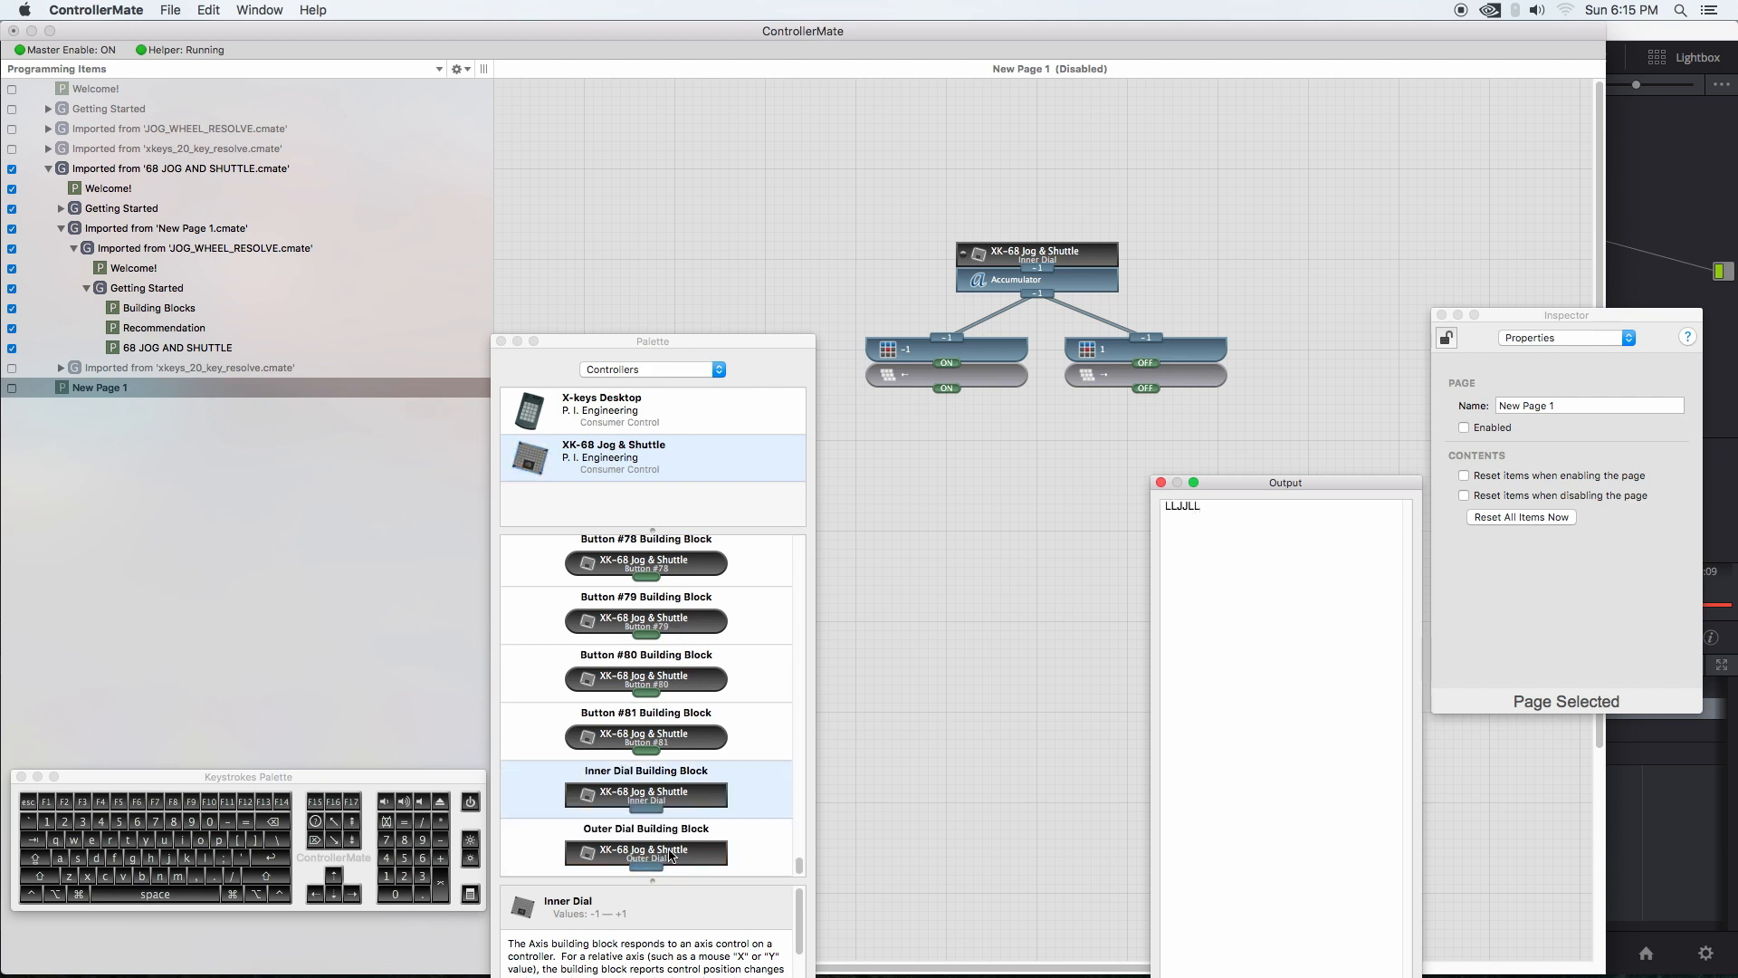
left_click_drag(645, 851, 1053, 487)
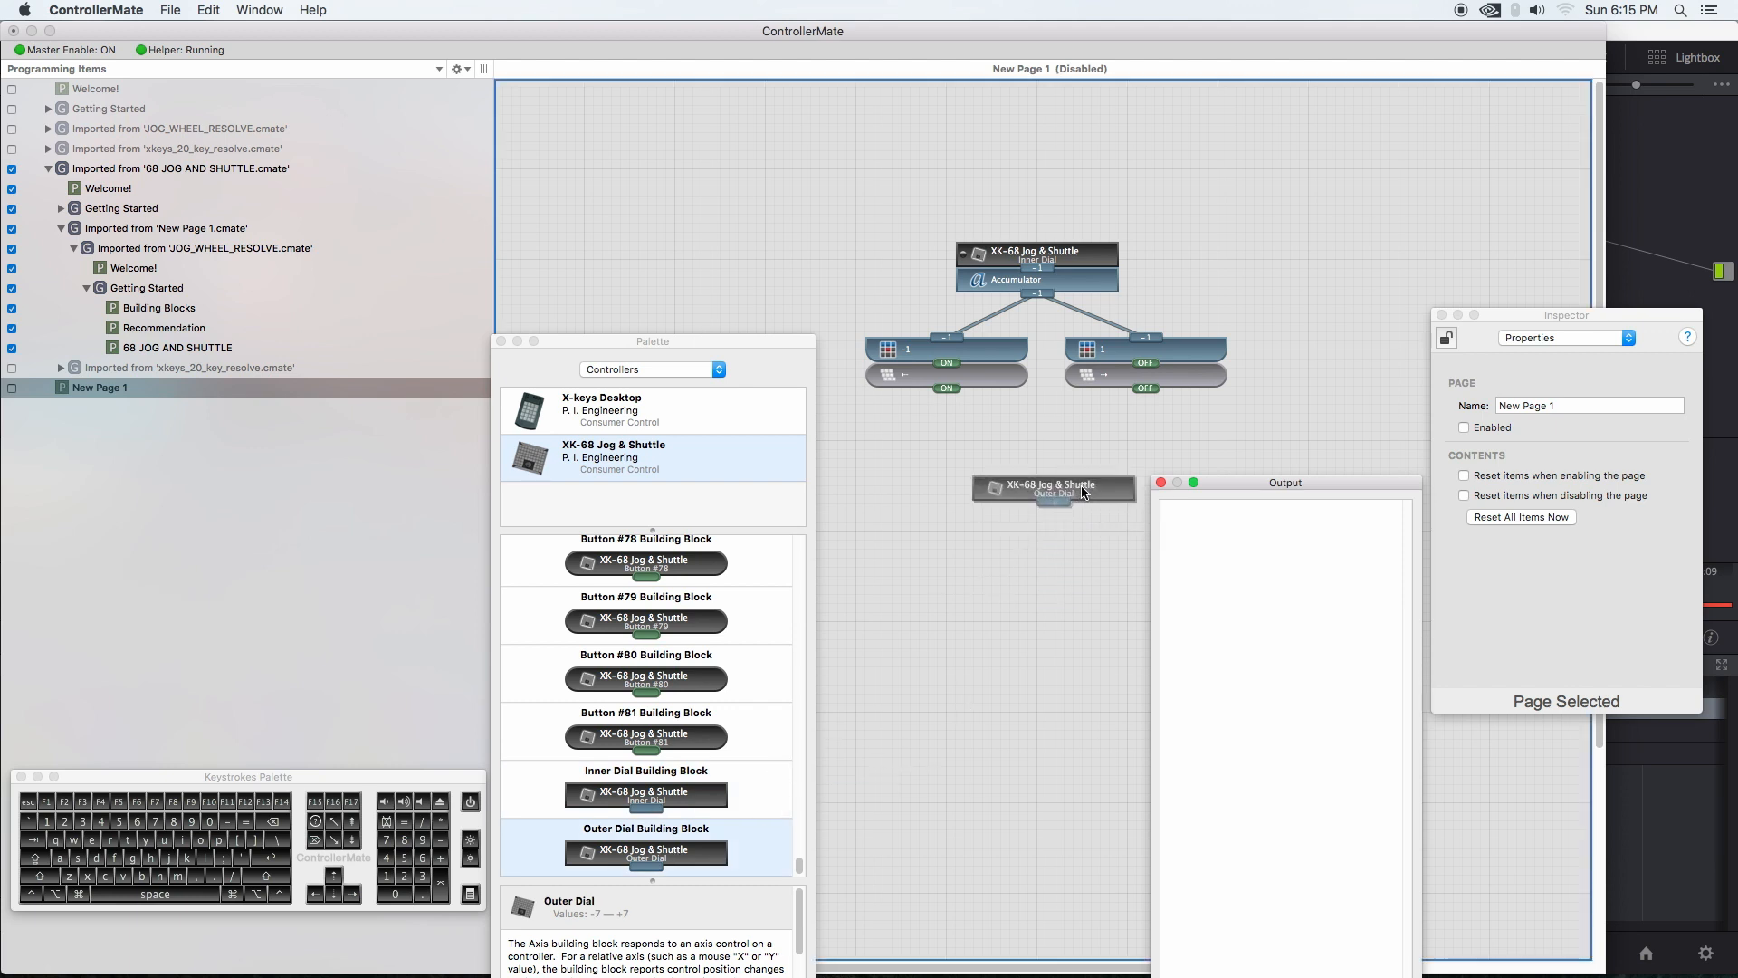
left_click(1048, 471)
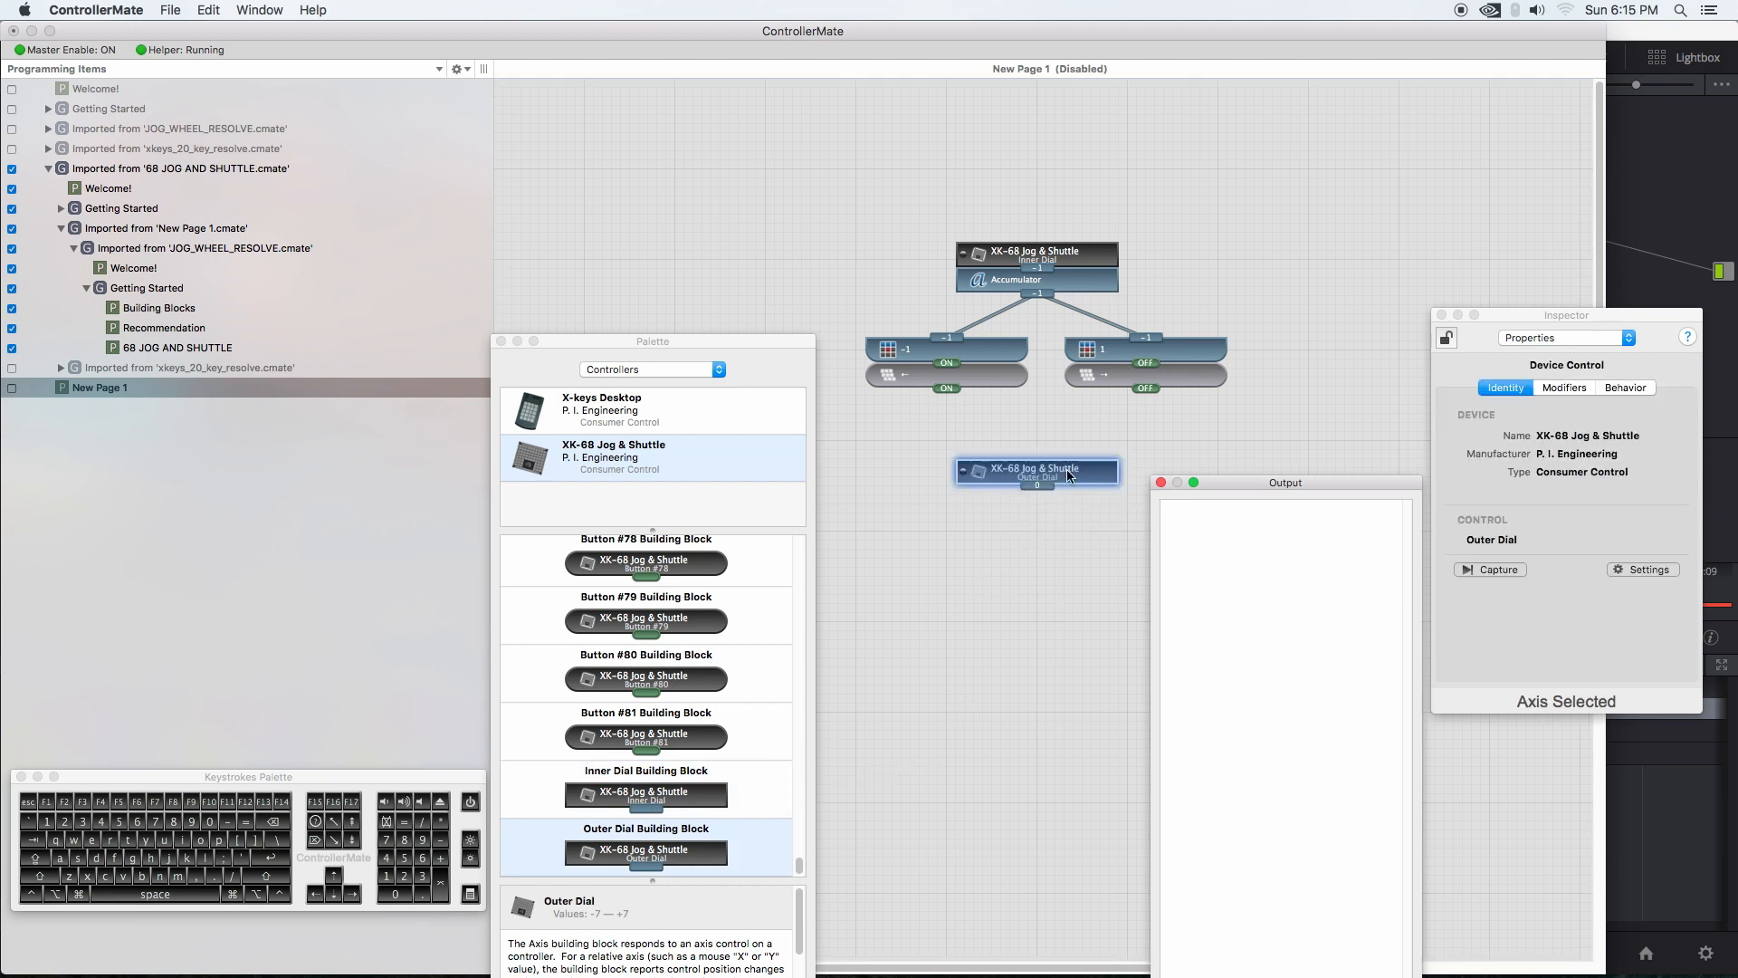
left_click(652, 369)
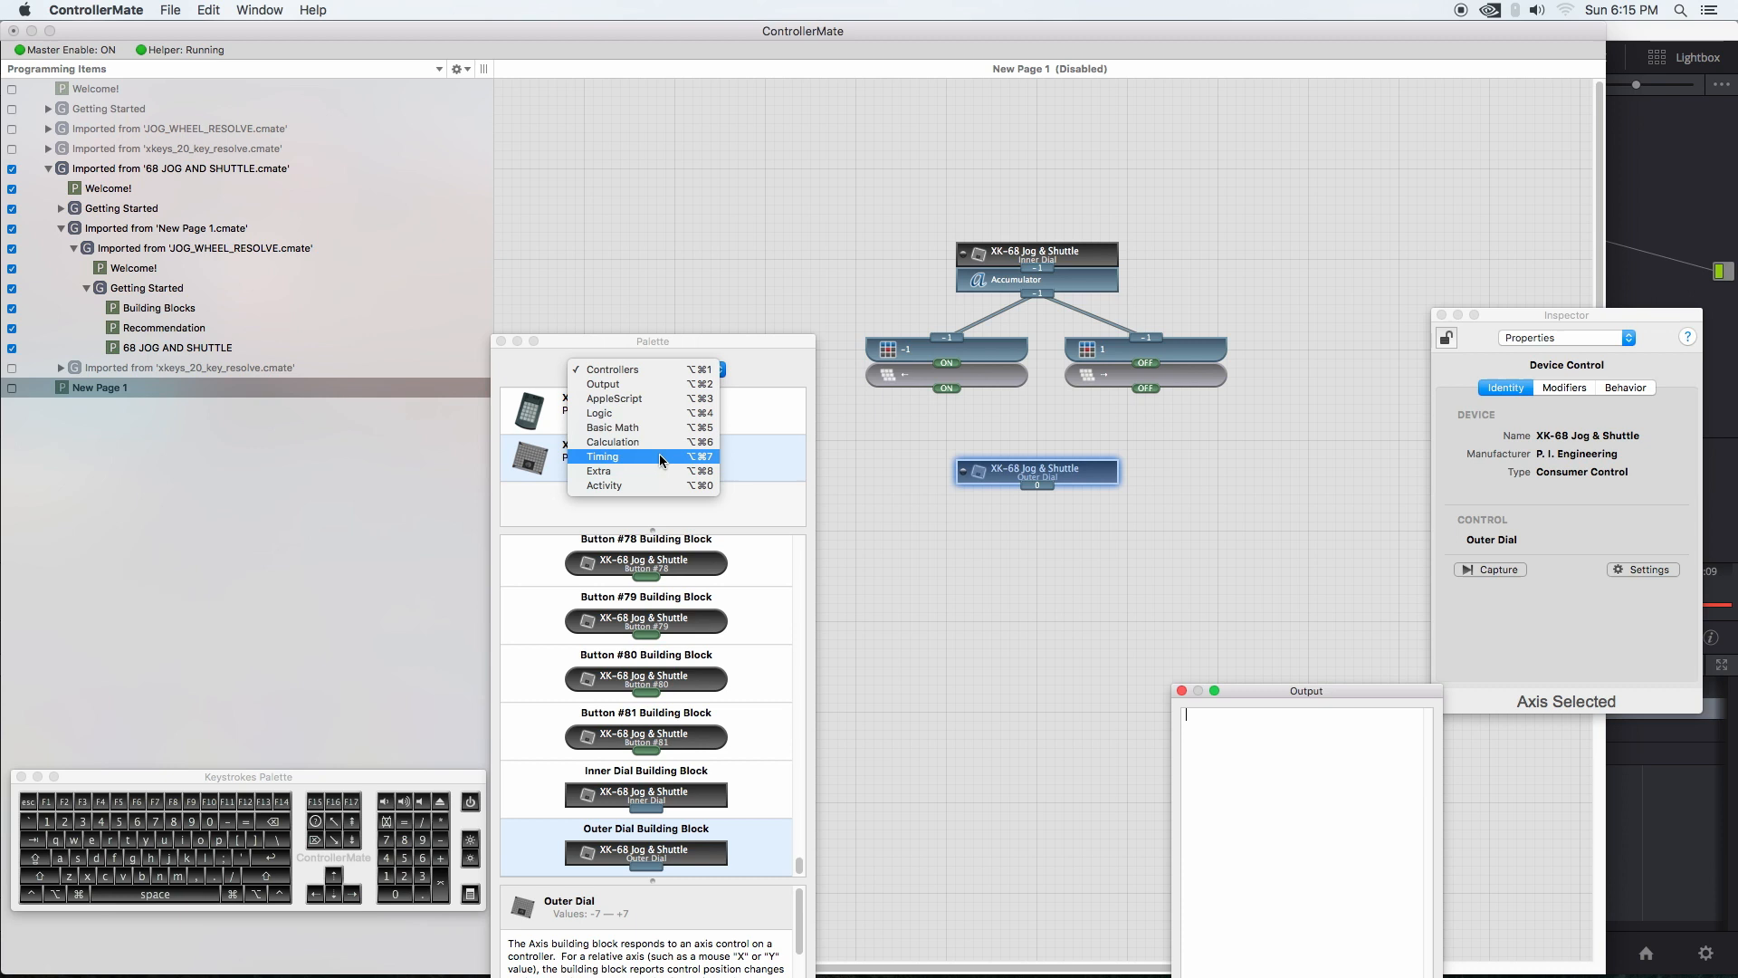
mouse_move(614, 442)
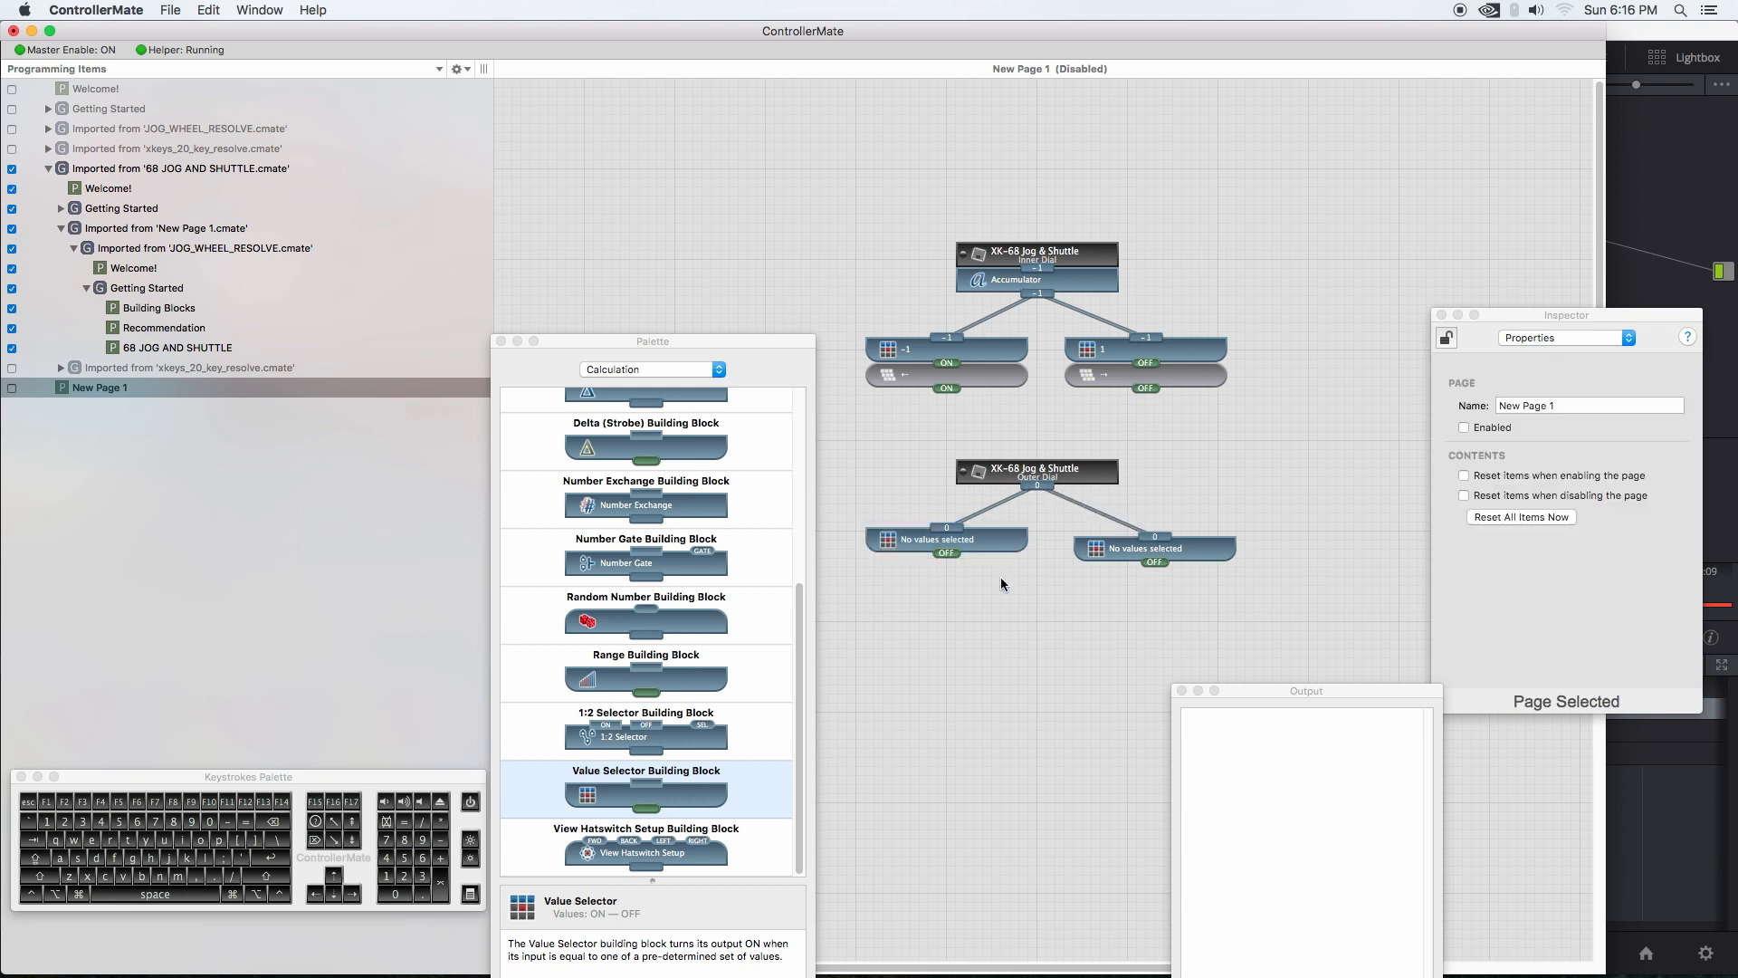
Step: Set the outer dial's left Value Selector to respond to -1 and the right one to 1
left_click(945, 539)
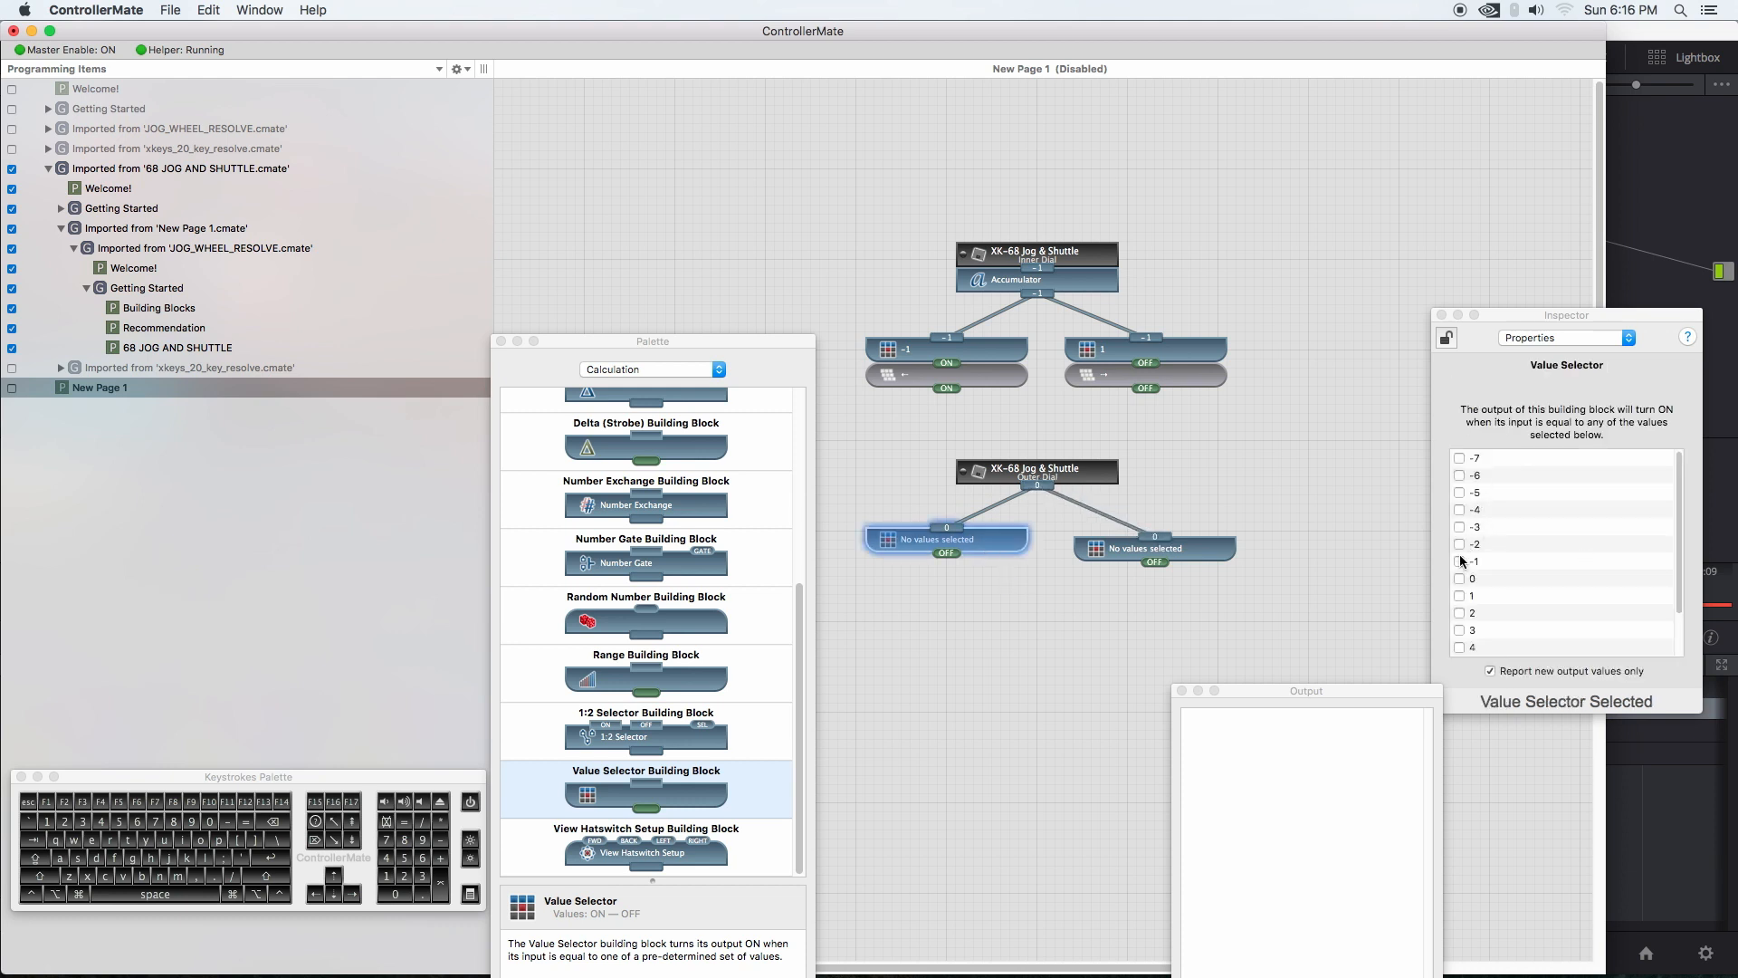
left_click(1459, 561)
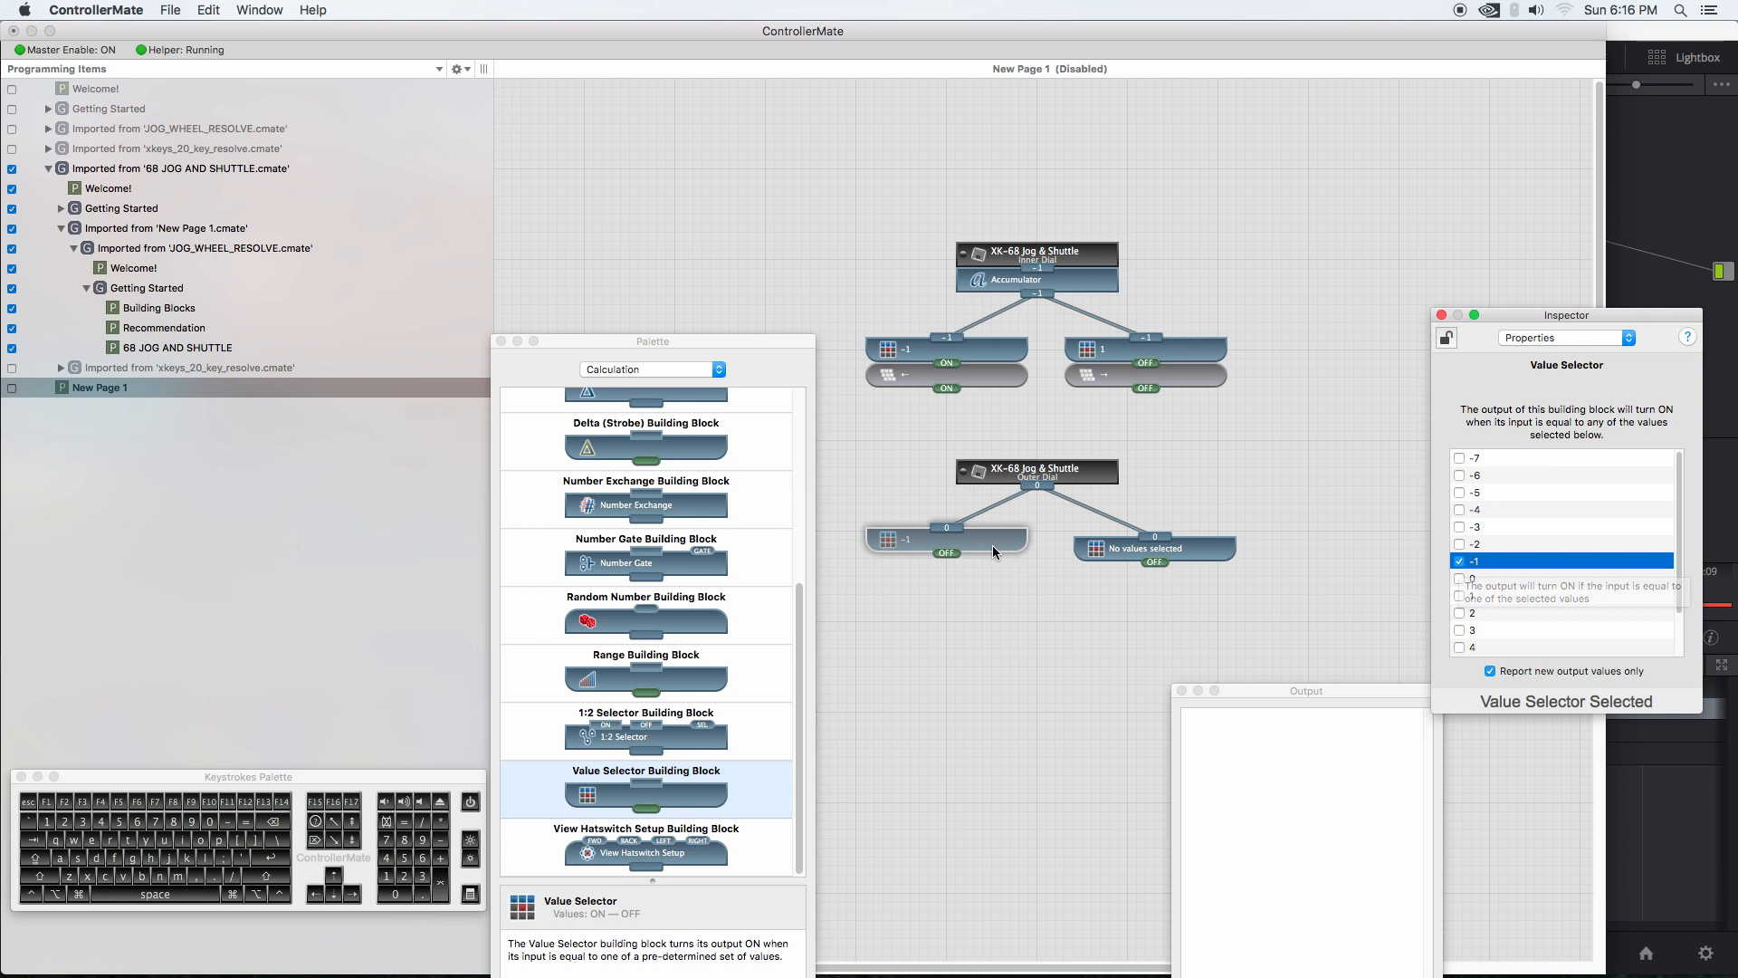
mouse_move(1081, 550)
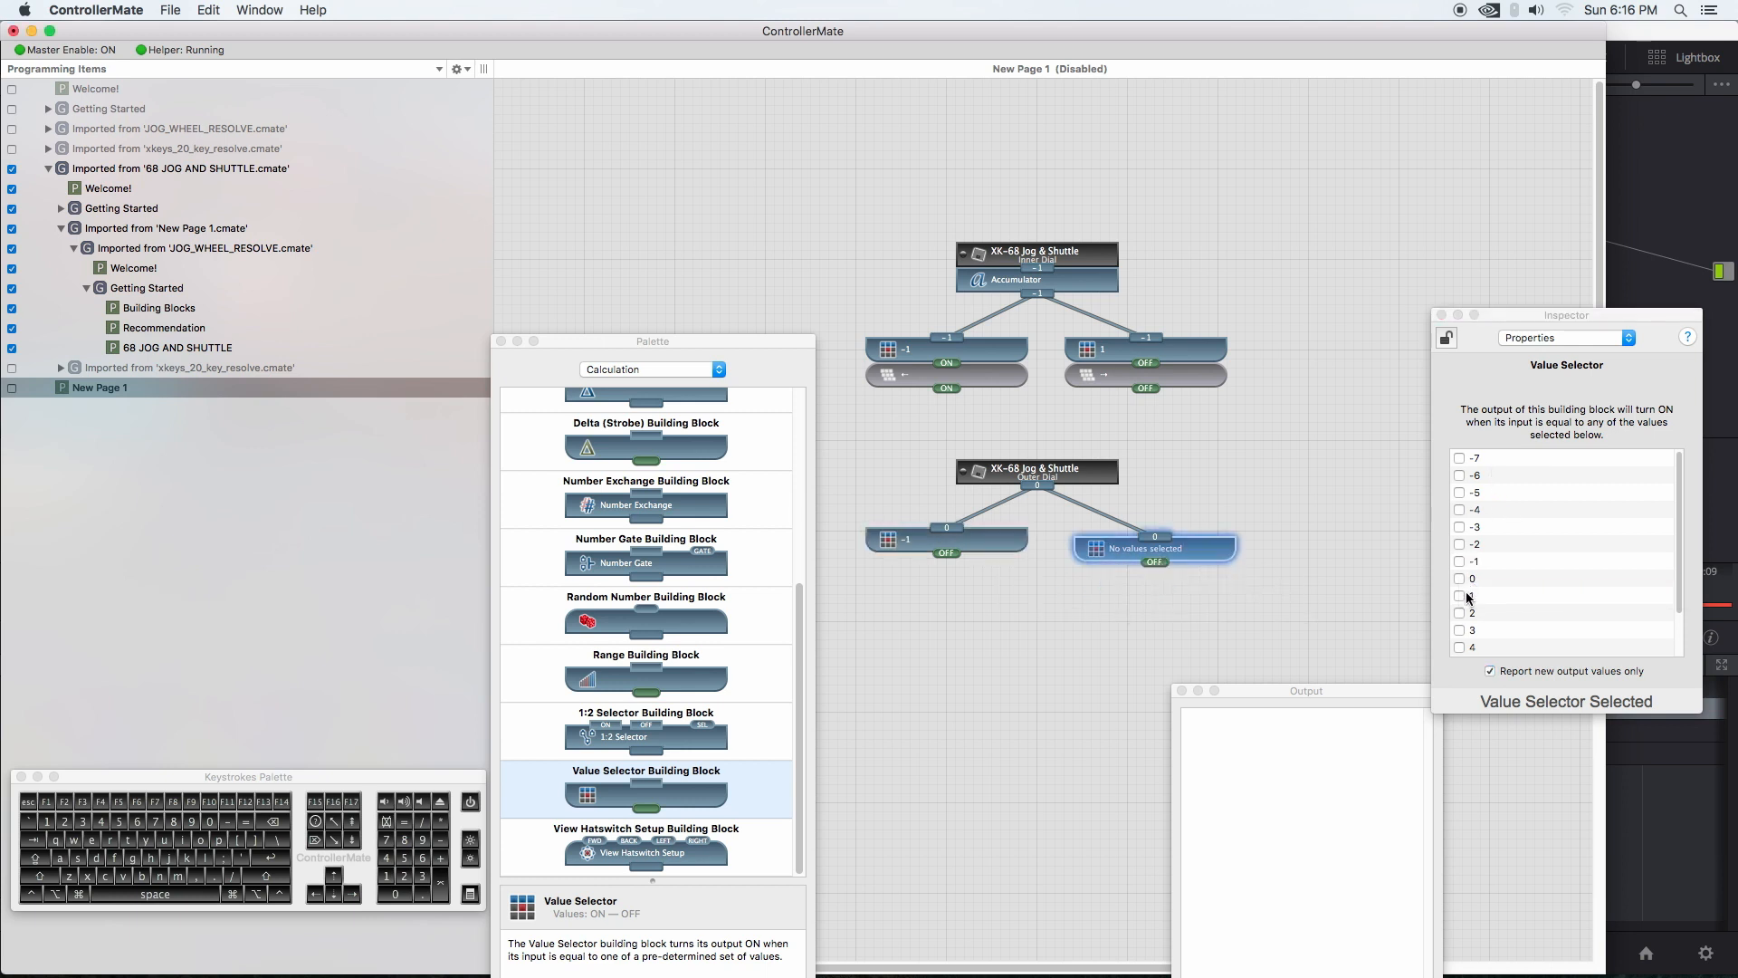
left_click(1459, 596)
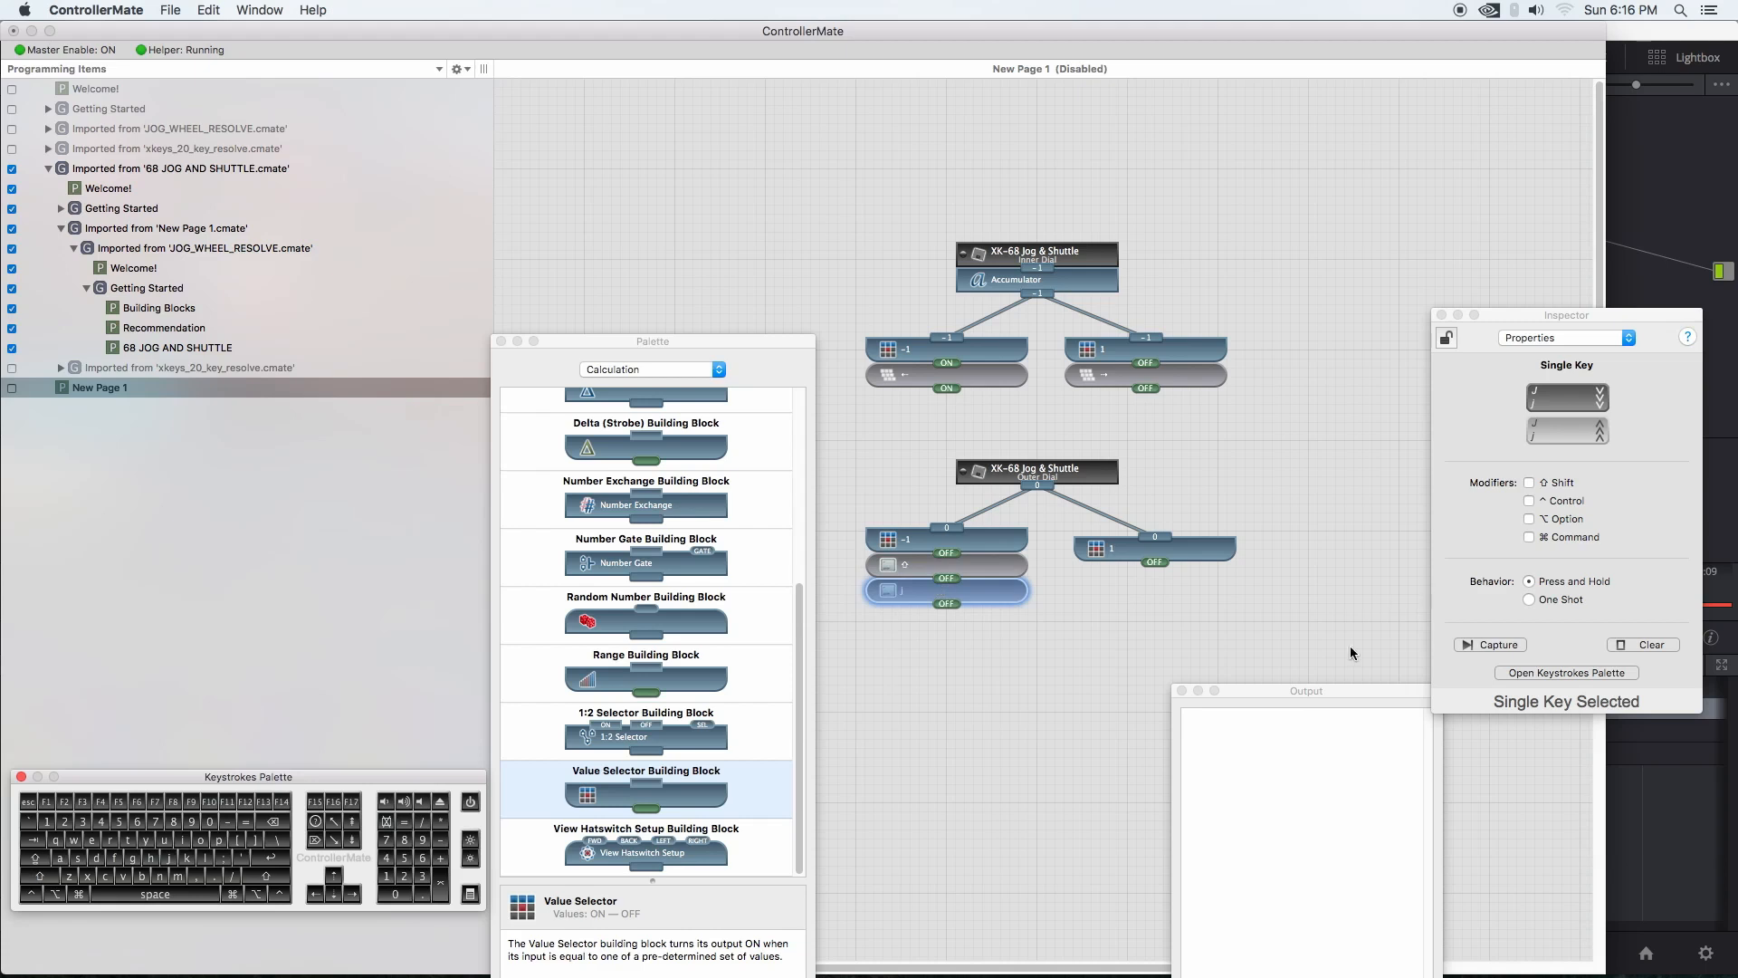
mouse_move(264, 782)
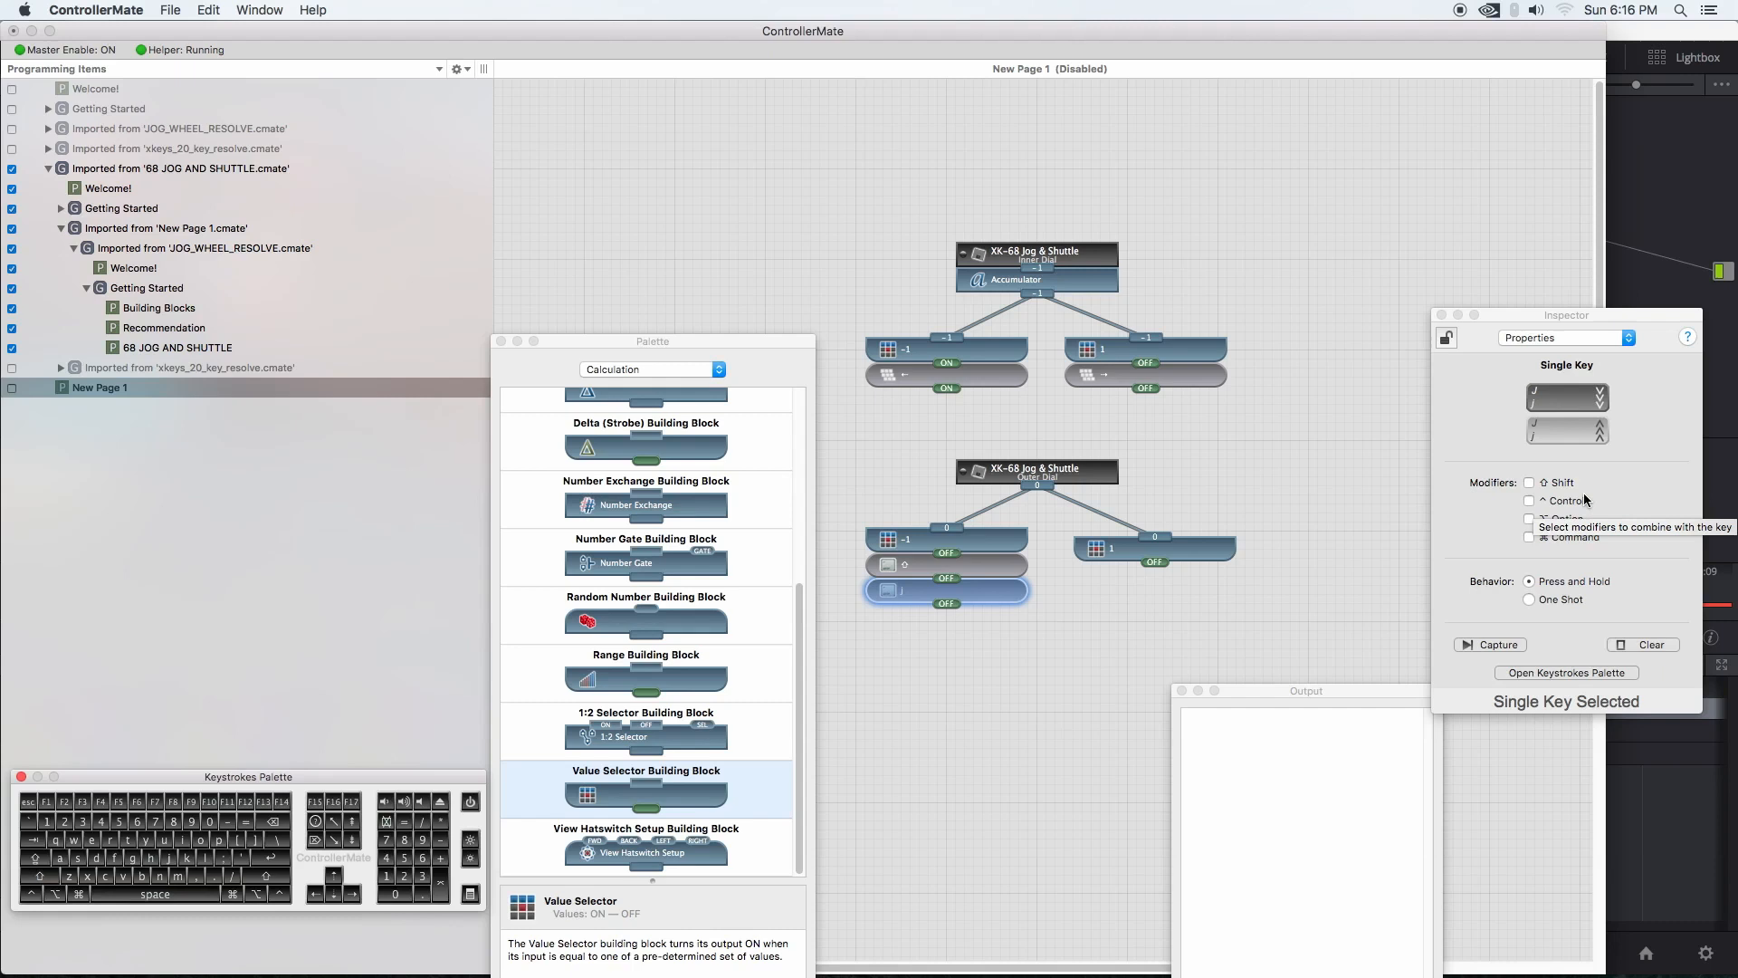
mouse_move(214, 822)
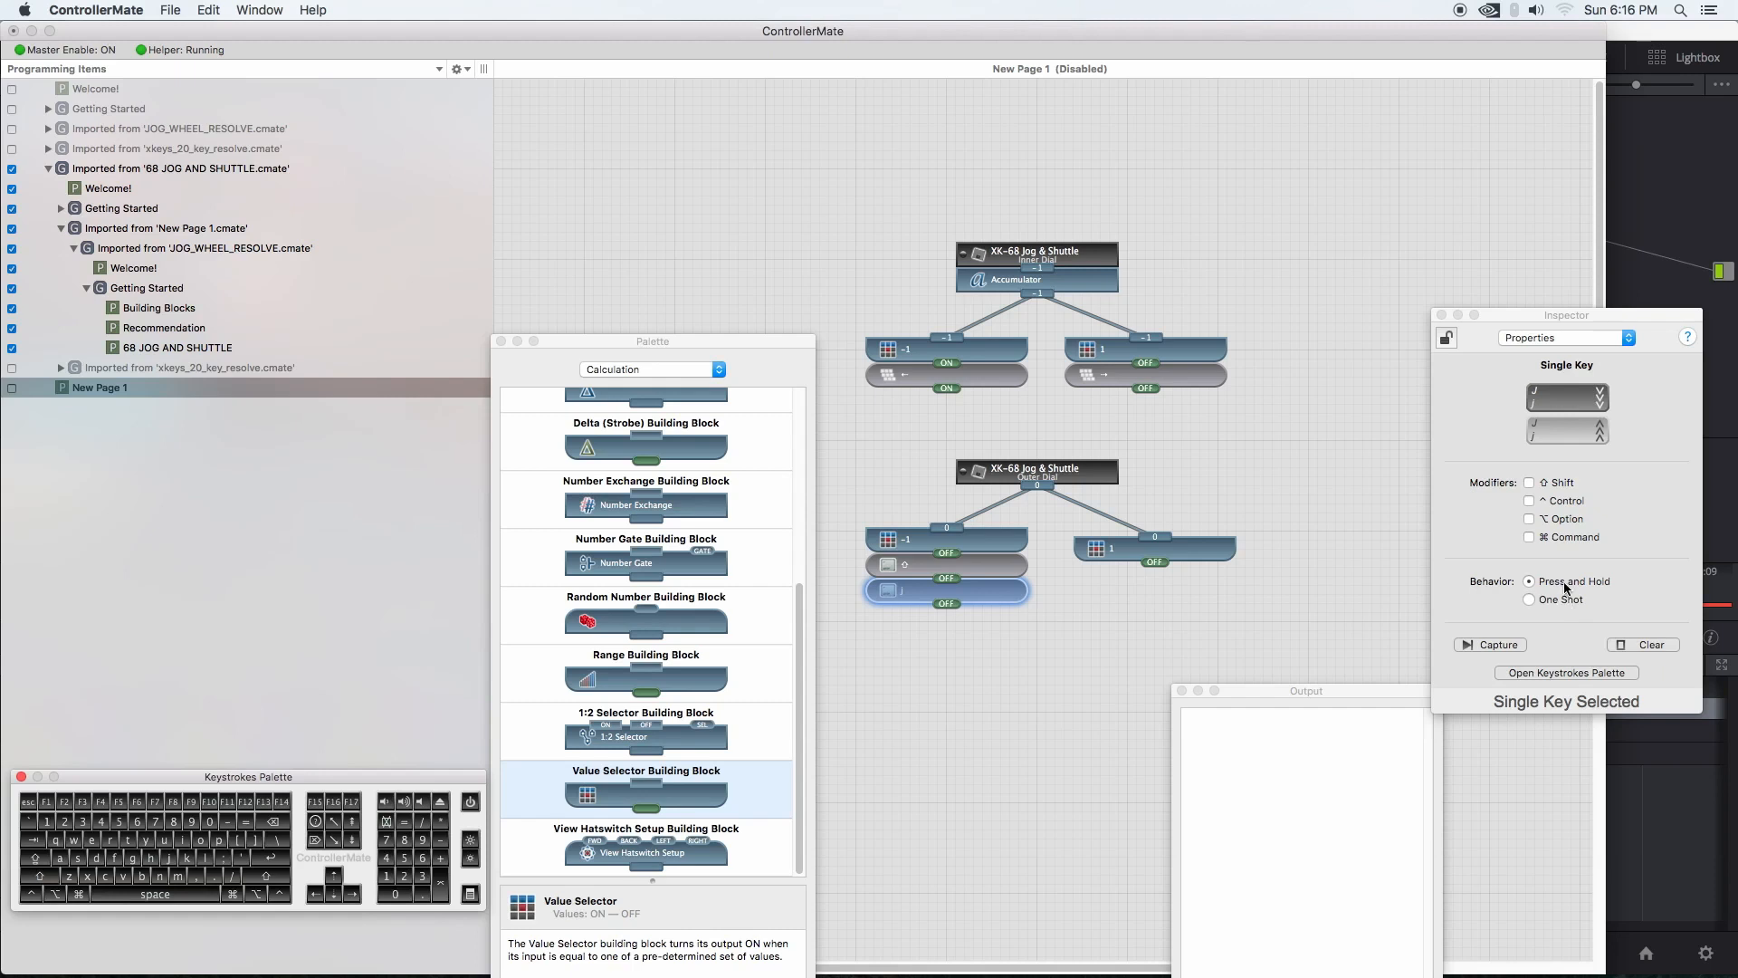
mouse_move(1564, 581)
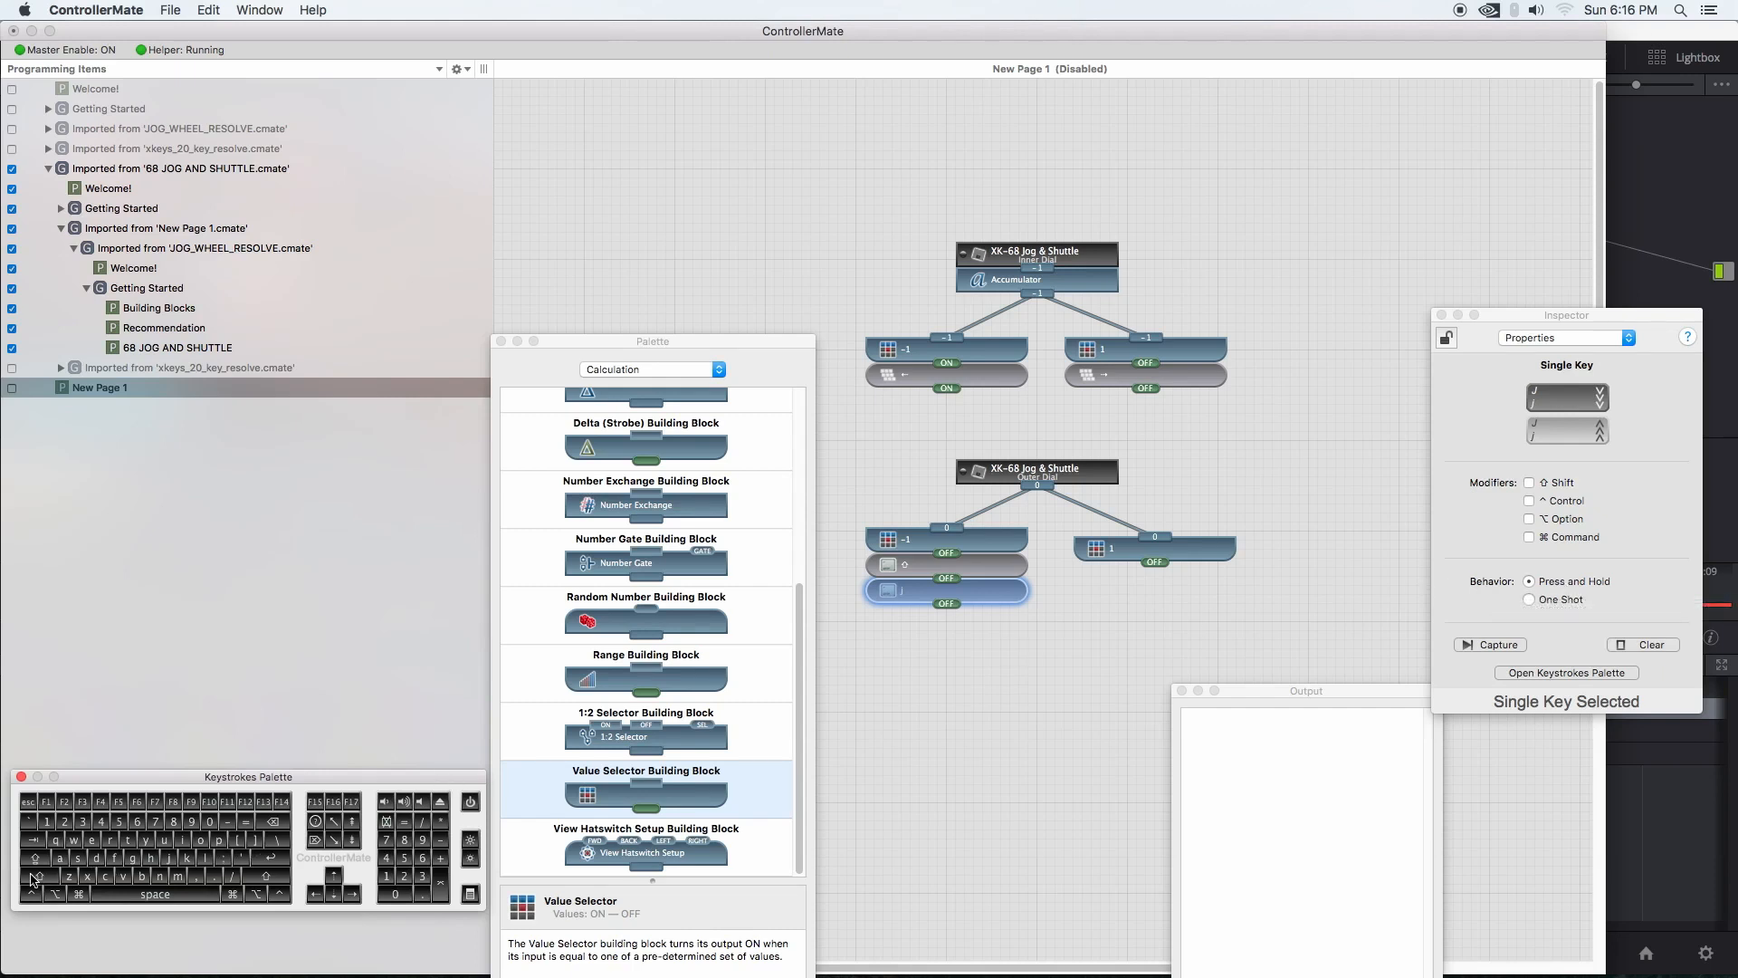
Step: Set the new Single Key block under the 1 selector to Shift
left_click(1153, 573)
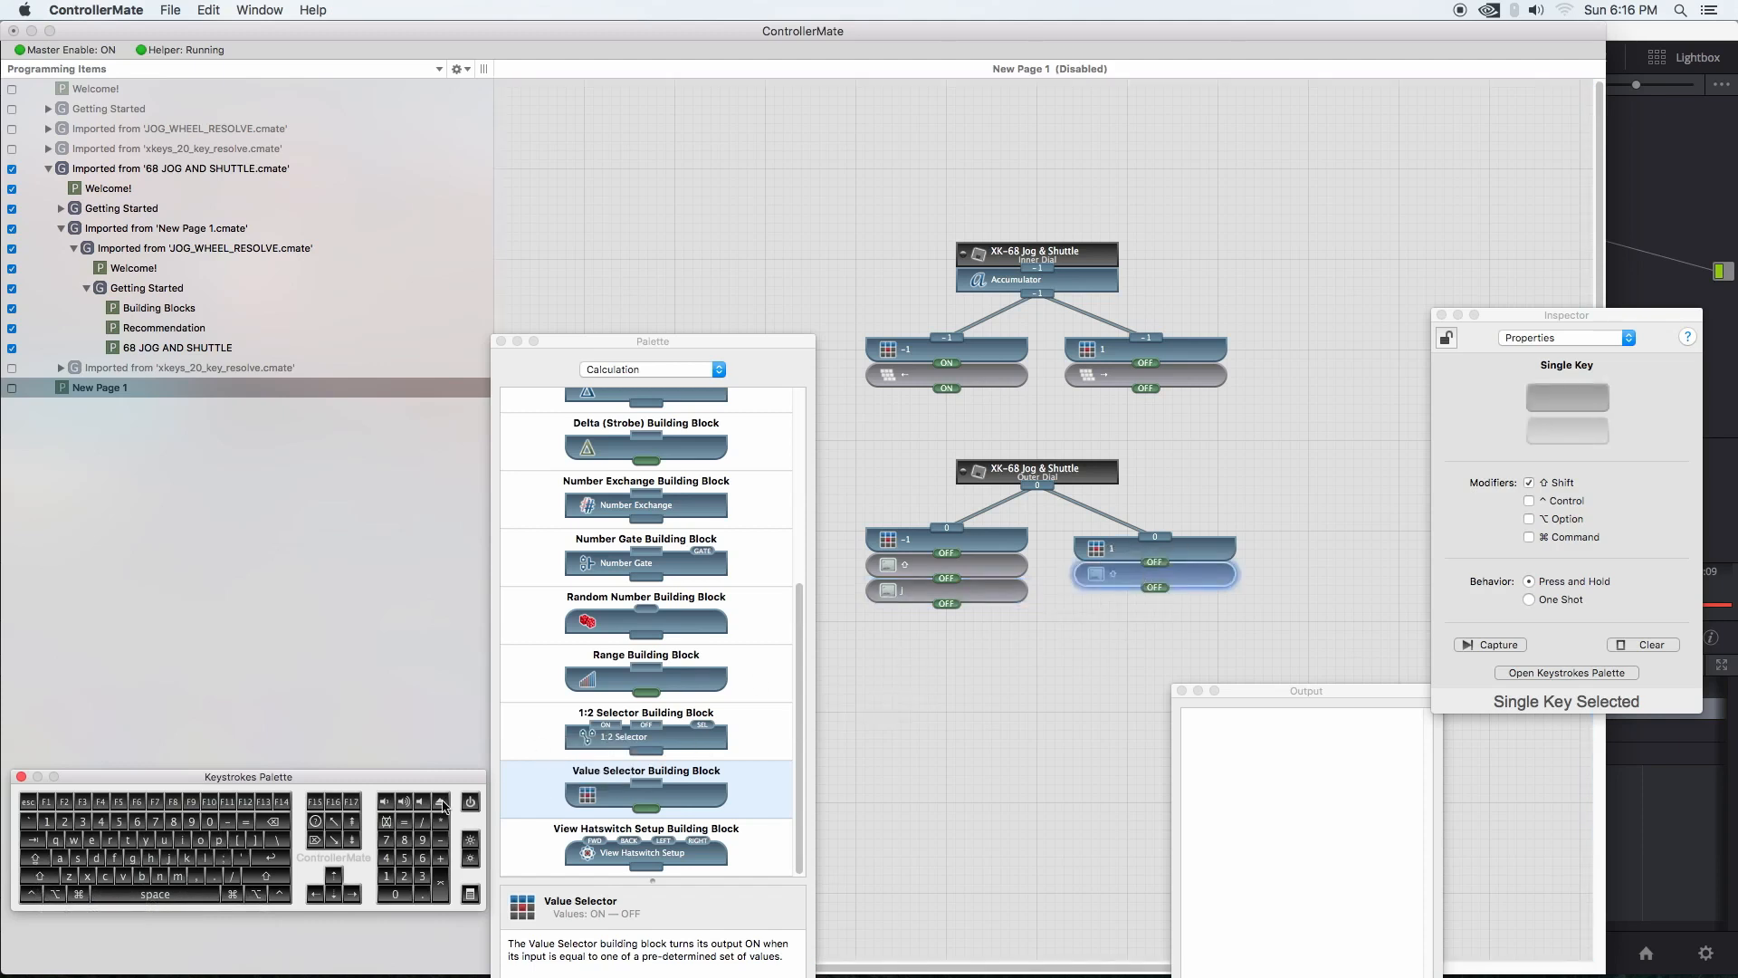
mouse_move(206, 861)
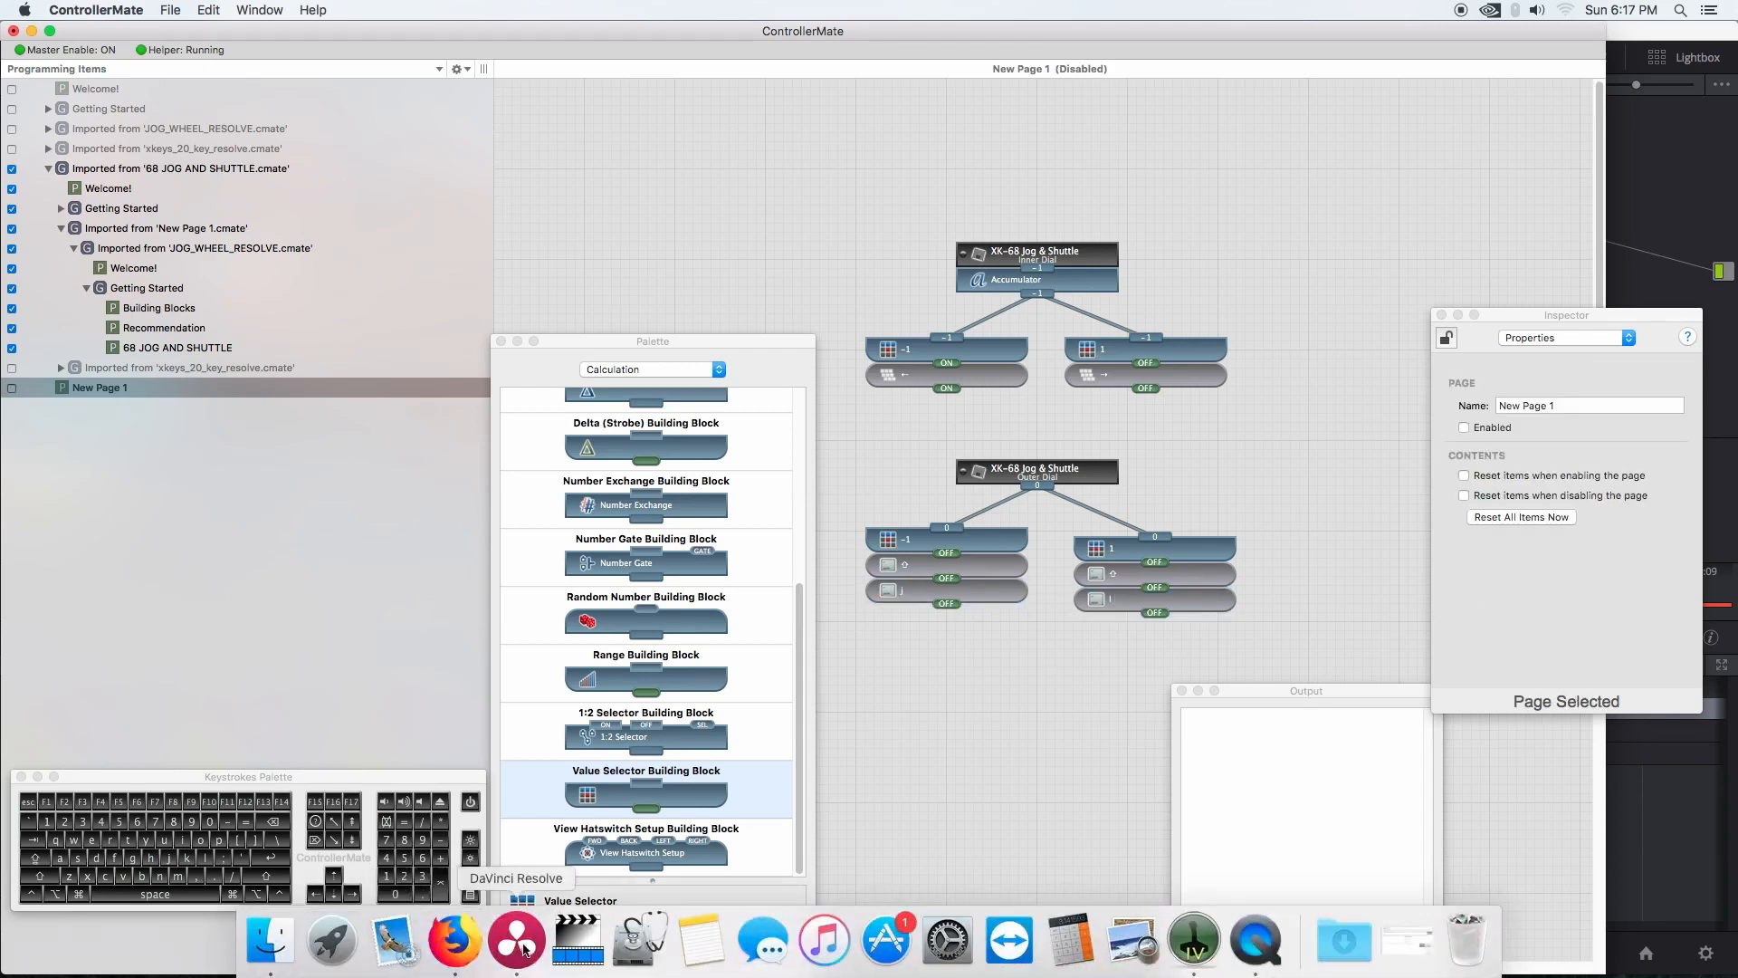
Step: Test the XK-68 dials on playback in DaVinci Resolve, then bring ControllerMate back to the front
left_click(516, 941)
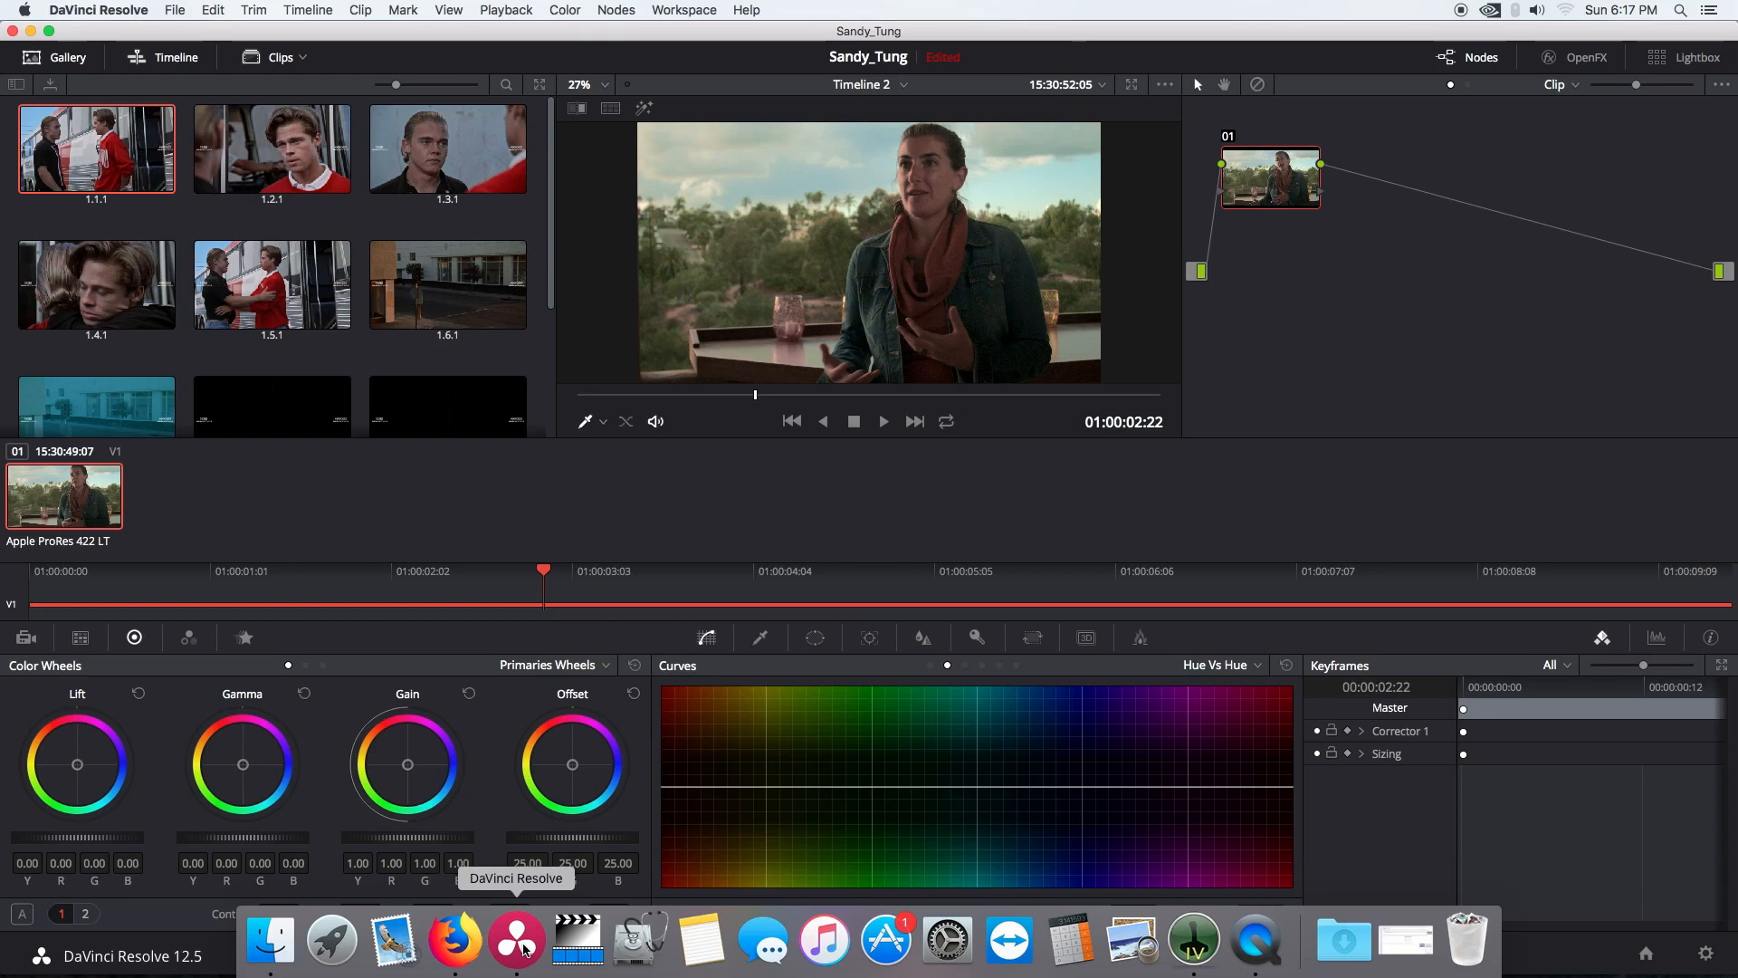
left_click(882, 421)
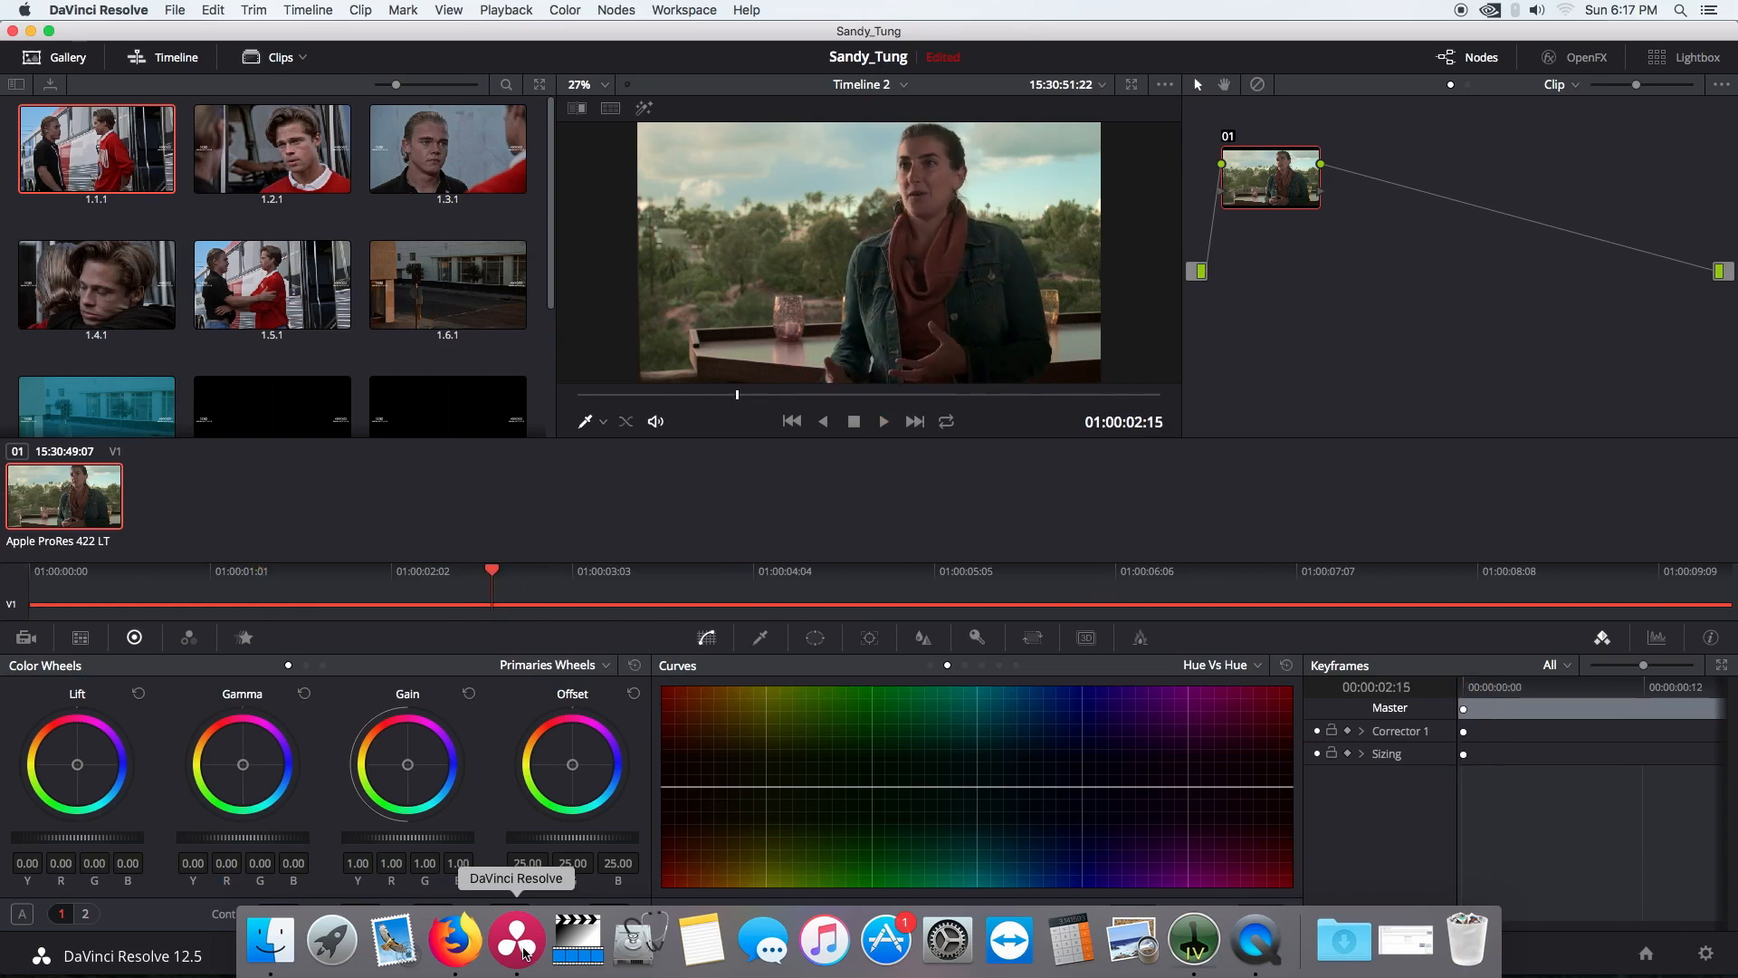
mouse_move(1193, 942)
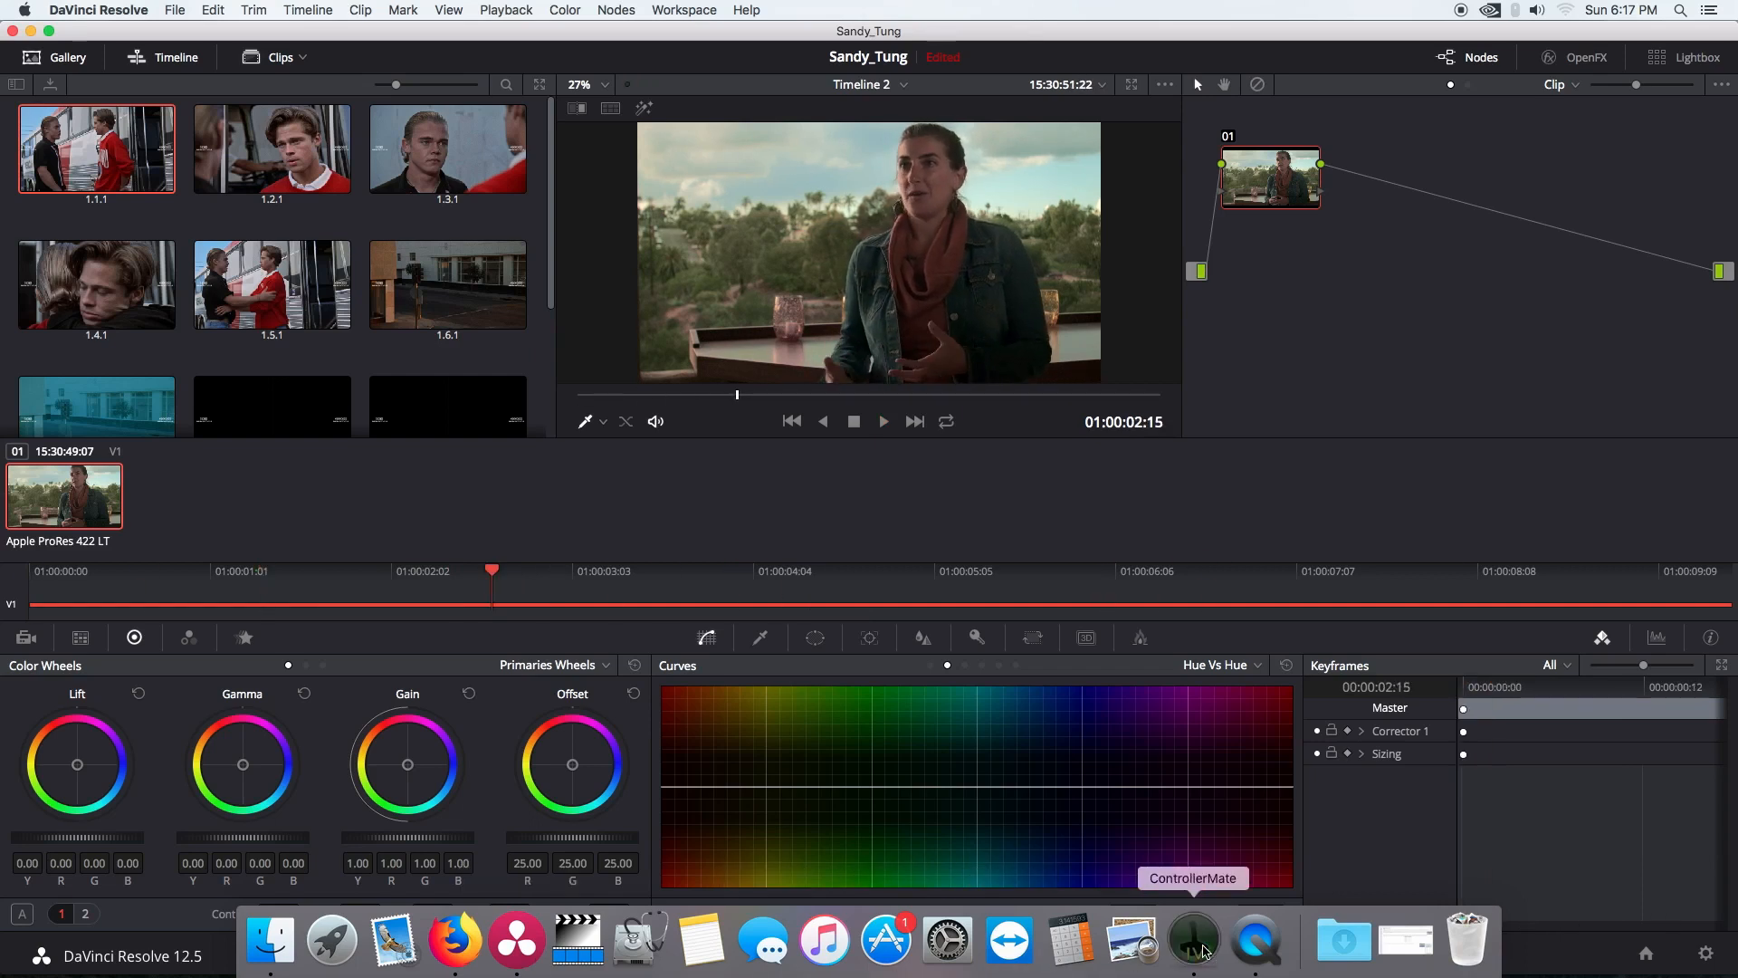
left_click(1193, 940)
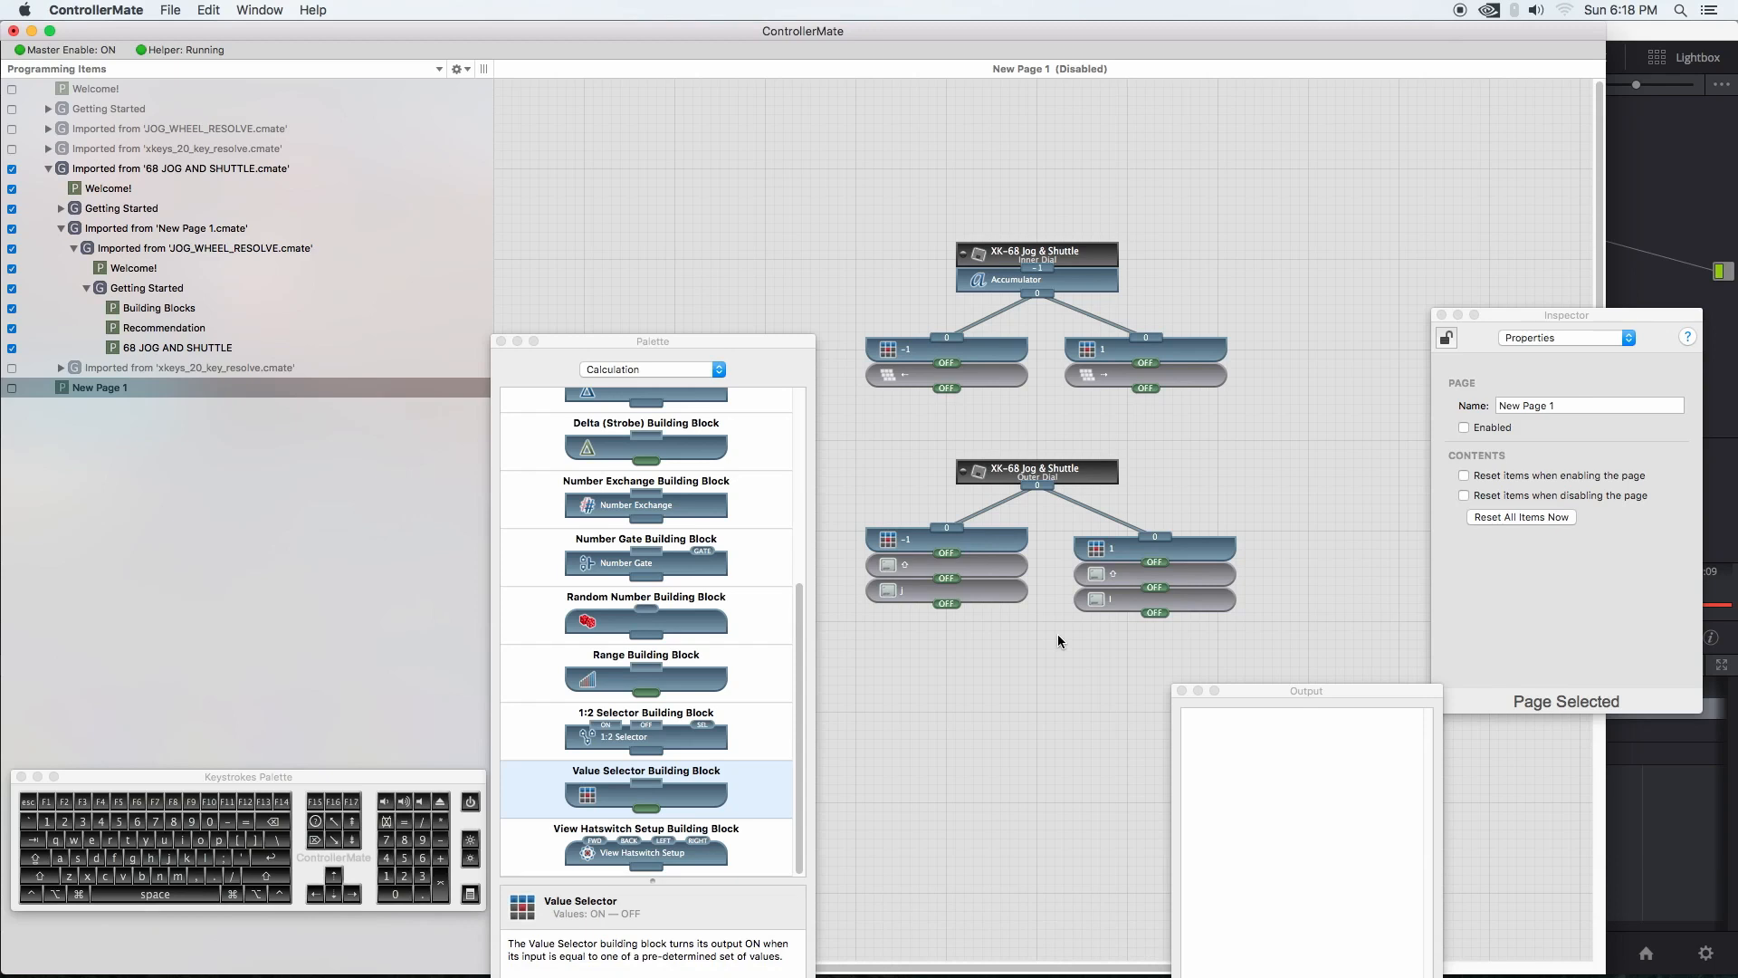